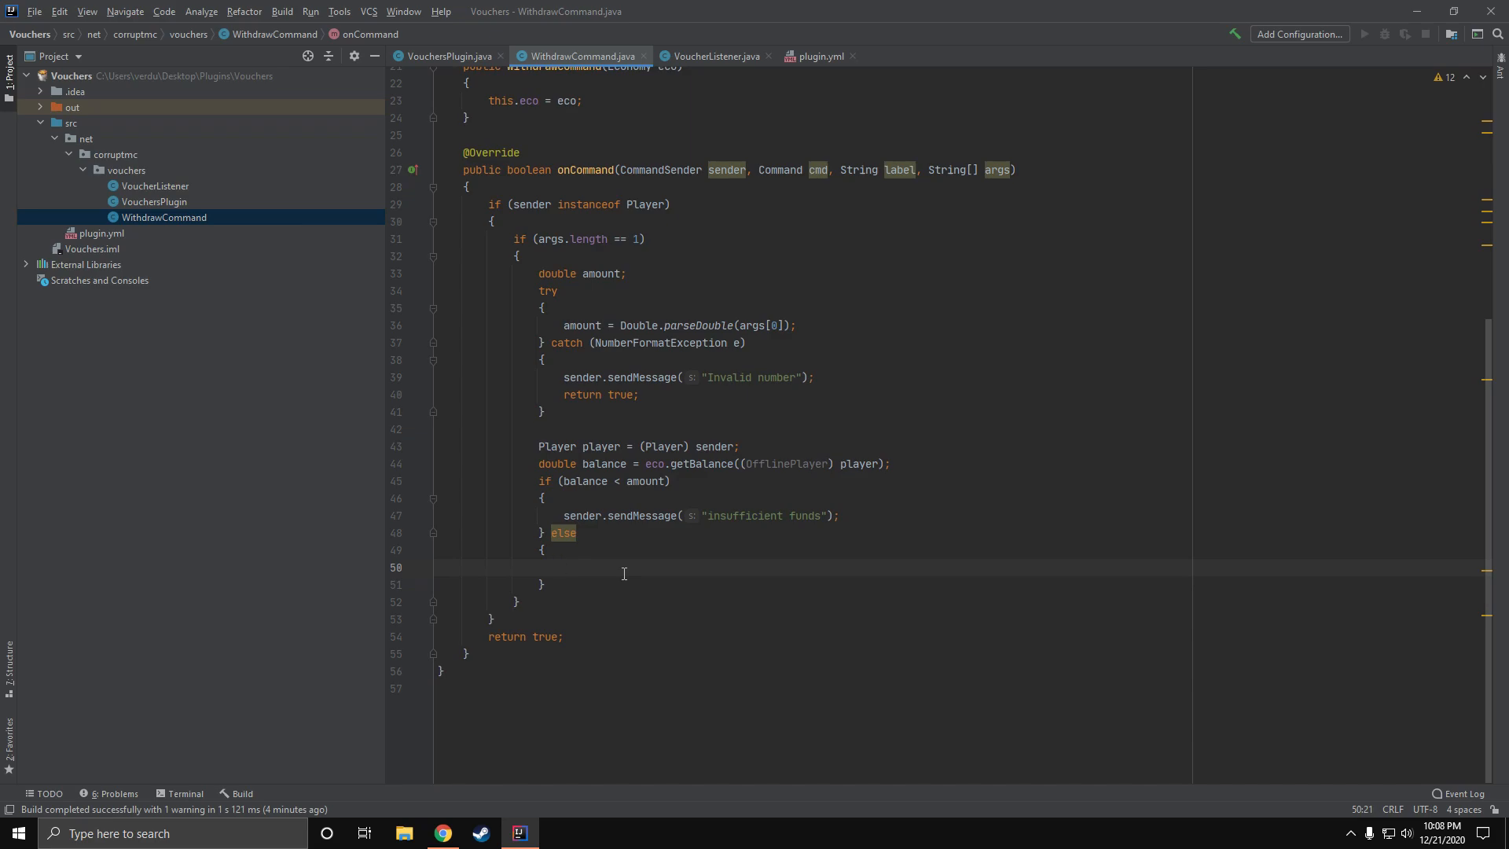
pyautogui.moveTo(636, 498)
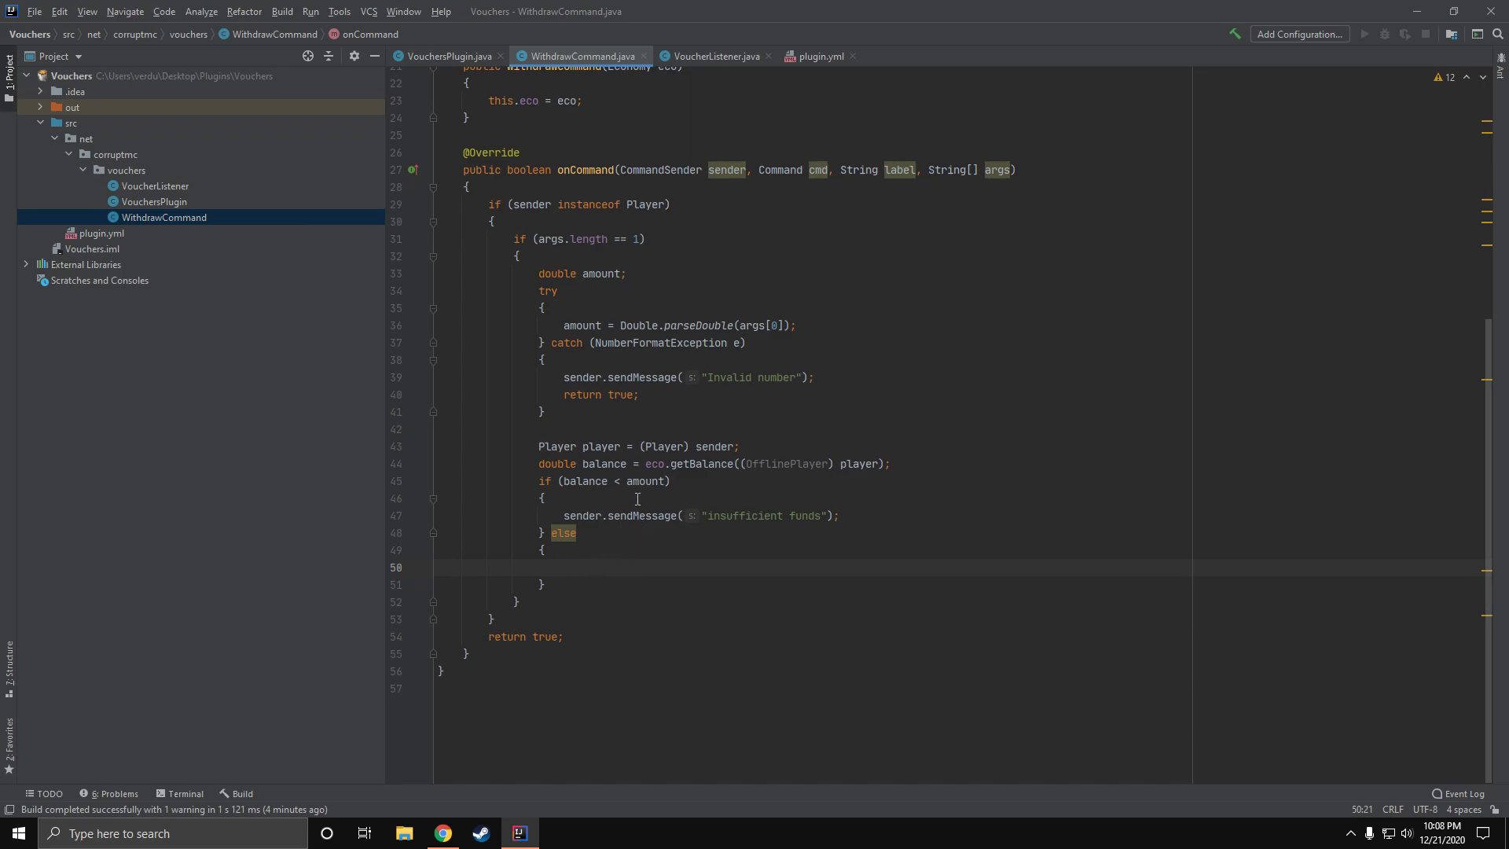
# Get the player's inventory into an Inventory inv variable inside the else block
pyautogui.click(576, 533)
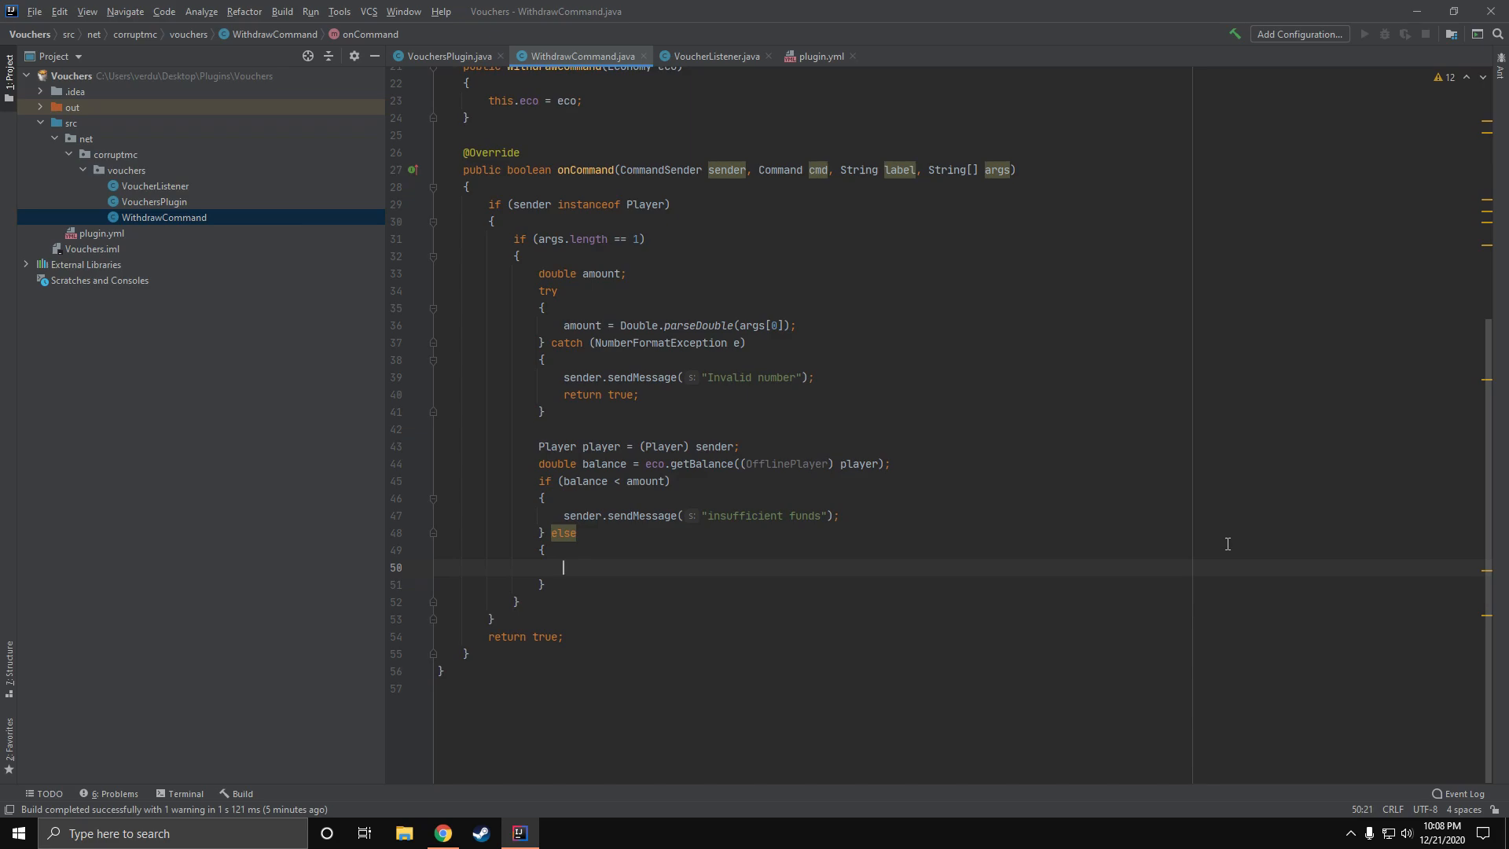
pyautogui.write('Inv')
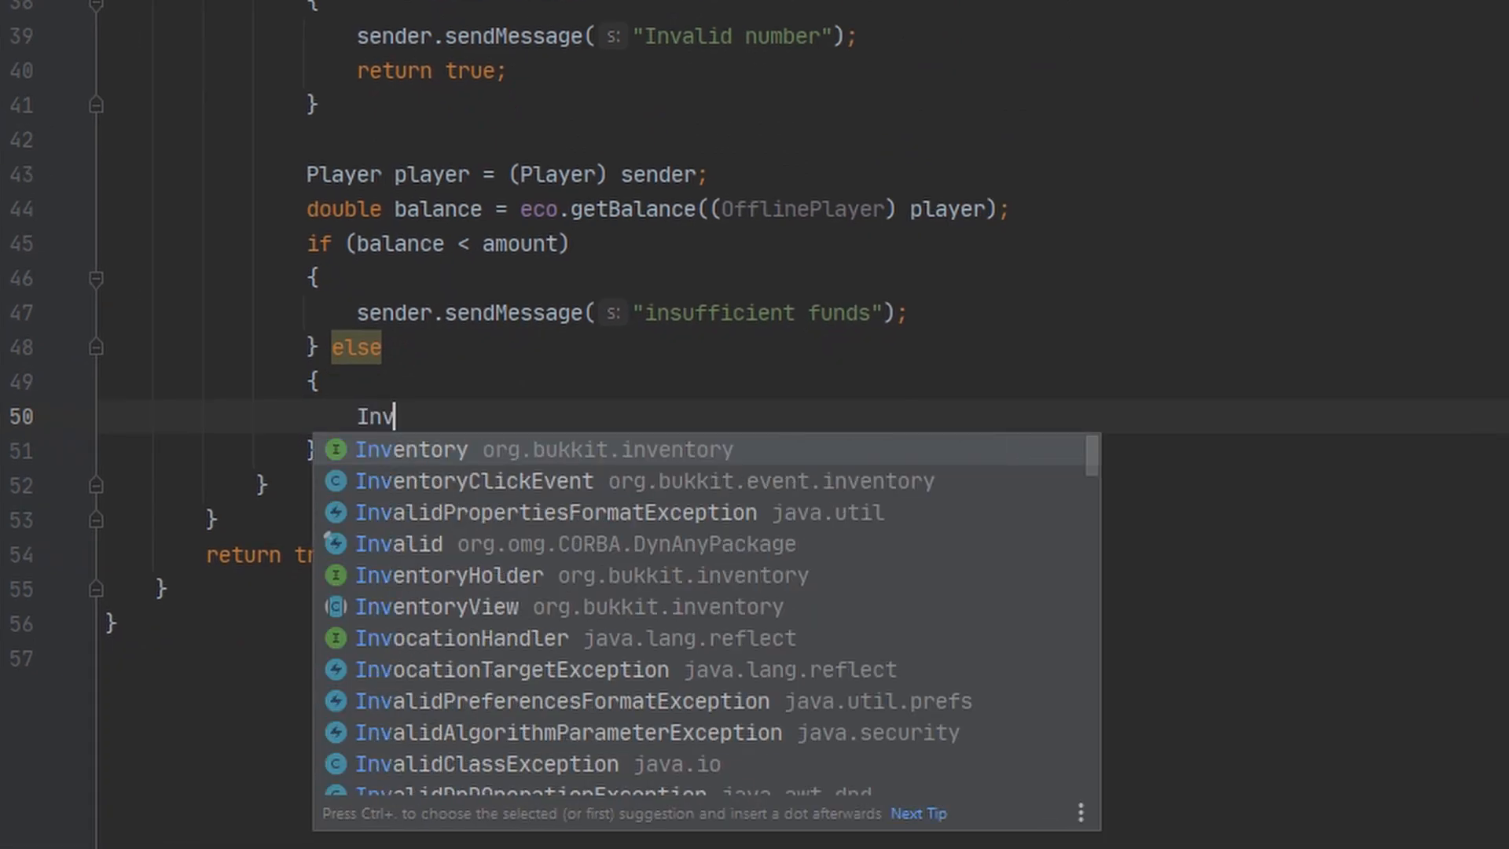
pyautogui.write('Inventory inv')
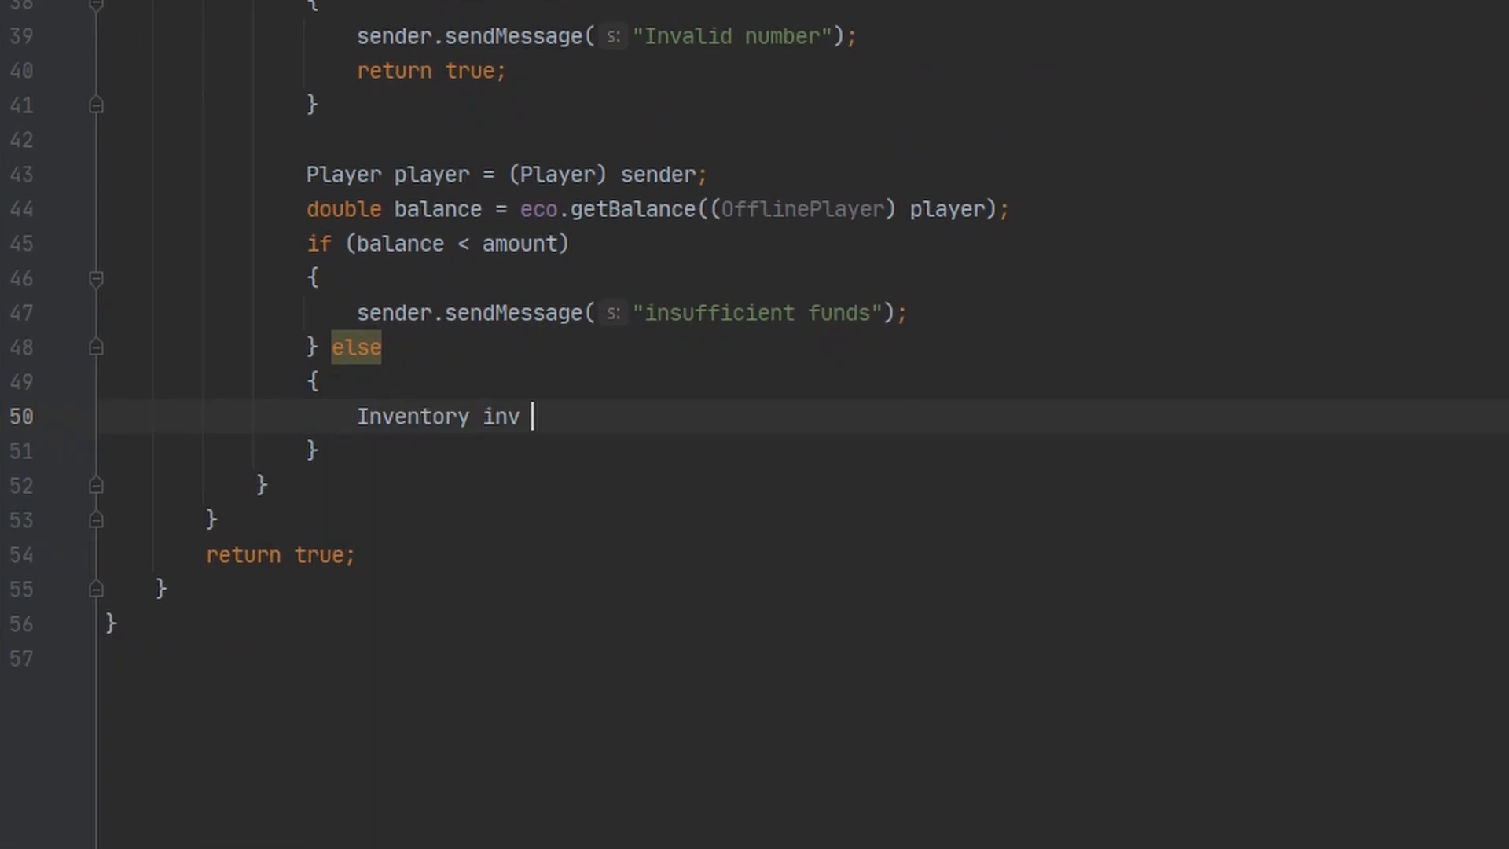
pyautogui.write('= player')
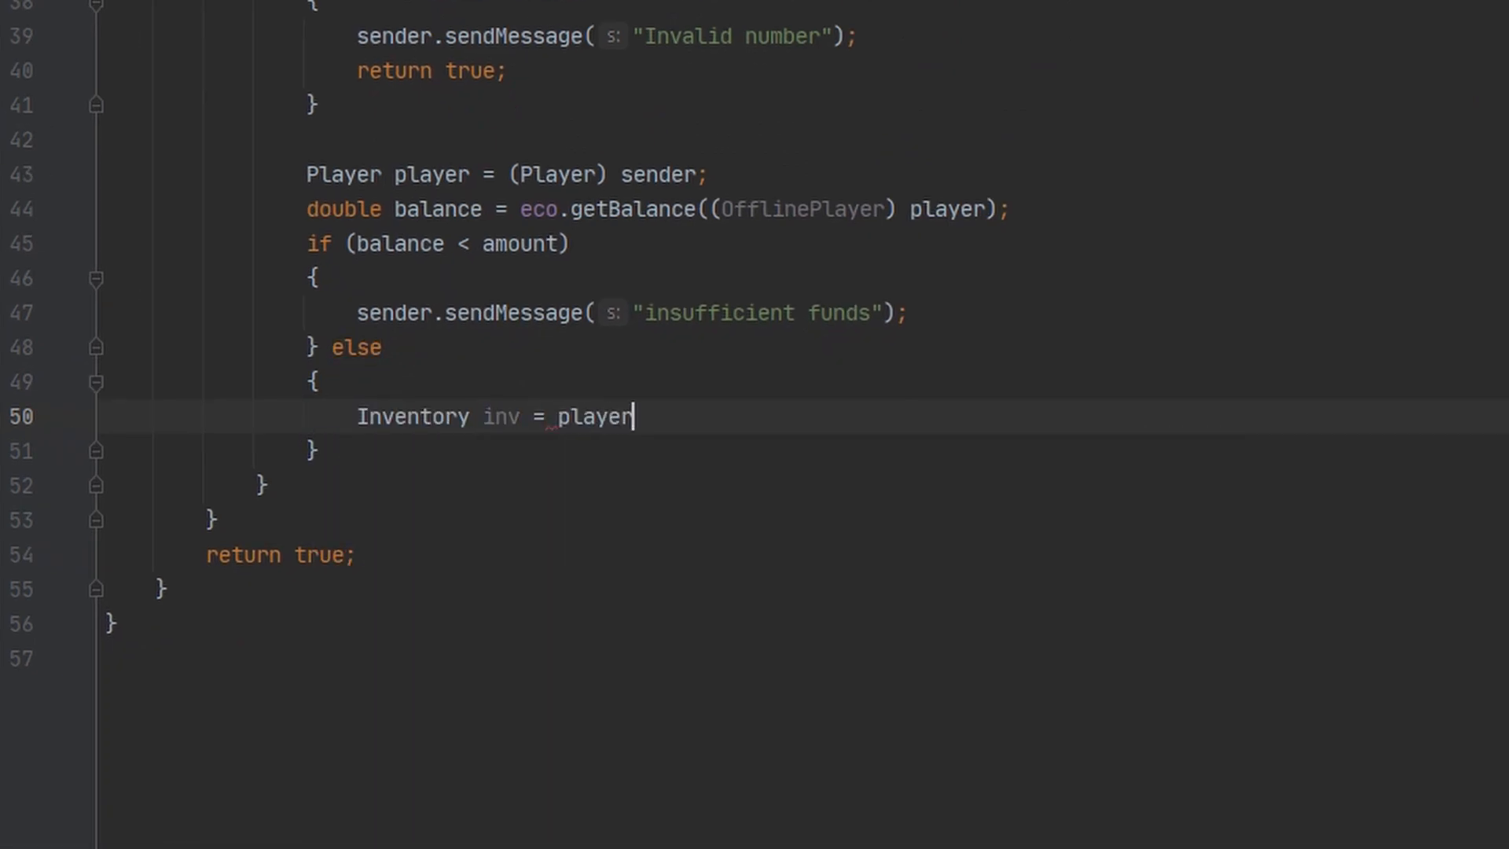
pyautogui.write('.getInventory();')
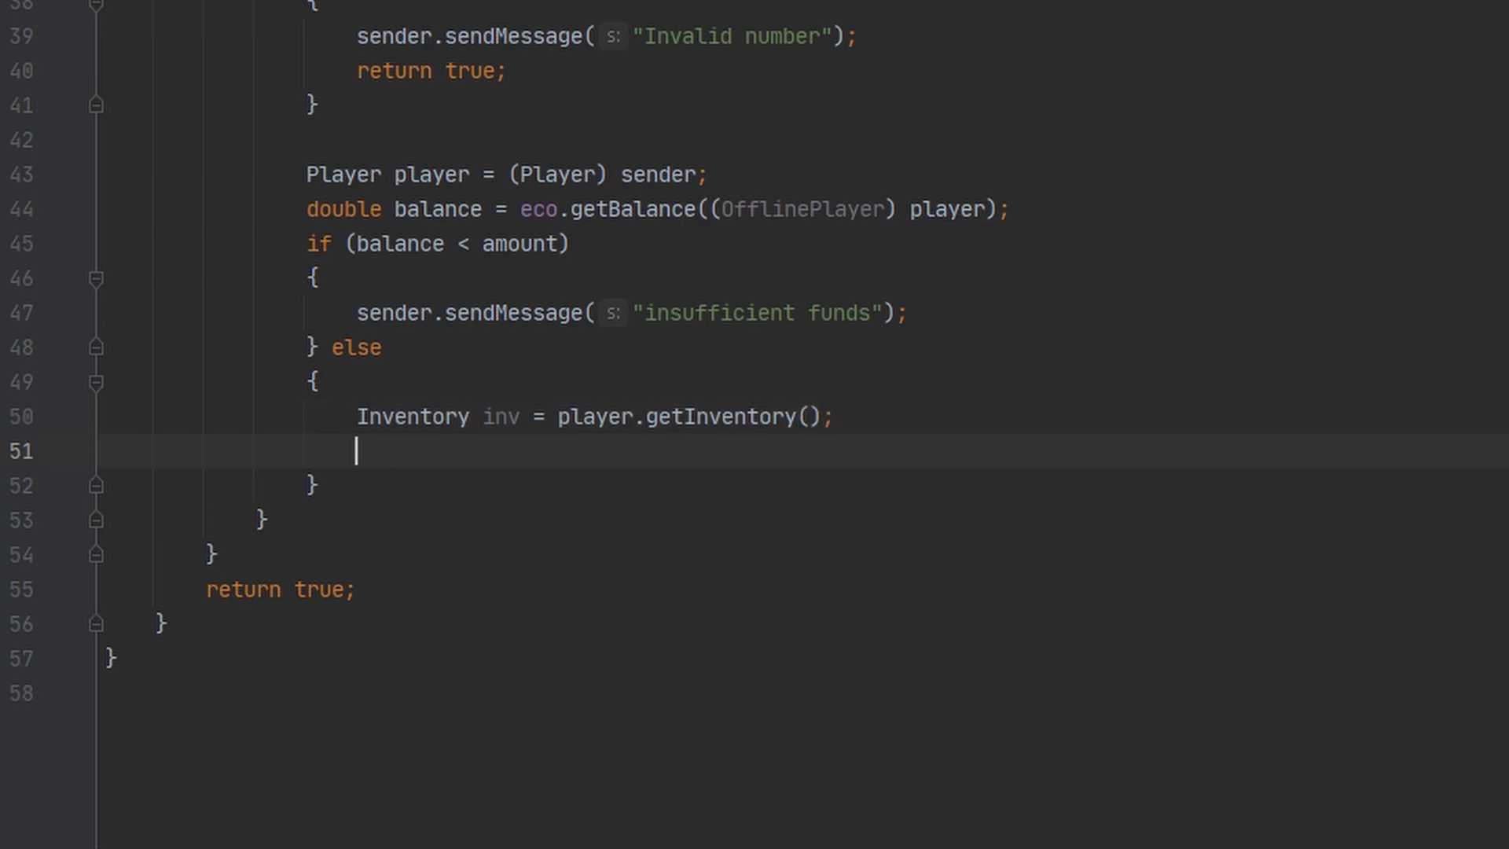
# Store firstEmpty() and send "Inventory full" when it equals -1
pyautogui.write('int')
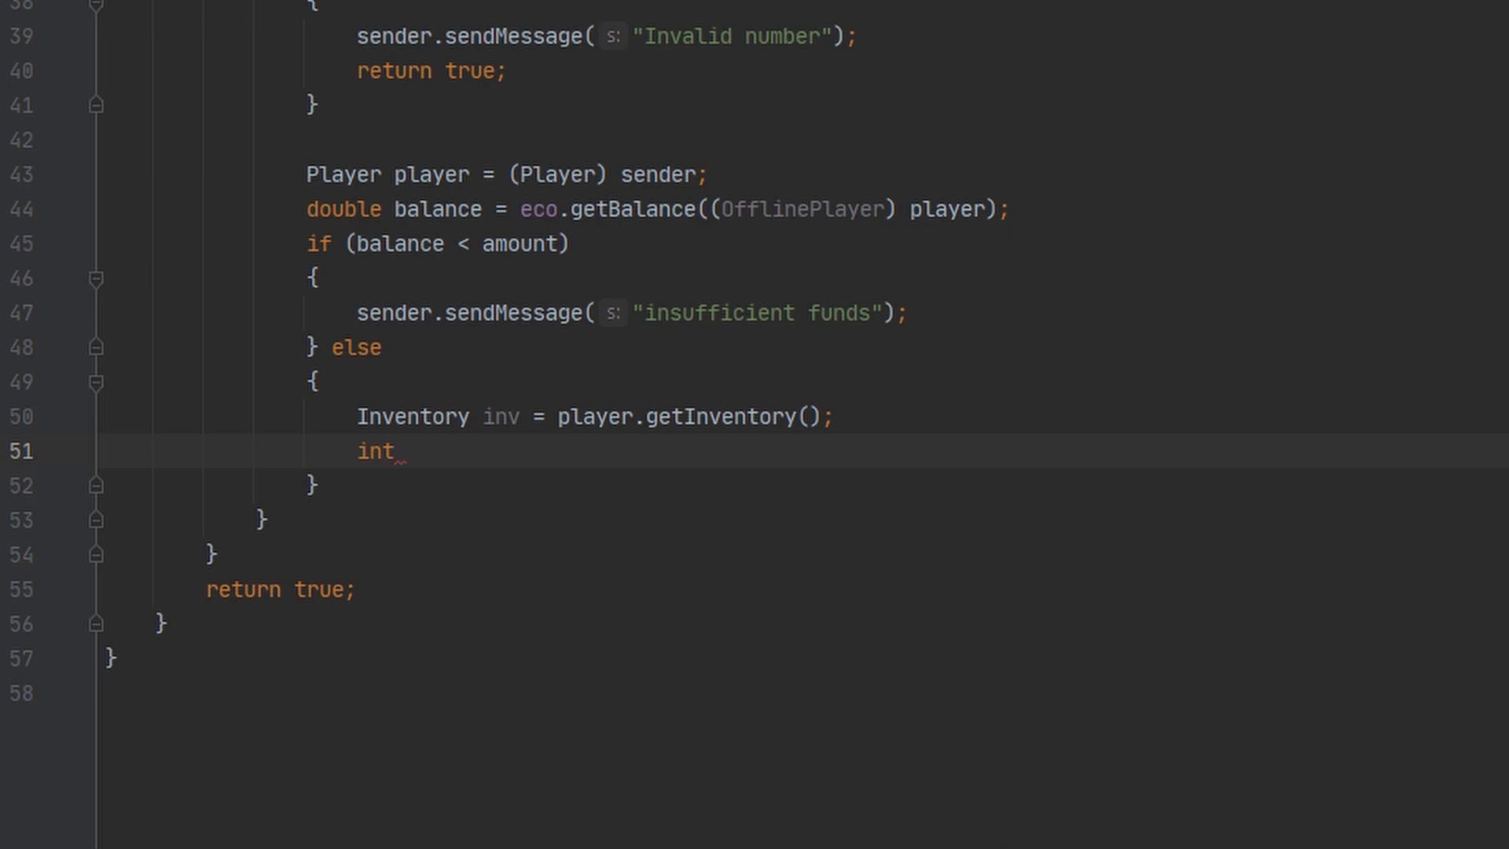
pyautogui.write('firstEmpty = inv.f')
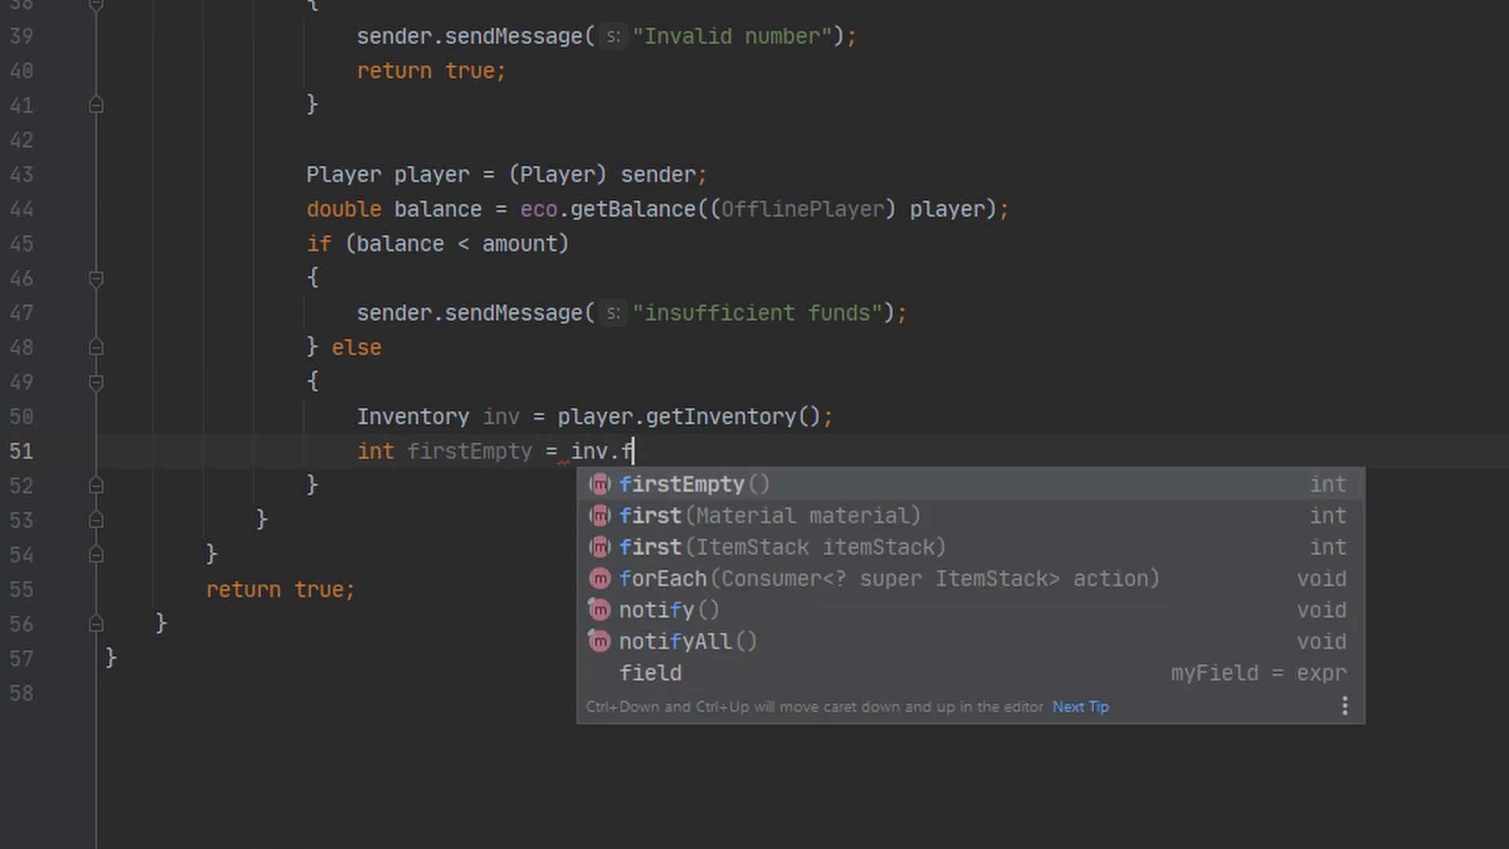
pyautogui.write('irstEmpty();')
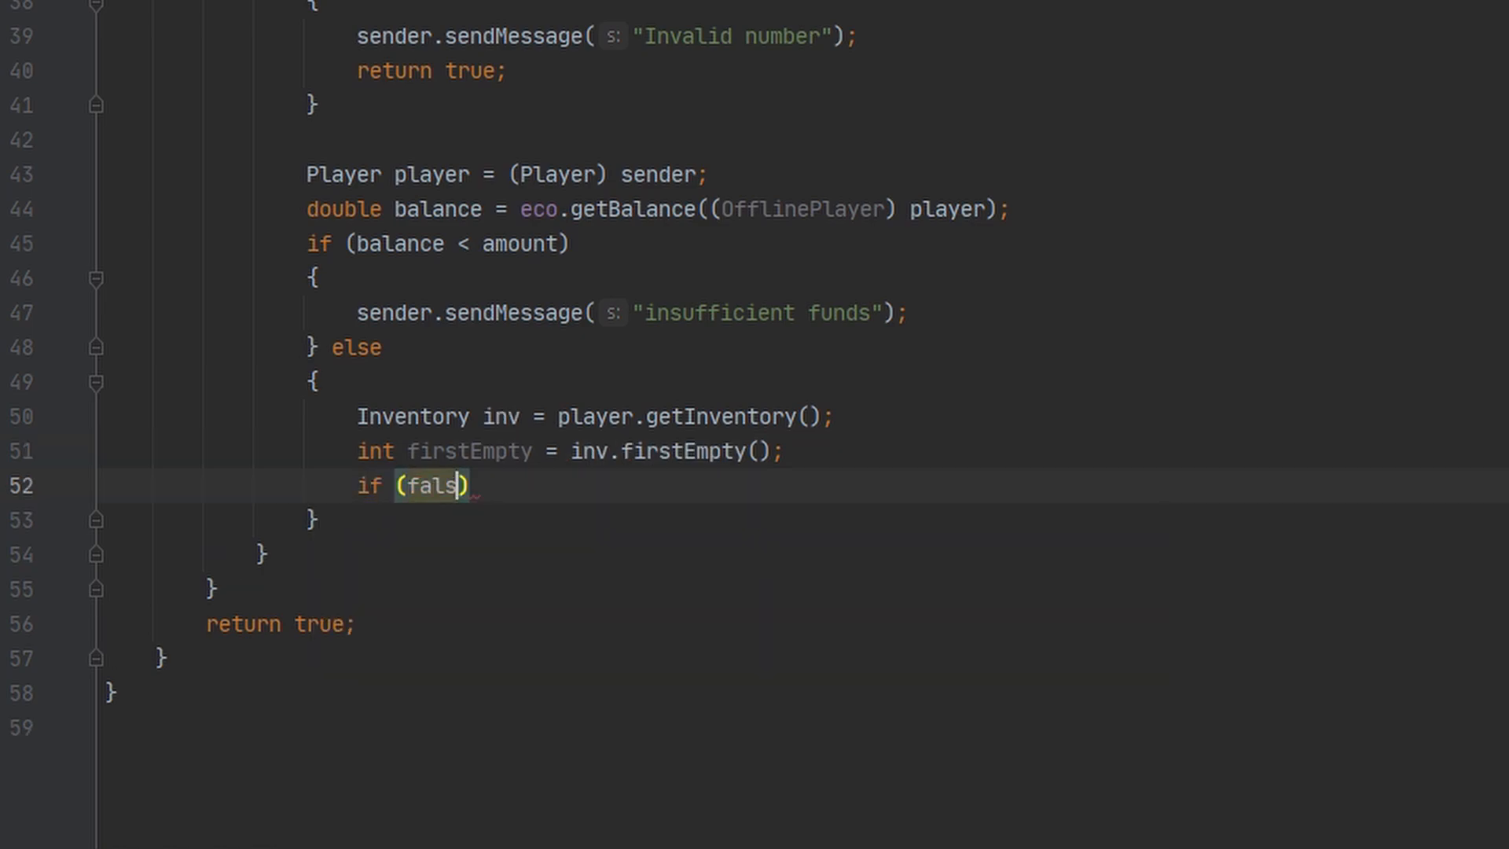
pyautogui.write('firstEmpty == -1)')
pyautogui.write('sender.sendMessage();')
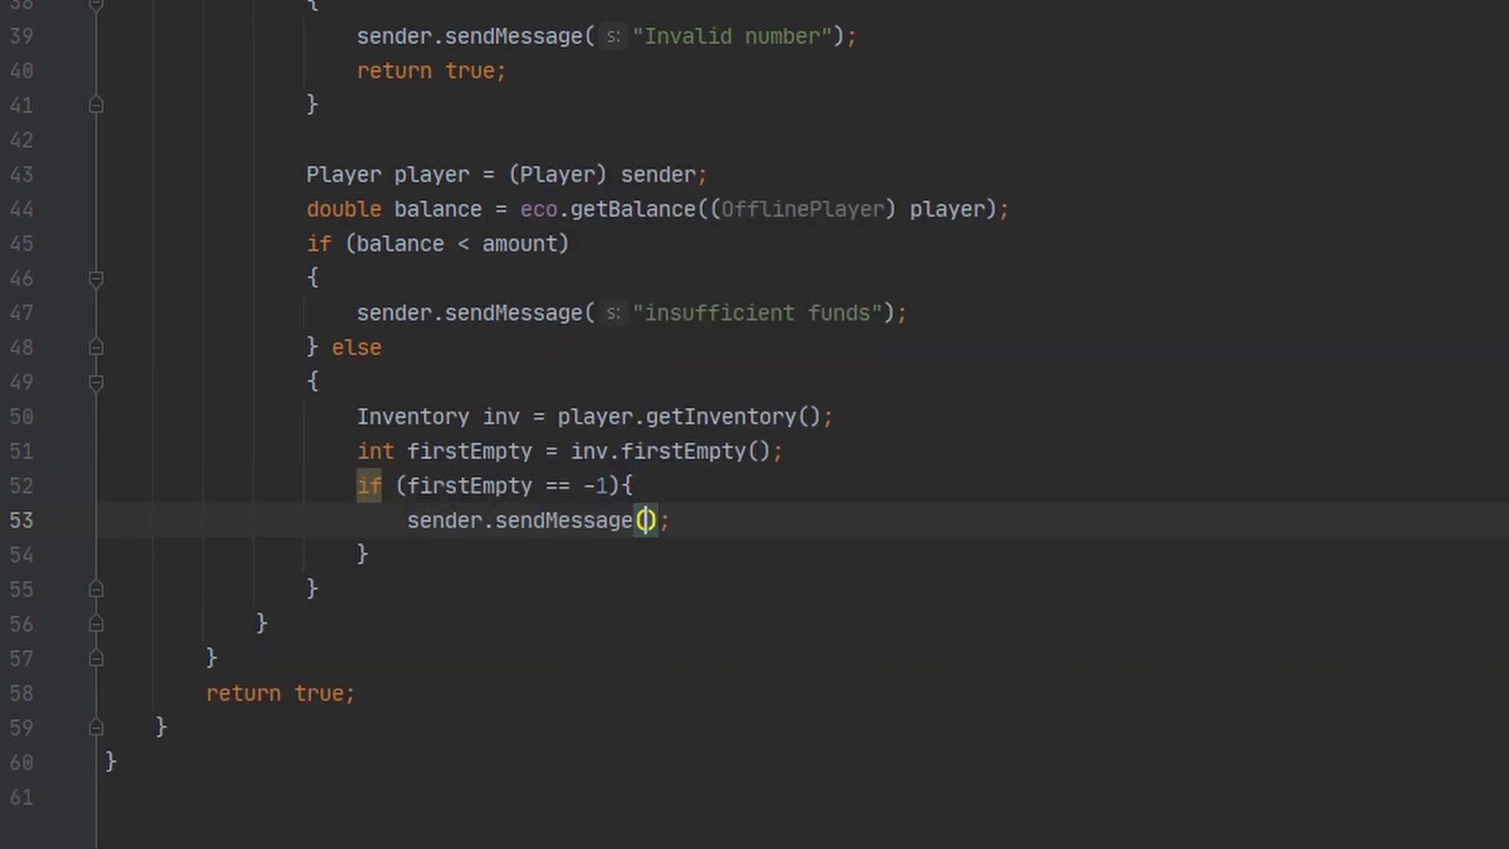
pyautogui.write('"Inventory full"')
pyautogui.click(926, 555)
pyautogui.write(' else')
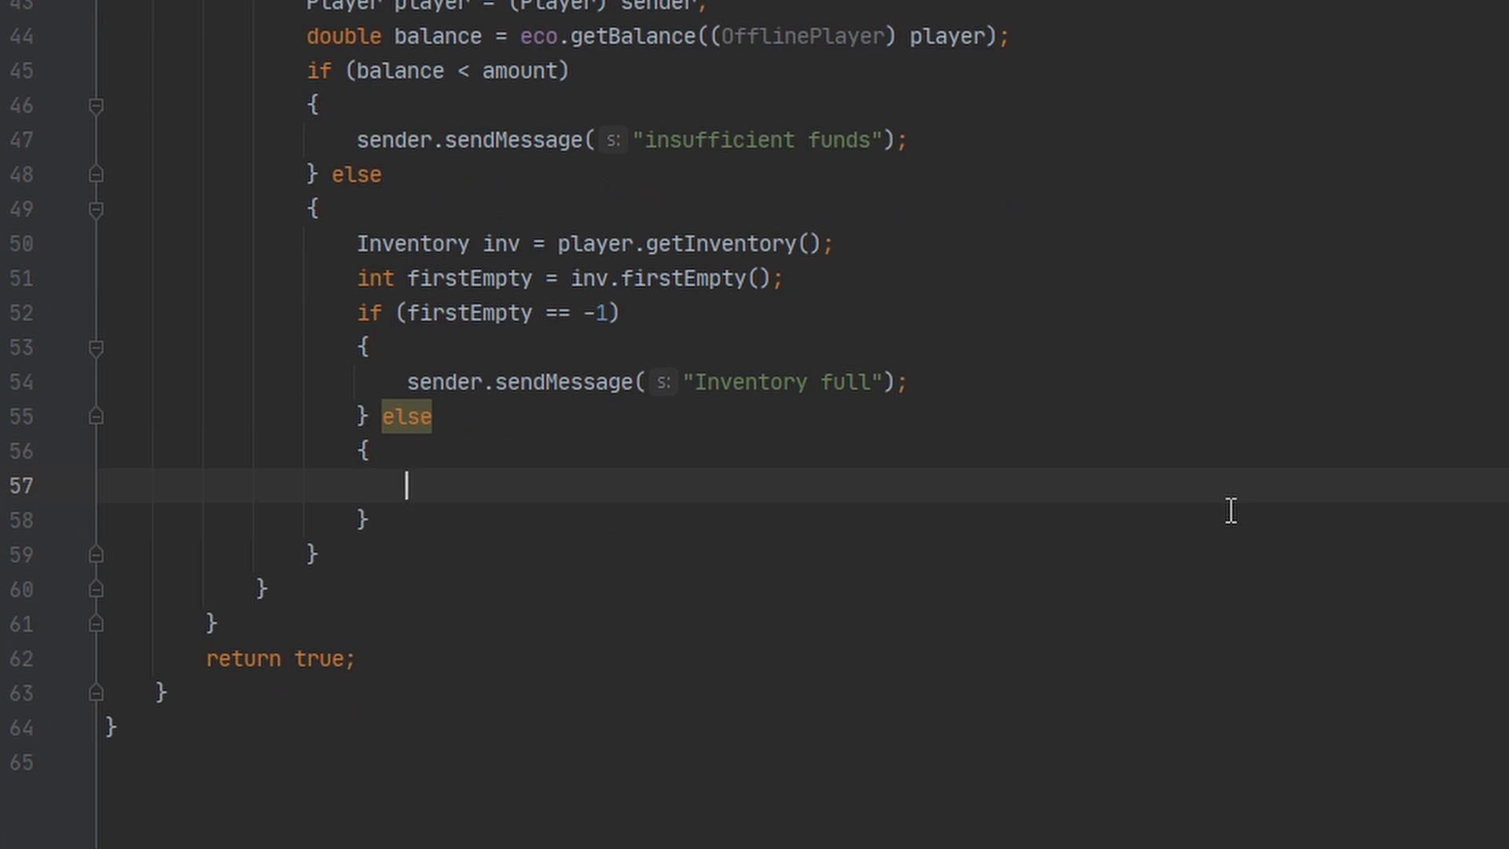
# Create an ItemStack voucher of Material.PAPER and get its ItemMeta
pyautogui.write('ItemStack')
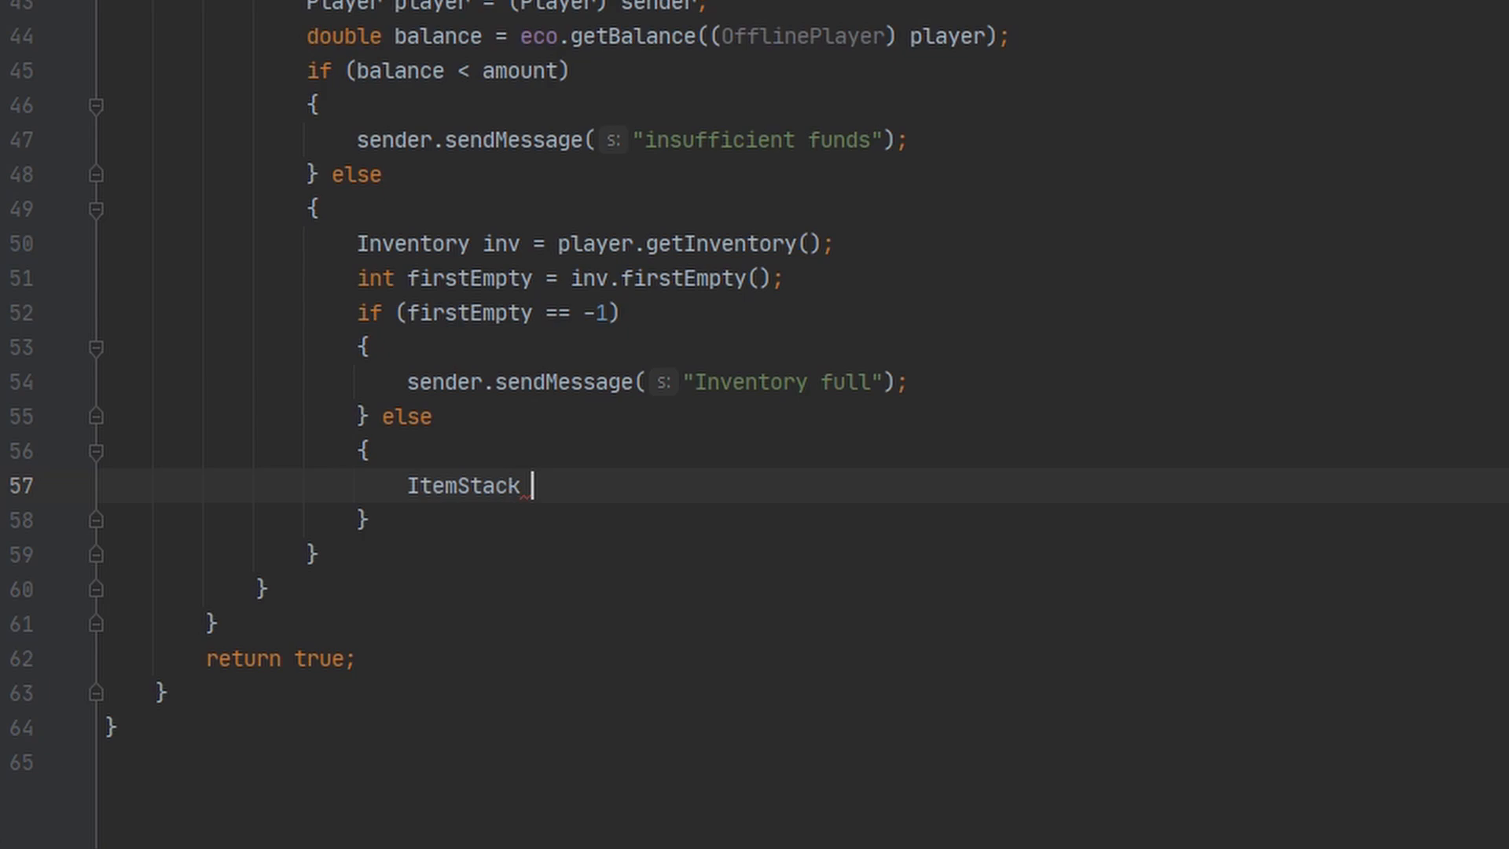
pyautogui.write('voucher')
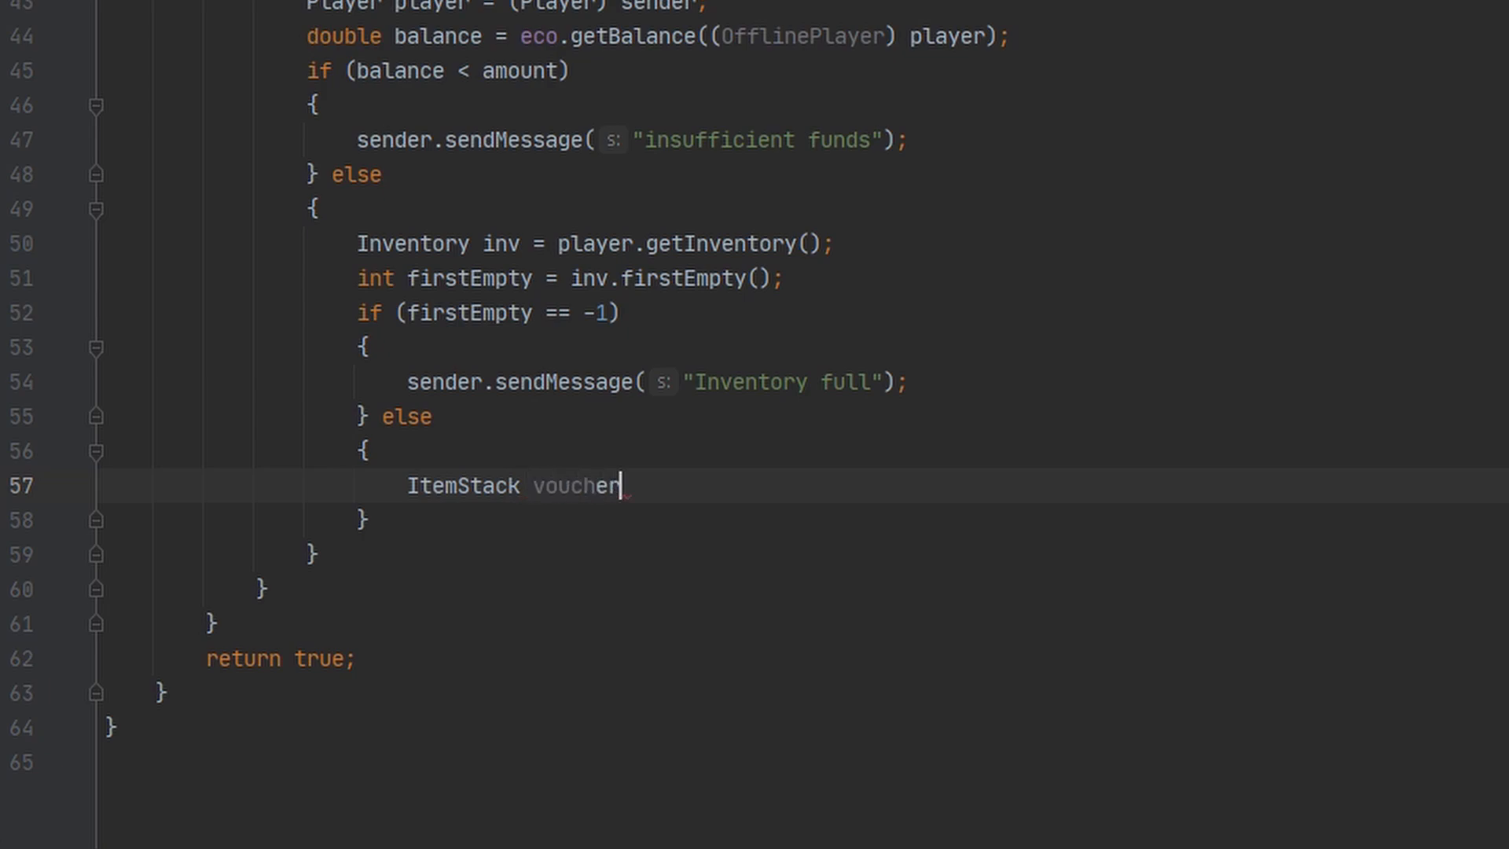
pyautogui.write('= new')
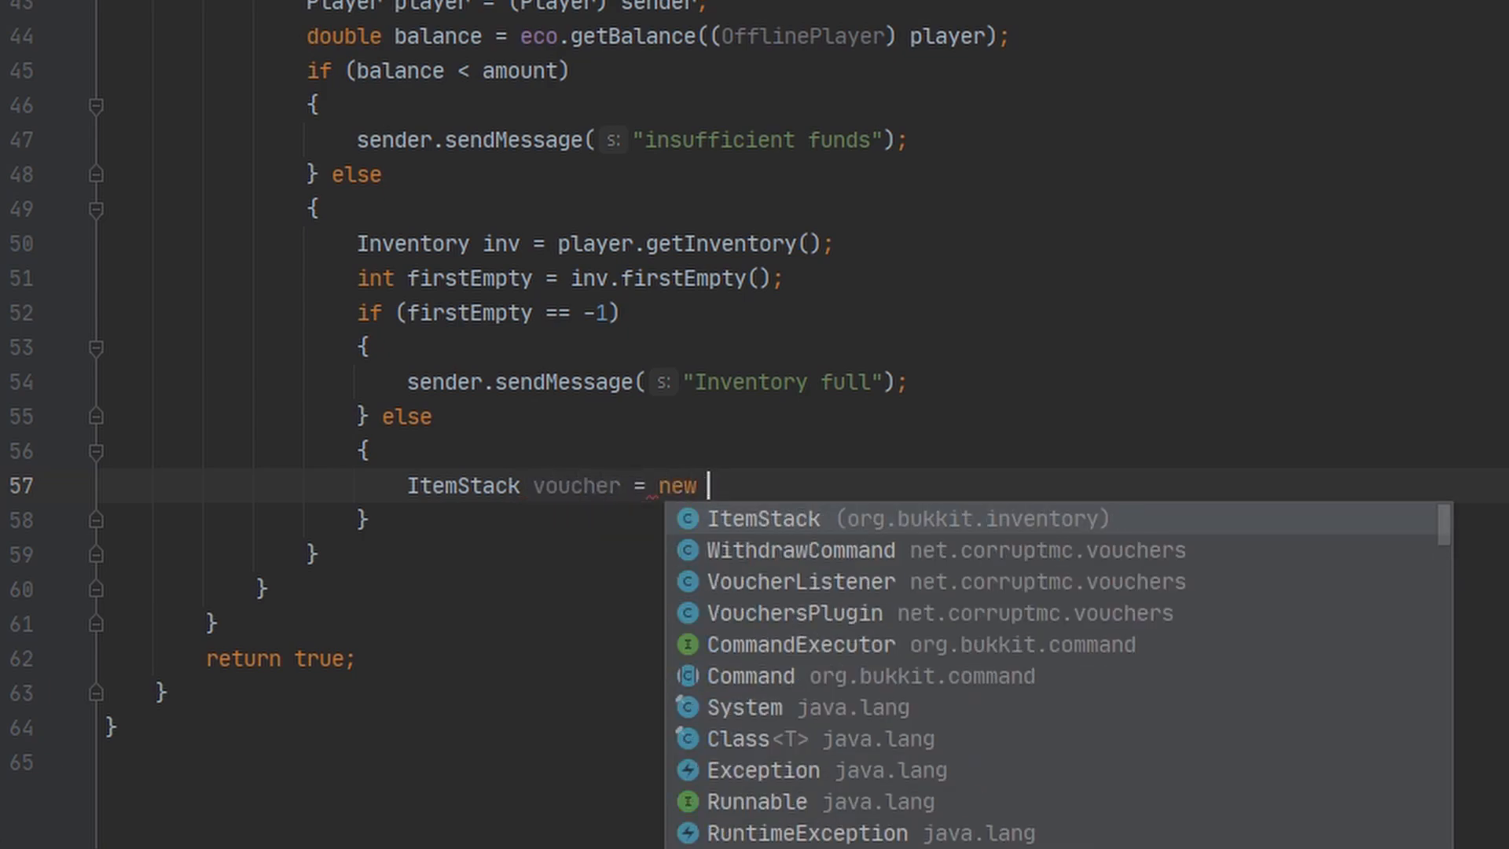
pyautogui.write('ItemStack(Material.P)')
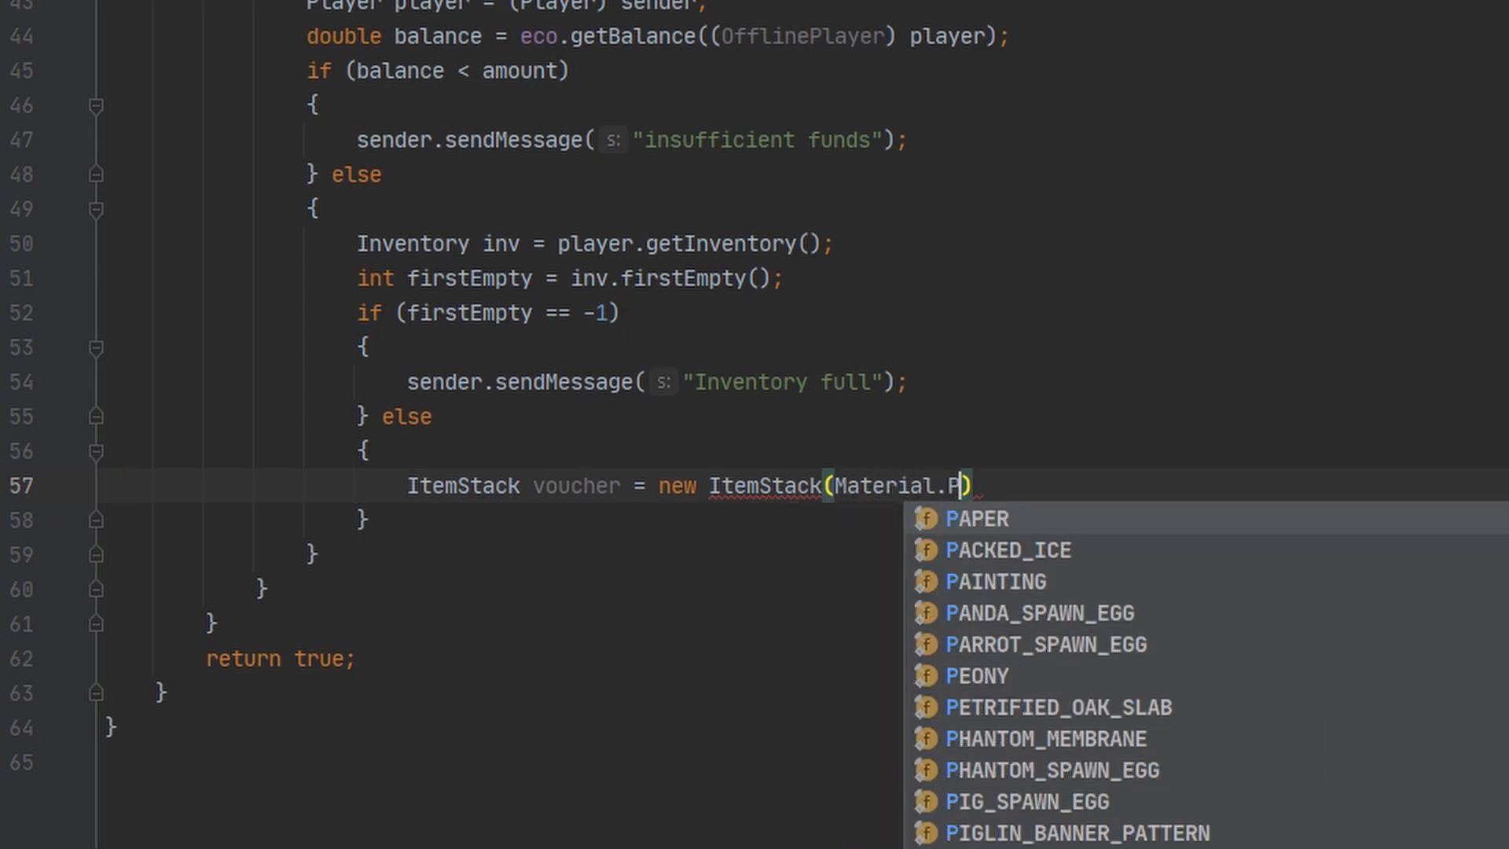
pyautogui.click(976, 517)
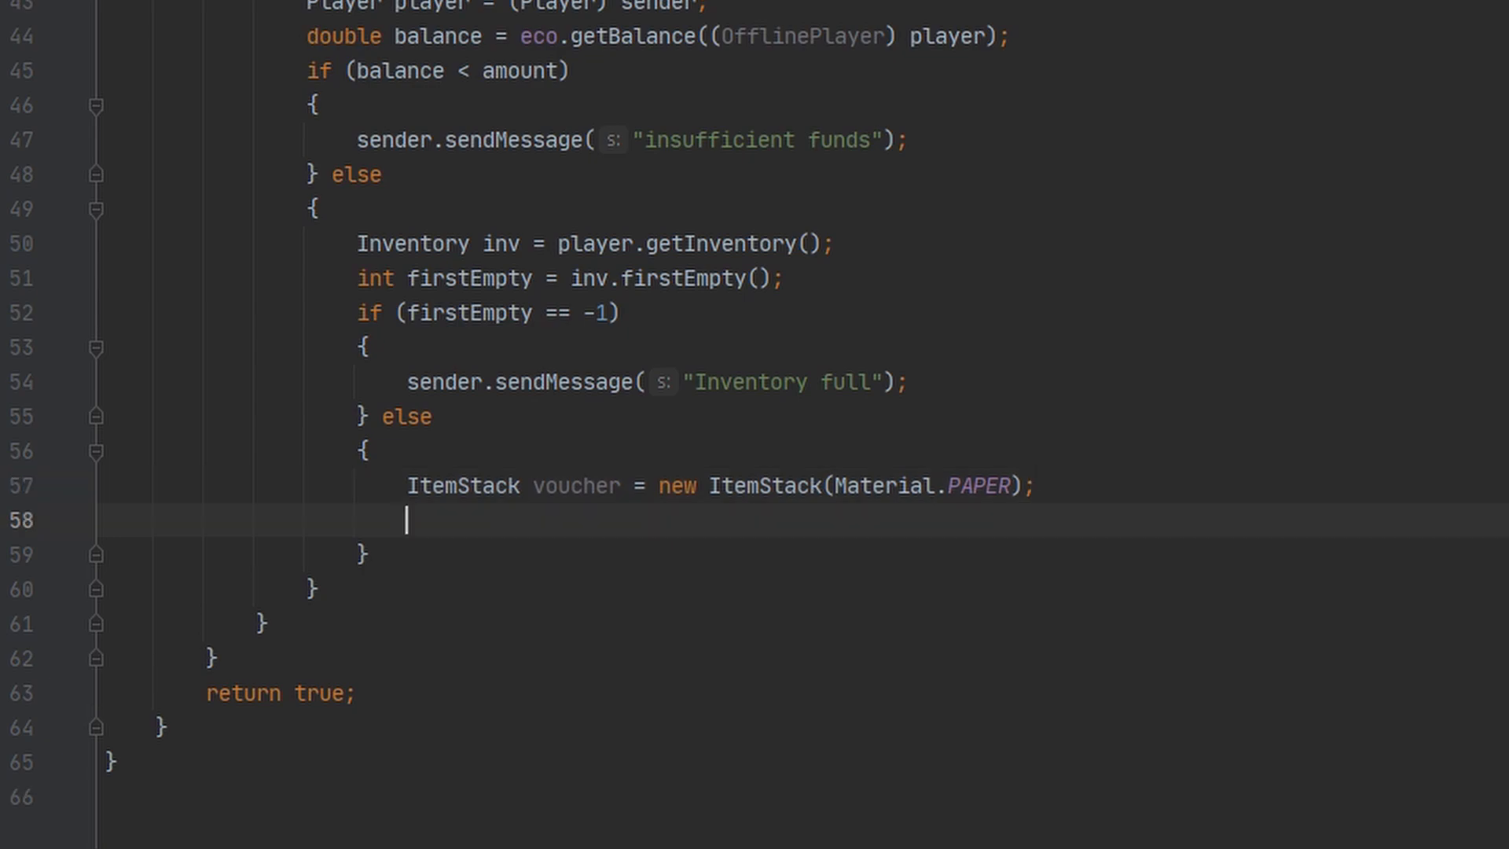
pyautogui.write('ItemMeta meta = voucher.getItemMeta();')
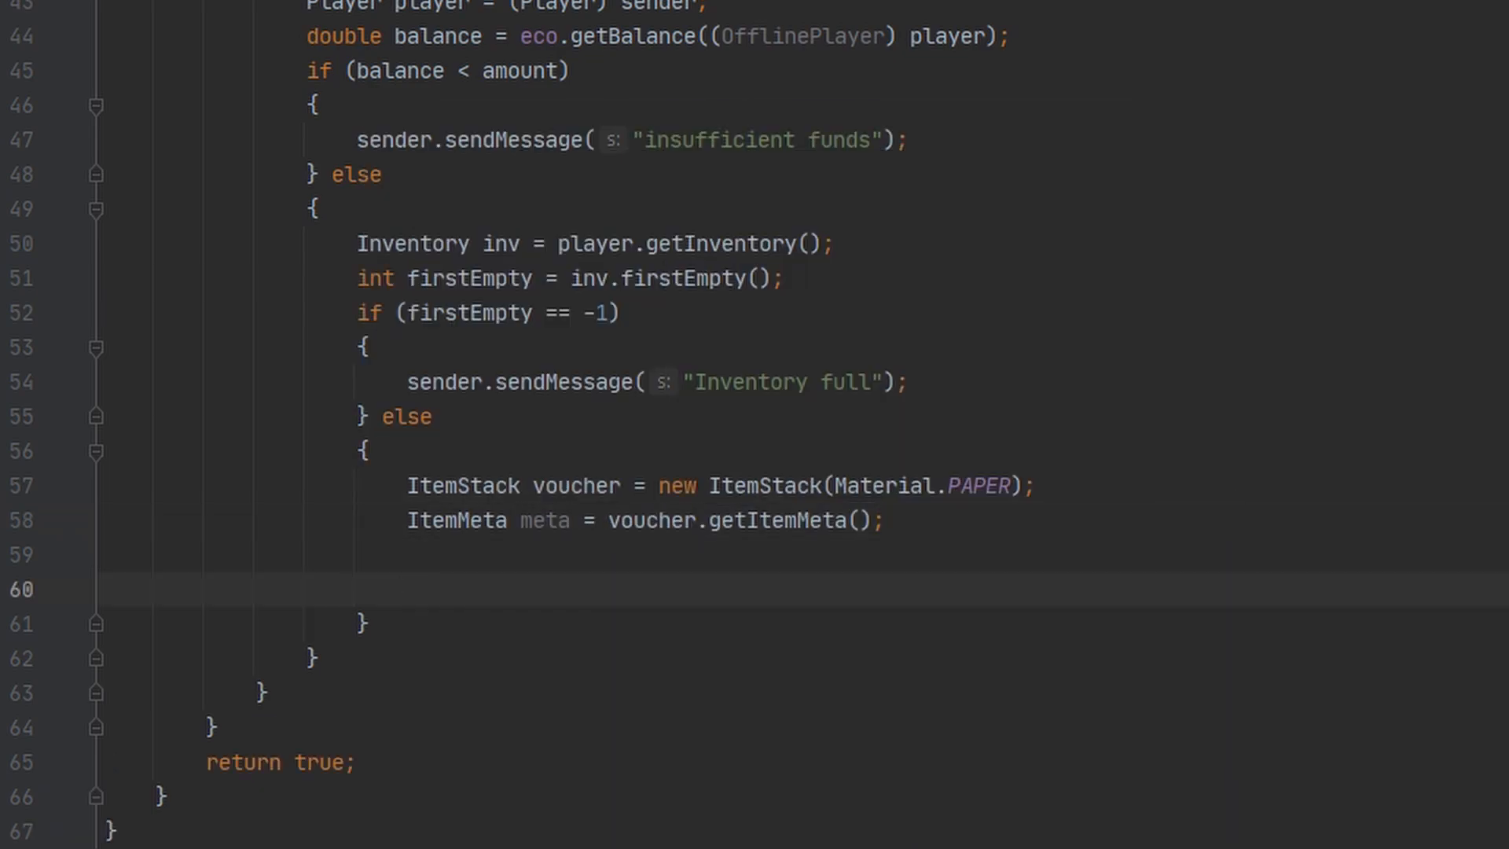
# Set the display name to ChatColor.RED + "Bank Voucher"
pyautogui.write('meta.setDisplayName();')
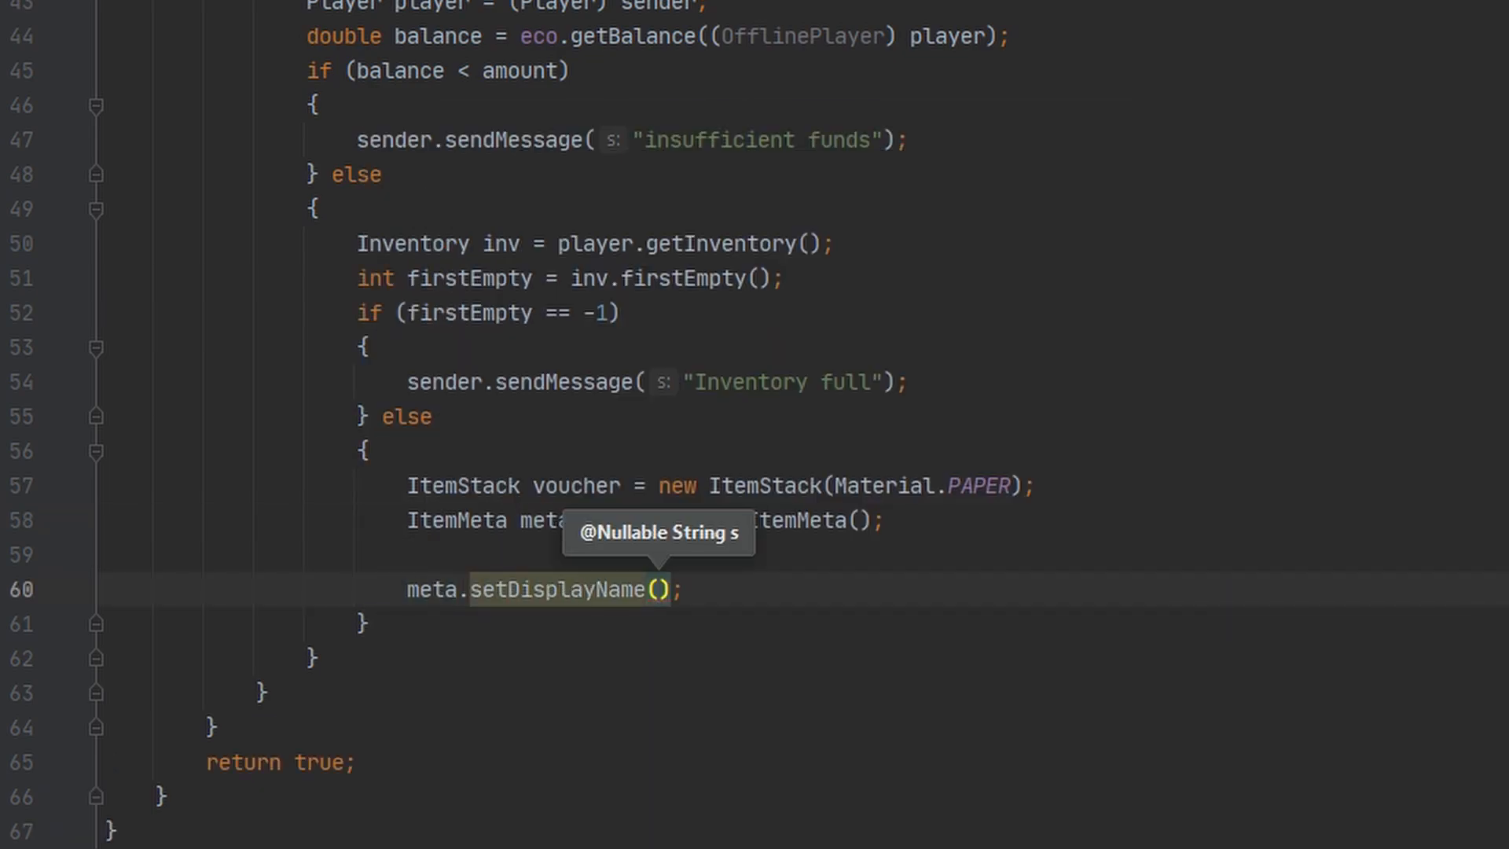
pyautogui.write('ChatColor.RED + "Bank Voucher')
pyautogui.write('meta.setLore();')
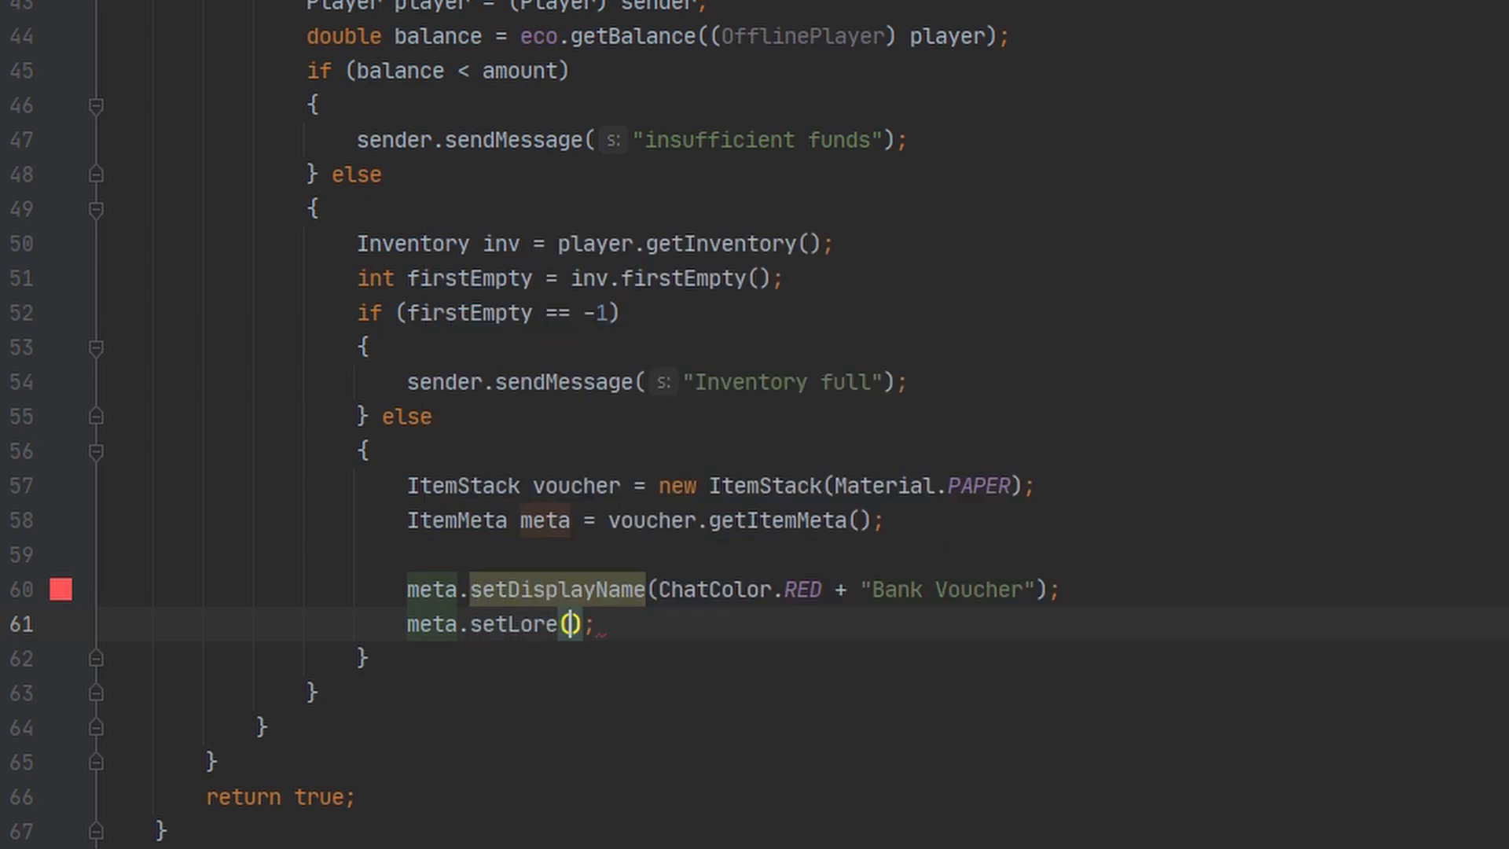
# Set the lore via Arrays.asList to "Amount: " plus the amount in green dollars
pyautogui.write('Arrays.asList(args)')
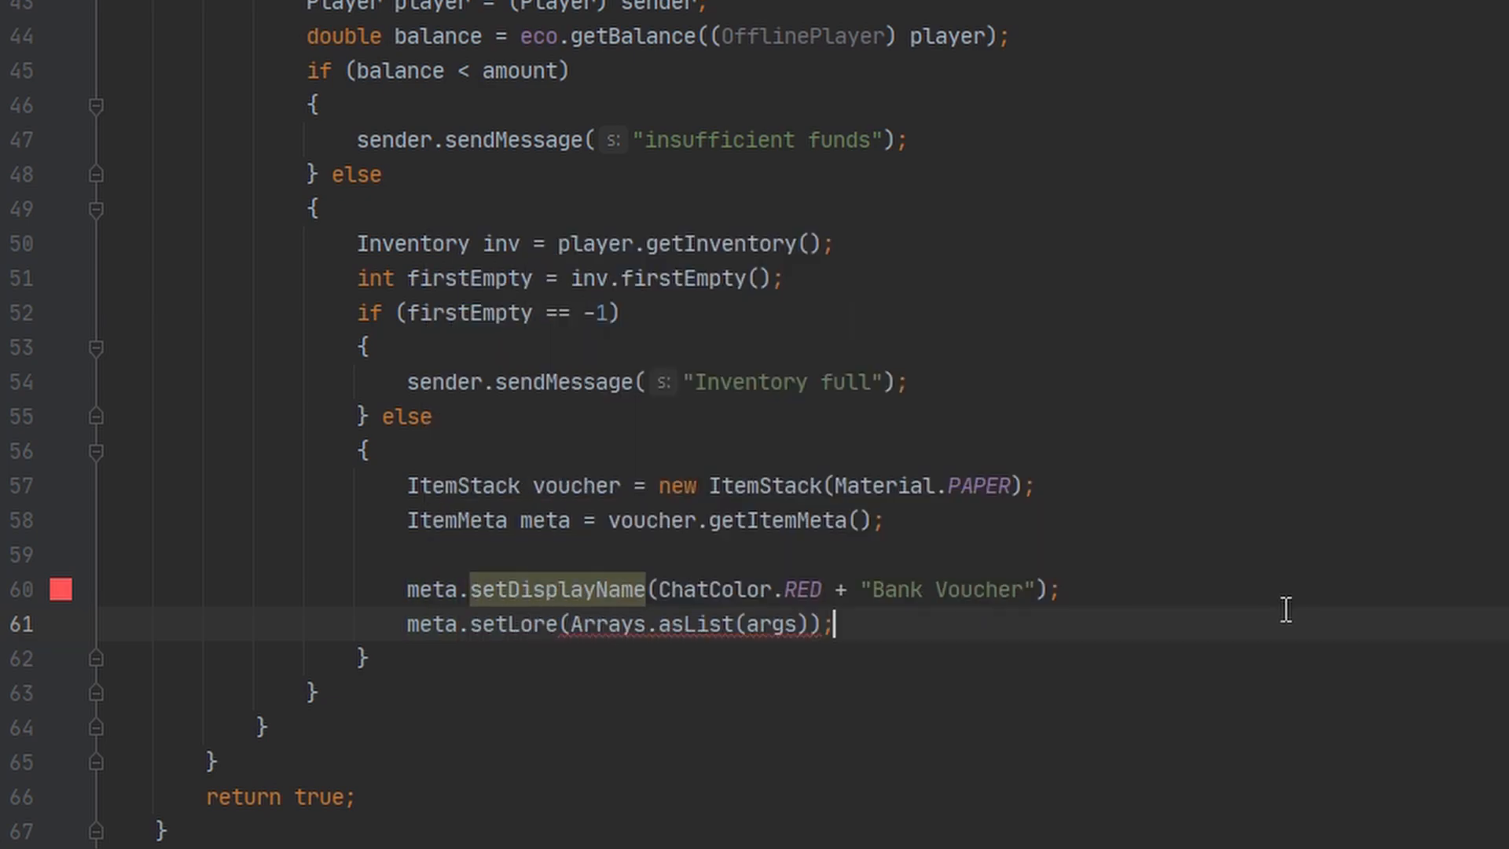
pyautogui.write('ChatColor.DARK_GRAY + "Am')
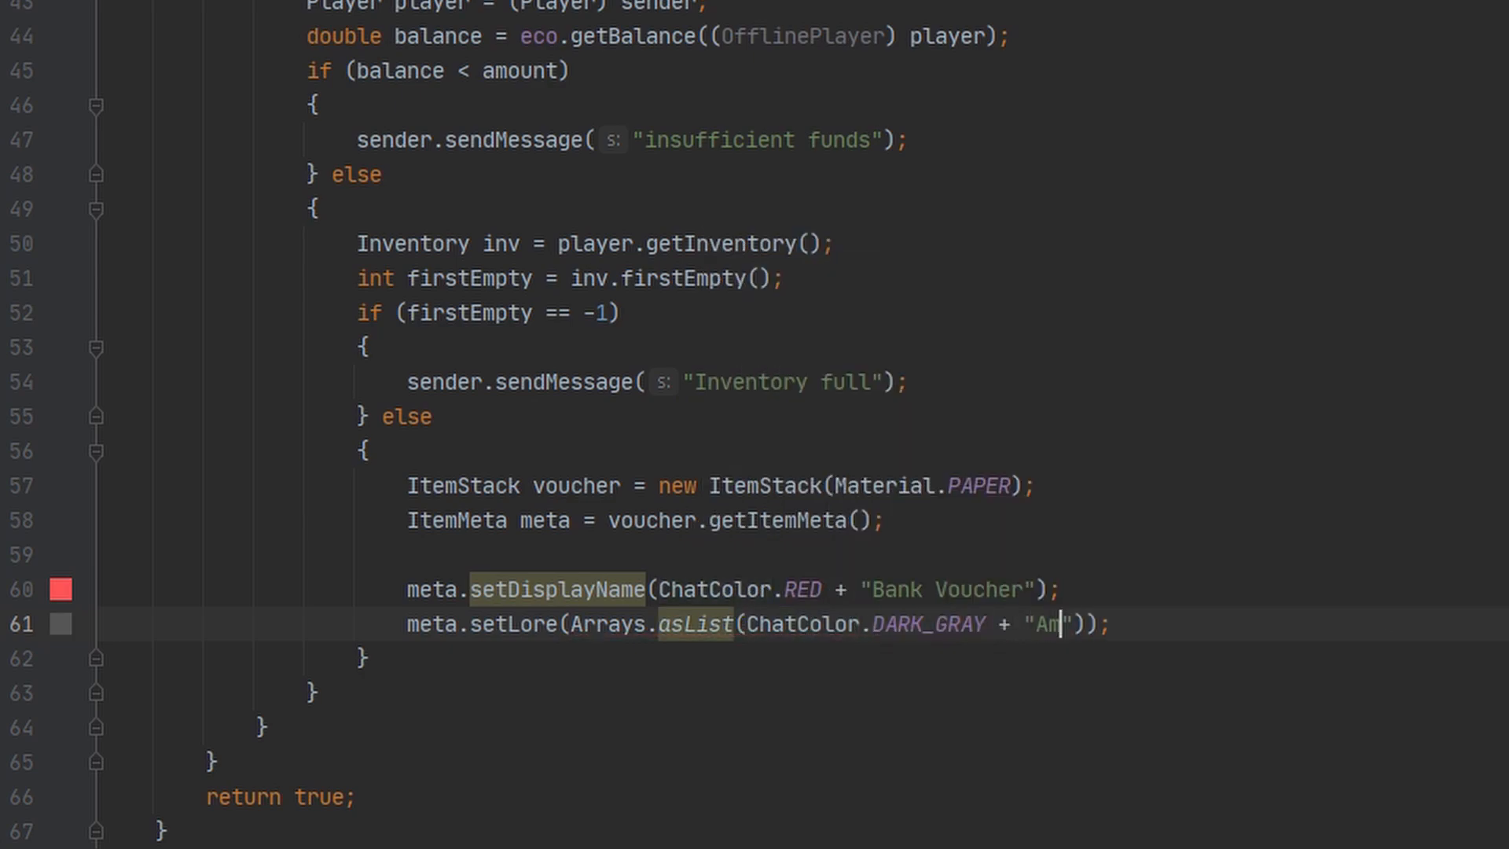
pyautogui.write('mount: " +')
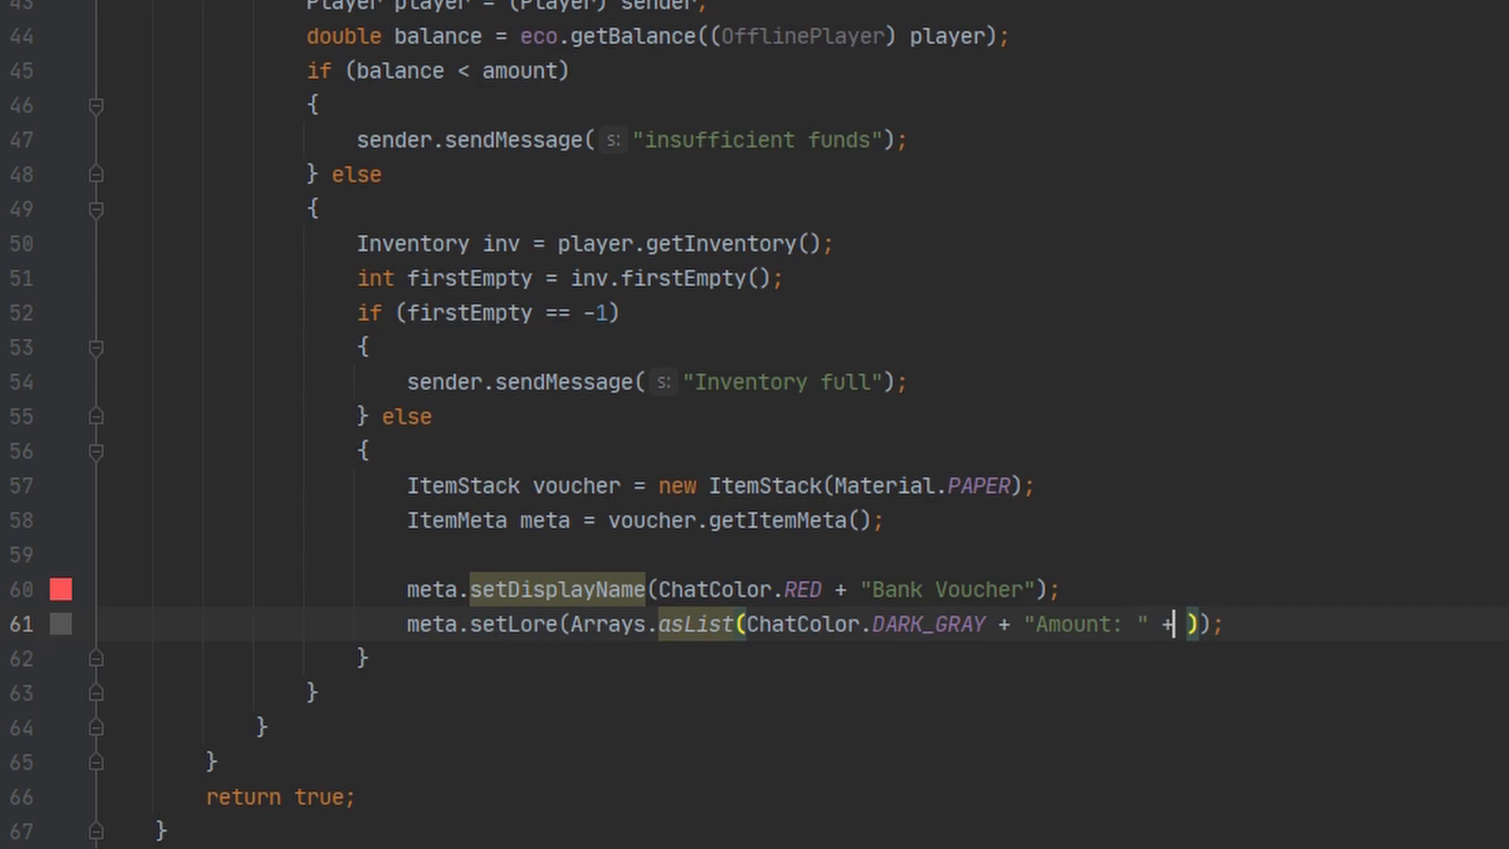
pyautogui.write('ChatColor.GREEN + ""')
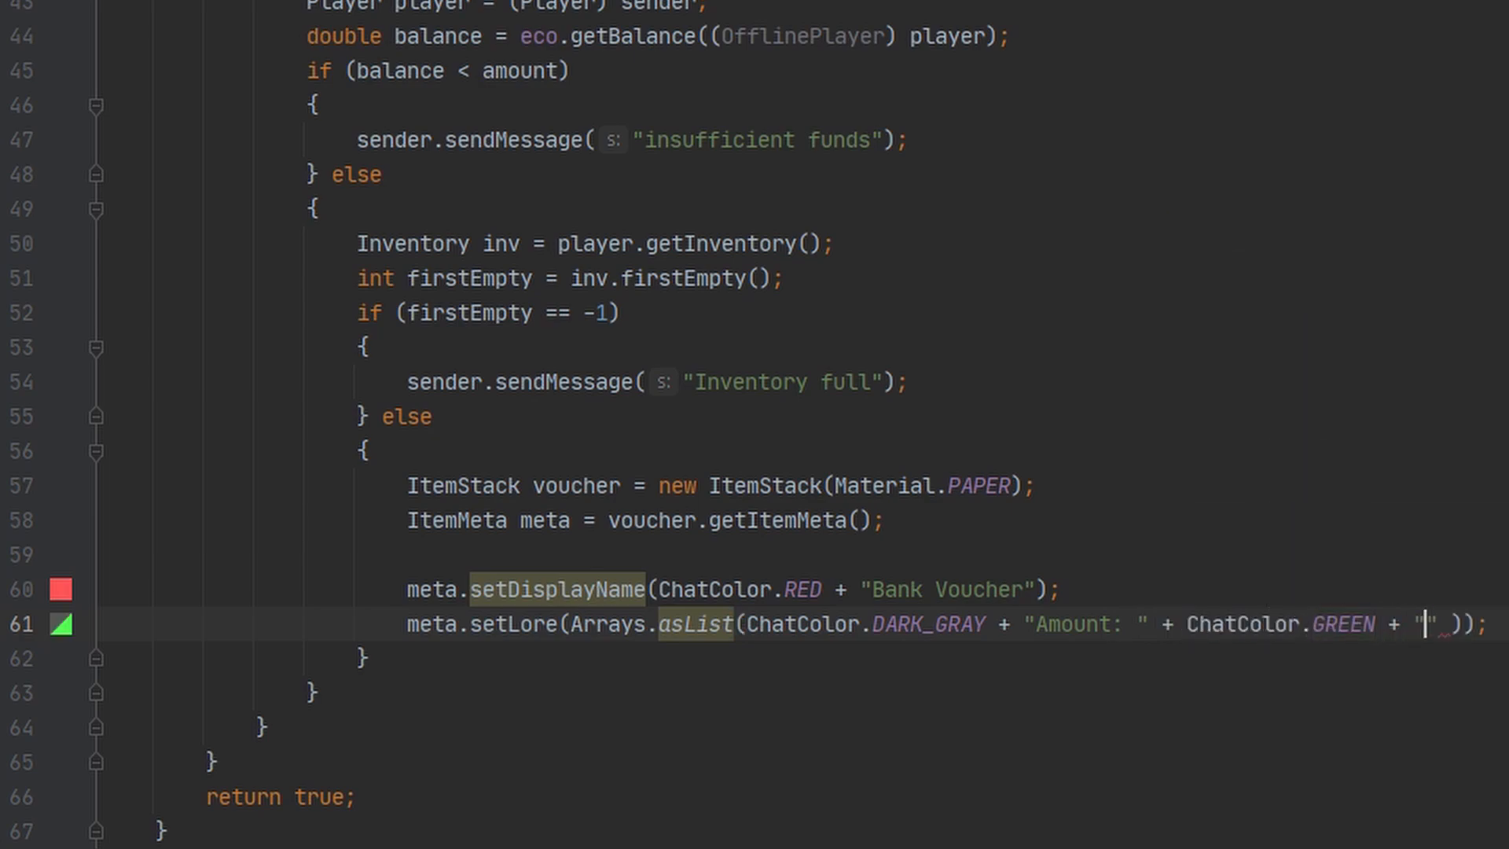
pyautogui.write('$')
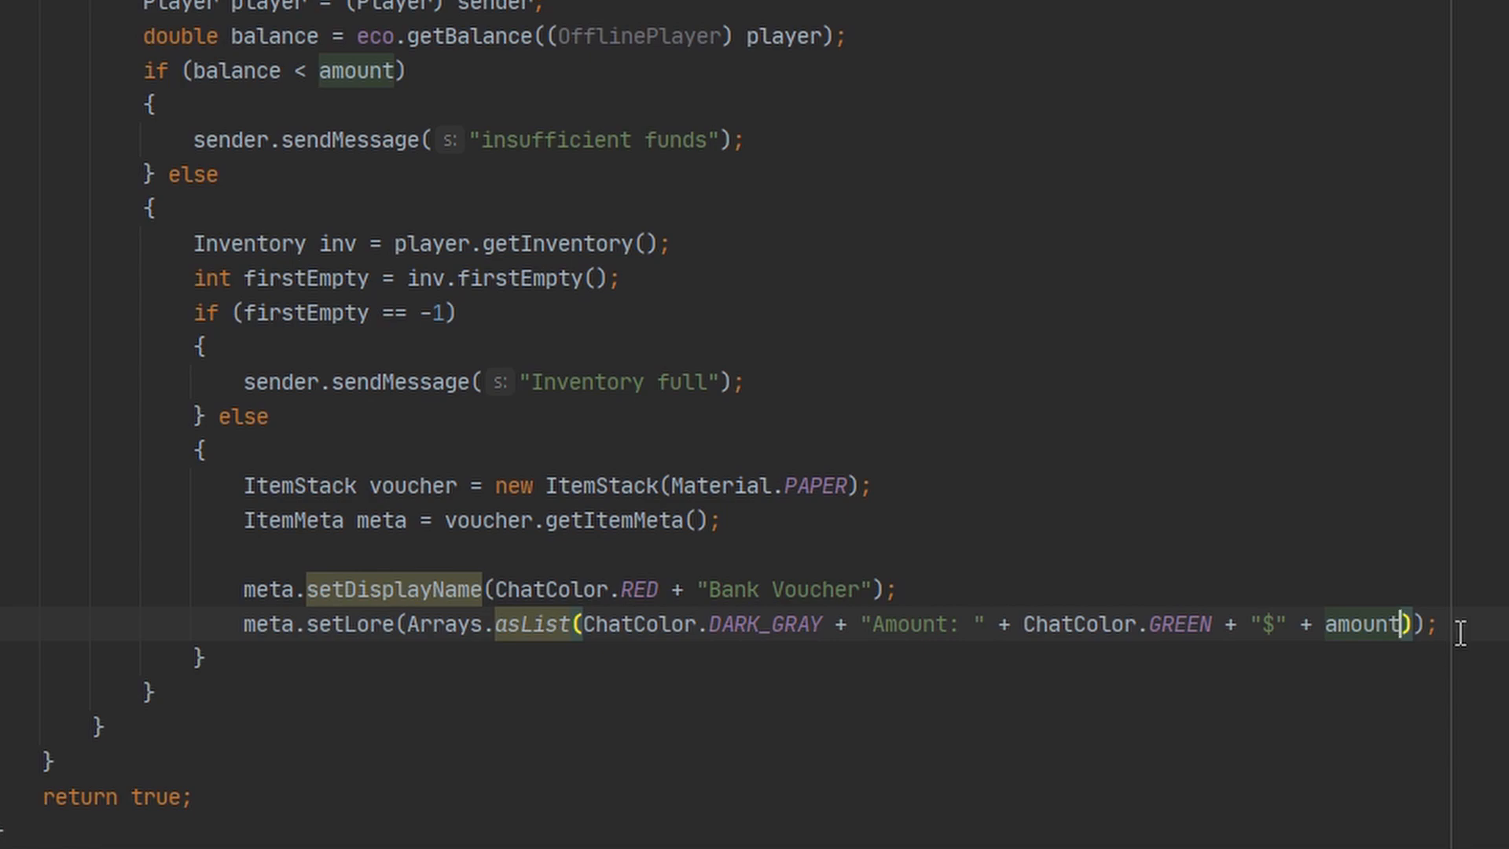
# Apply the meta to the voucher with voucher.setItemMeta(meta)
pyautogui.write('bv')
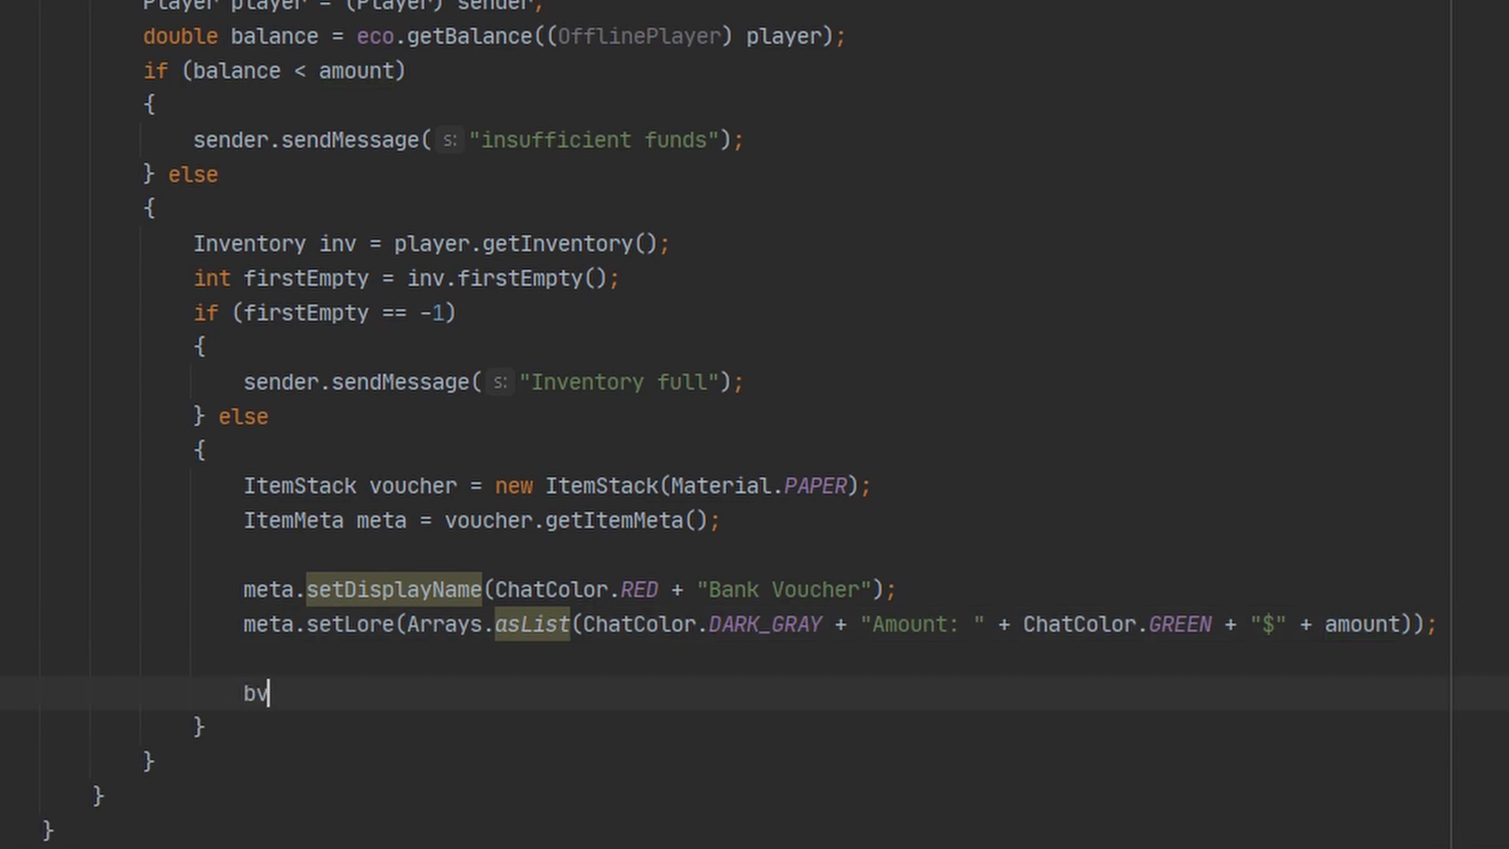
pyautogui.press('Backspace')
pyautogui.write('oucher.setItemMeta(')
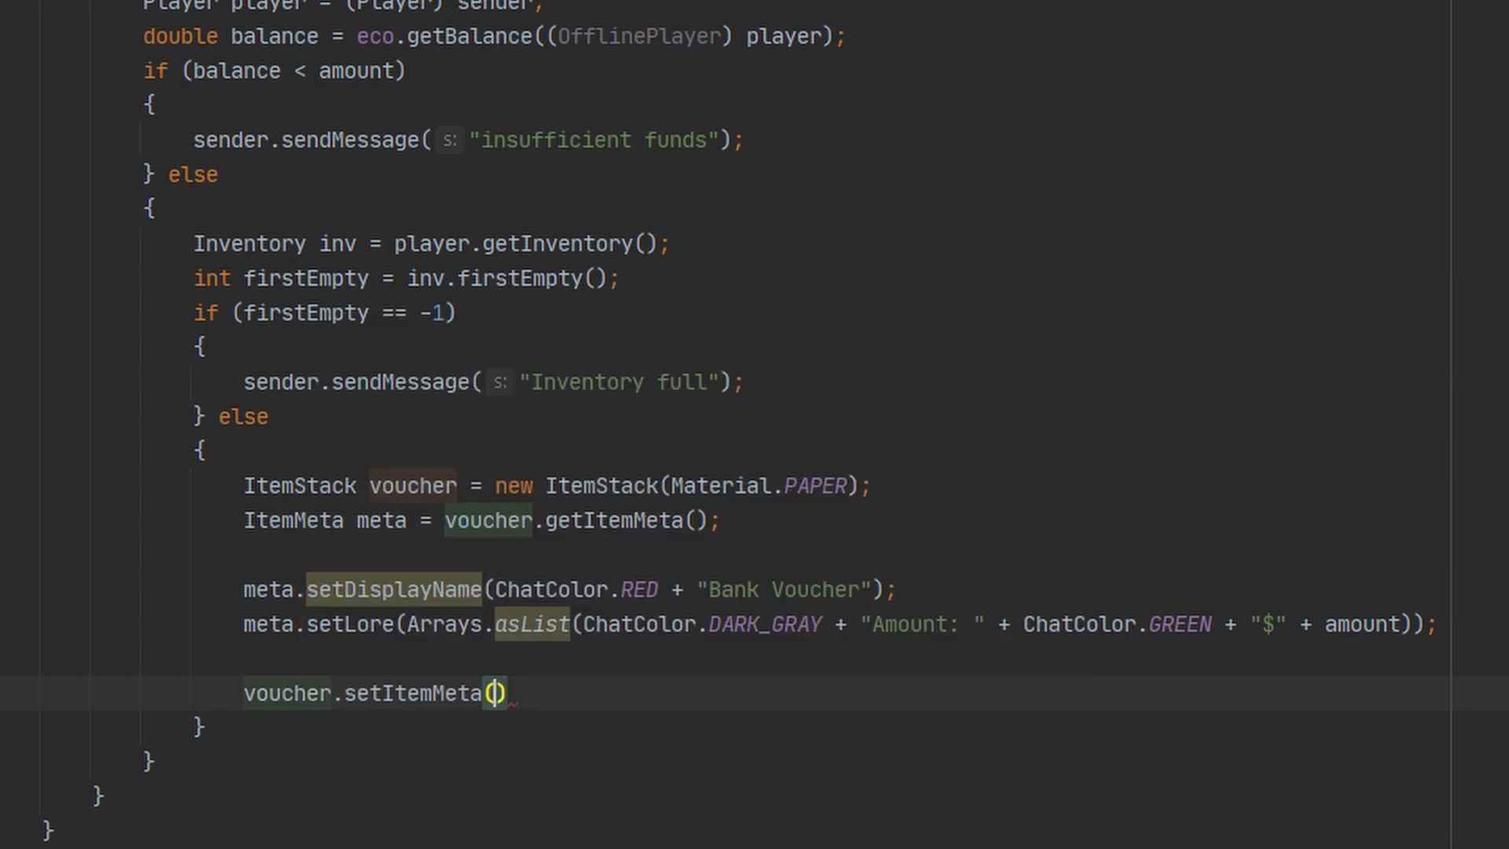
pyautogui.write('meta')
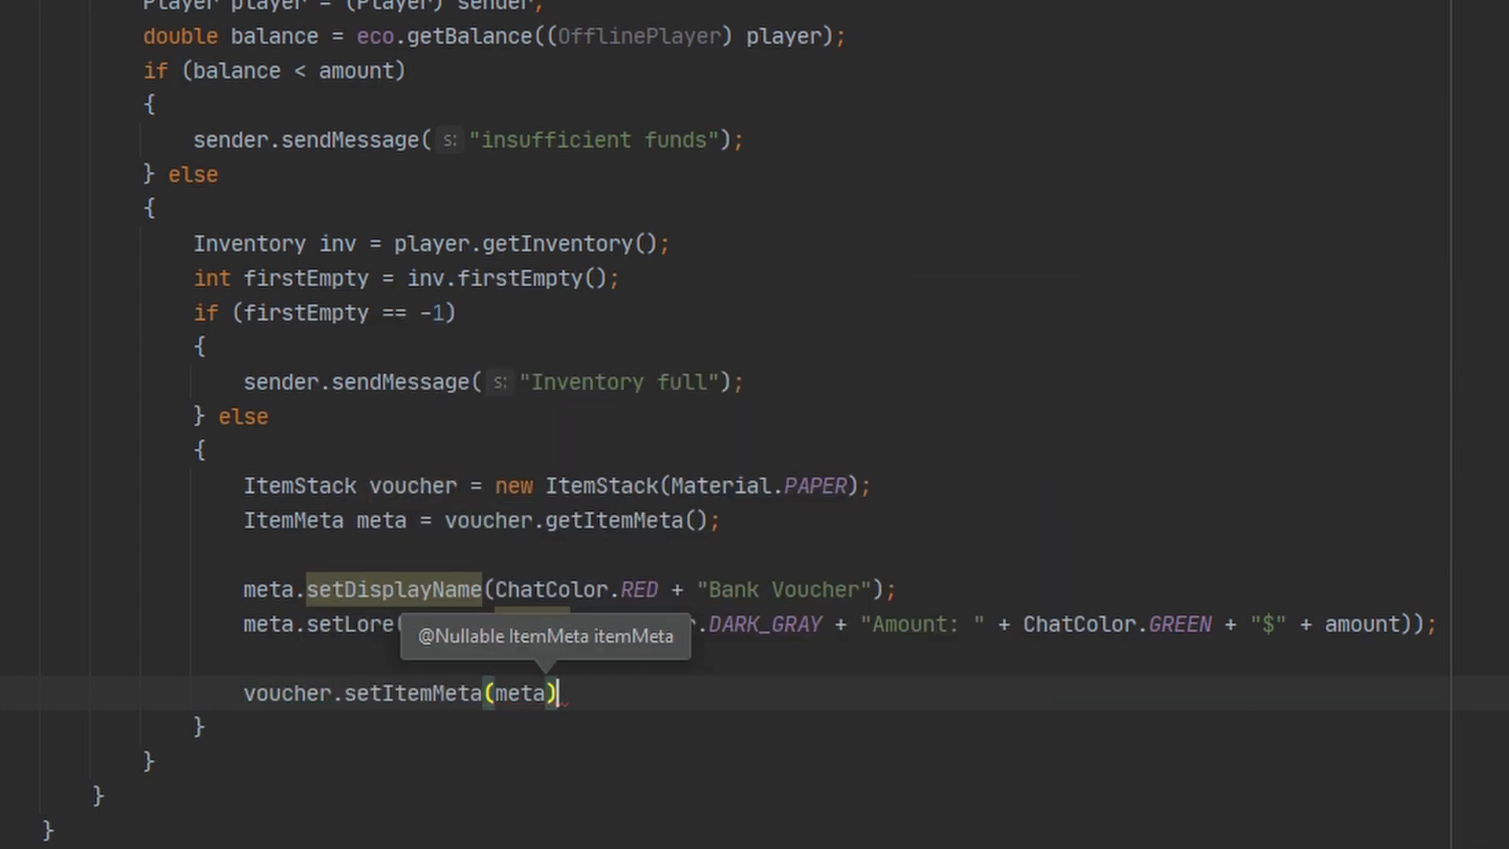
# Add eco.depositPlayer((OfflinePlayer) player, amount) and begin a player inventory line
pyautogui.write('eco.depositPlayer((OfflinePlayer) p')
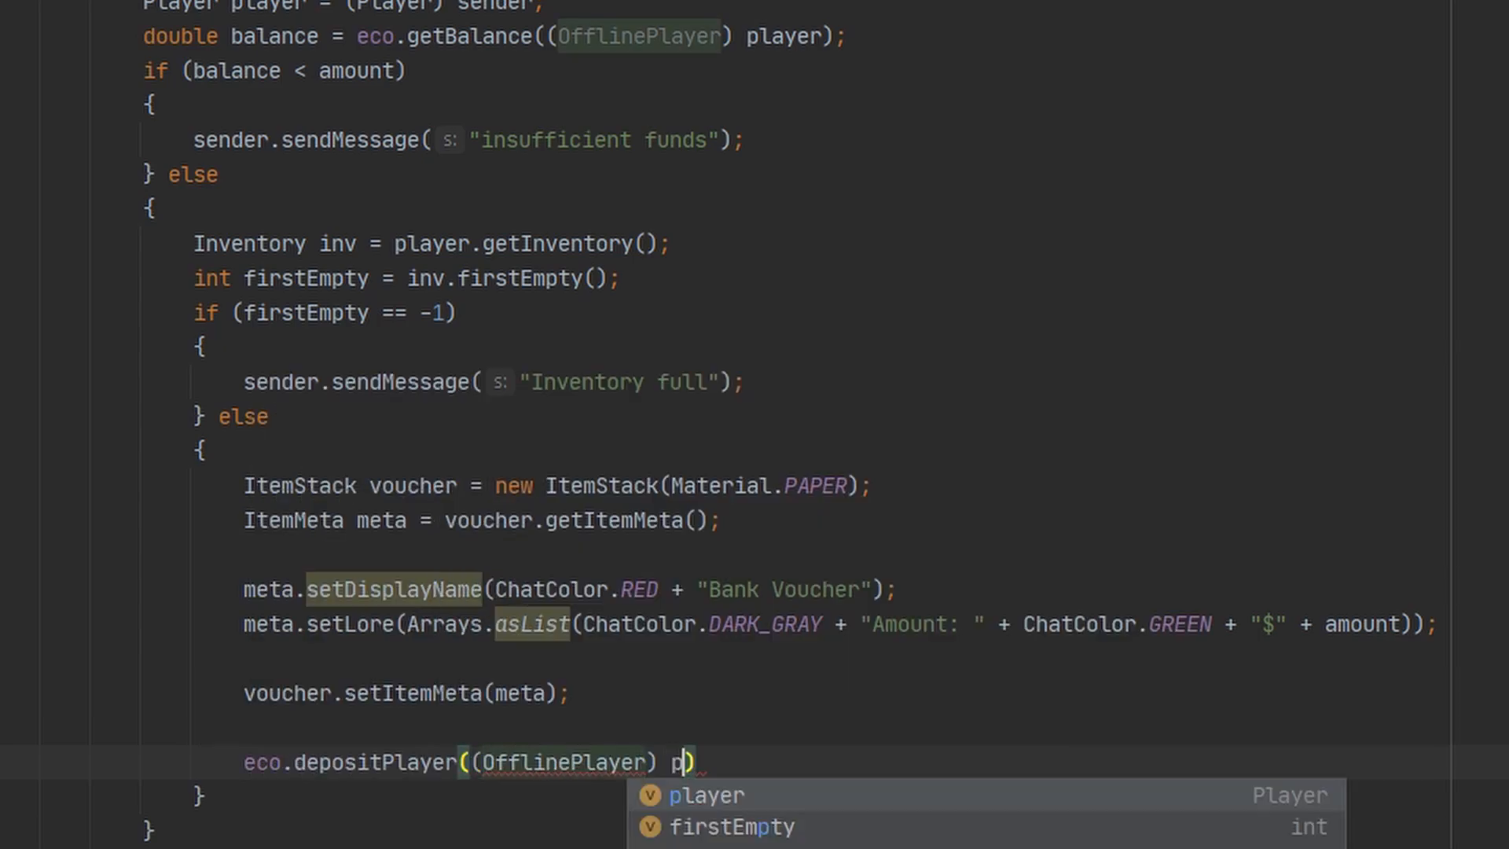
pyautogui.write('layer, amount);')
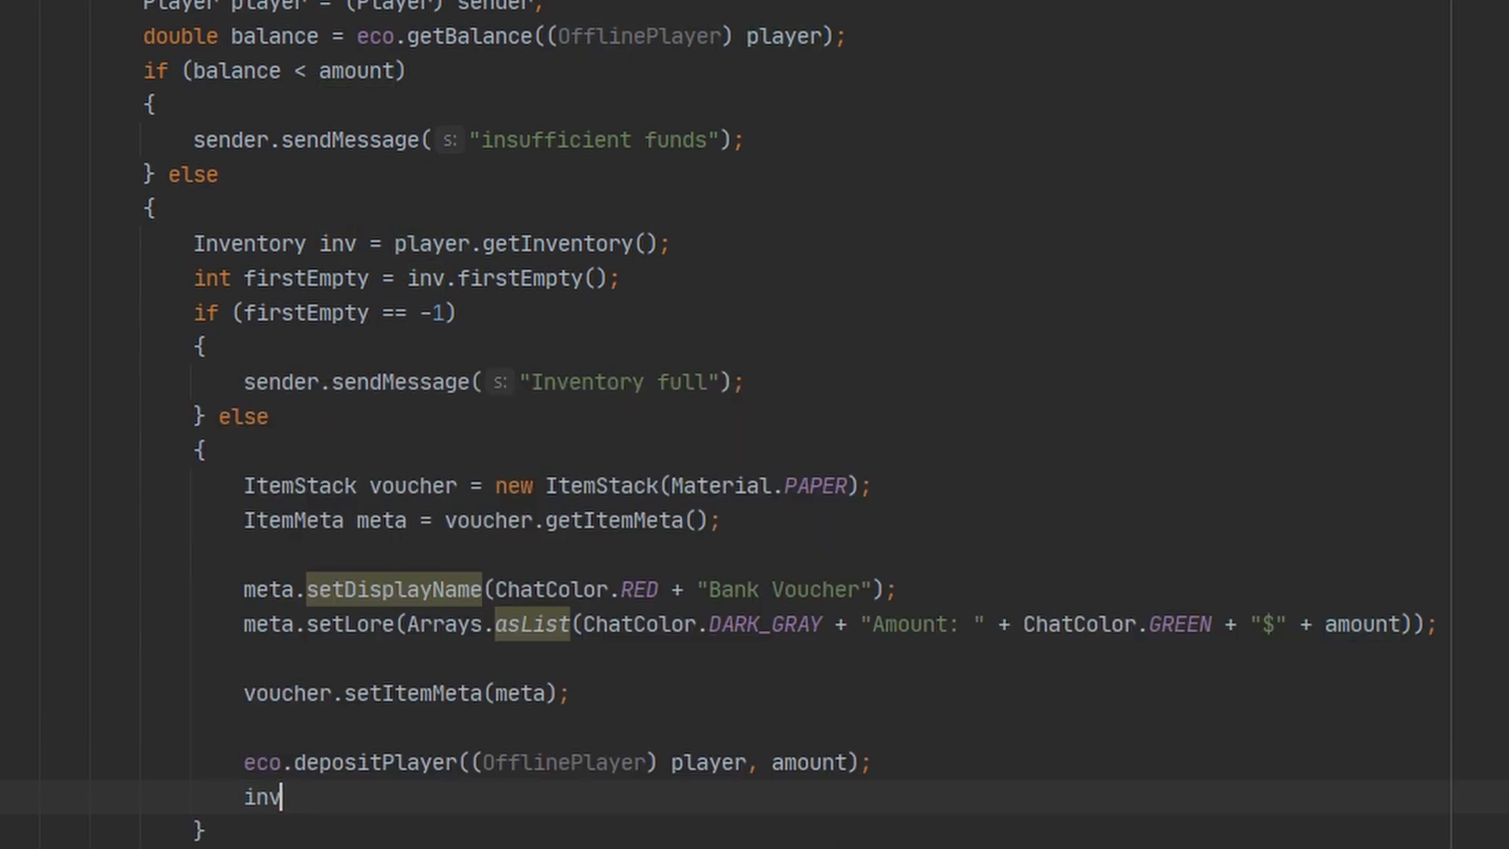
pyautogui.write('player.')
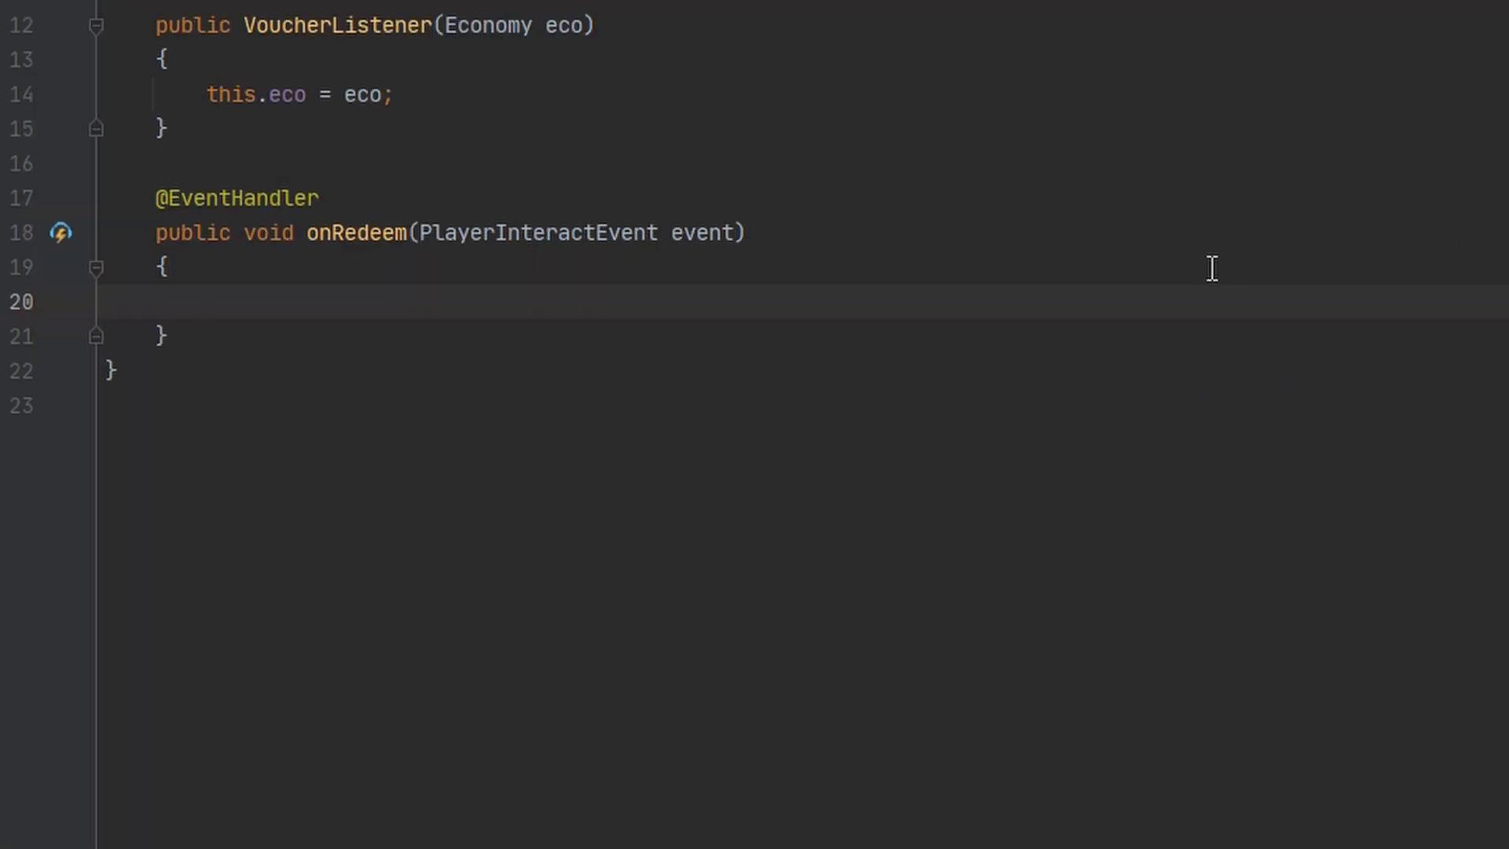
# Check event.getAction() is RIGHT_CLICK_AIR or RIGHT_CLICK_BLOCK
pyautogui.write('if (')
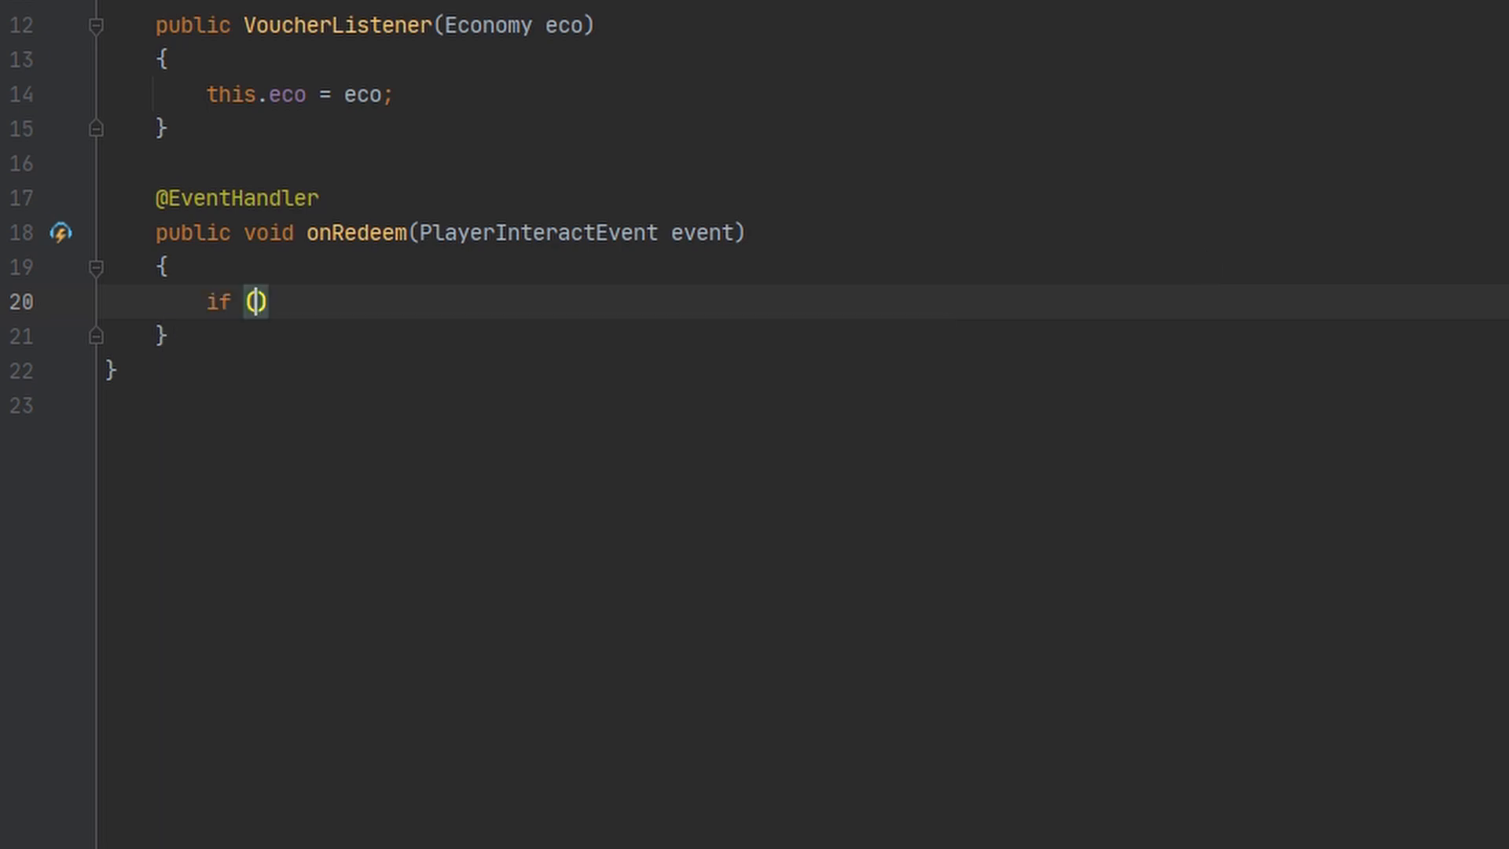
pyautogui.write('event.getAction()')
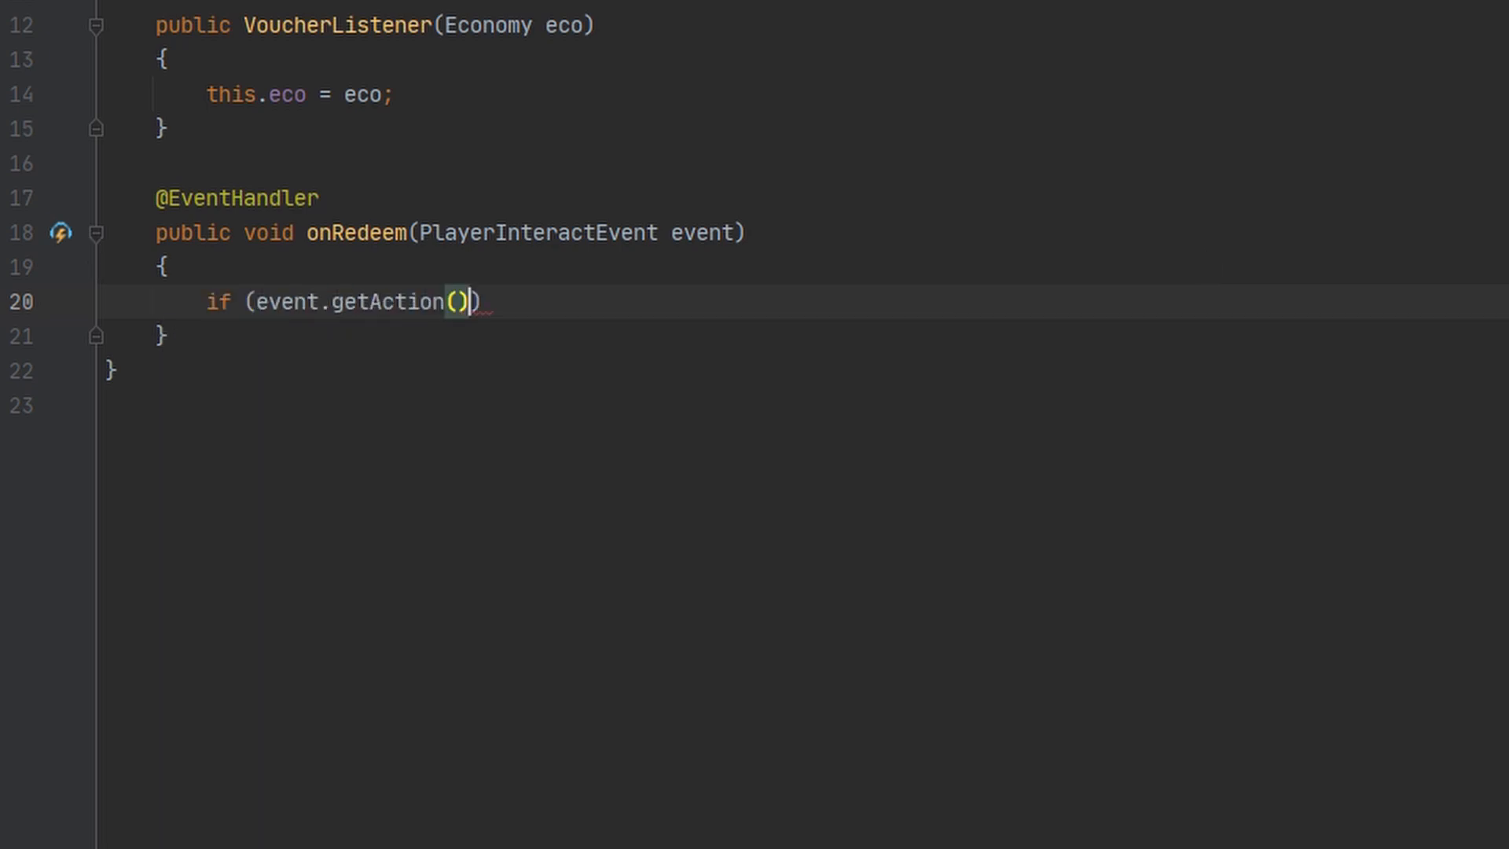
pyautogui.write('== Action.RIGHT_CLICK_AIR')
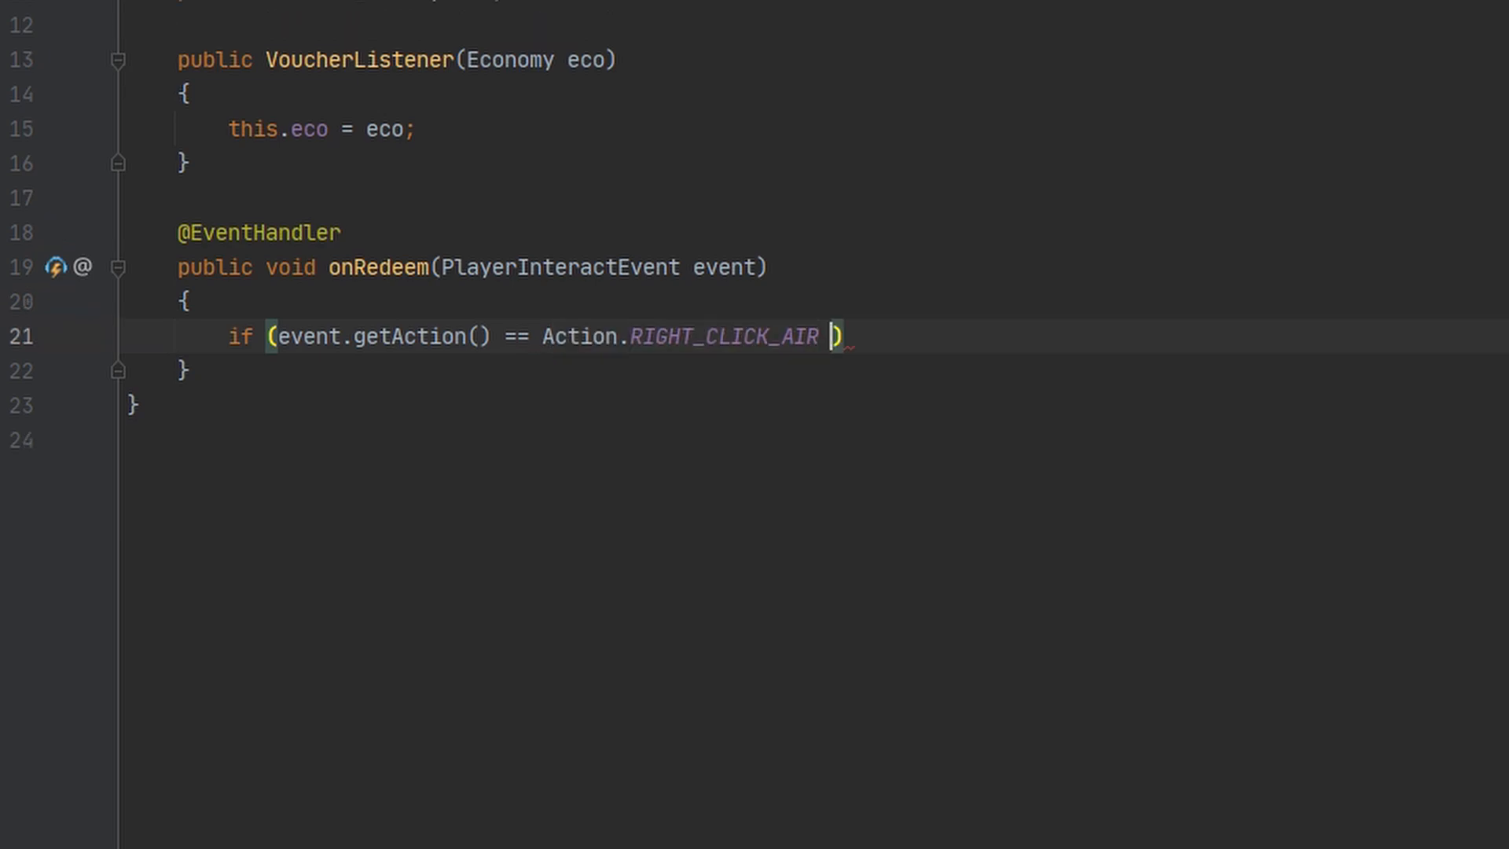
pyautogui.write('|| event.getAction()')
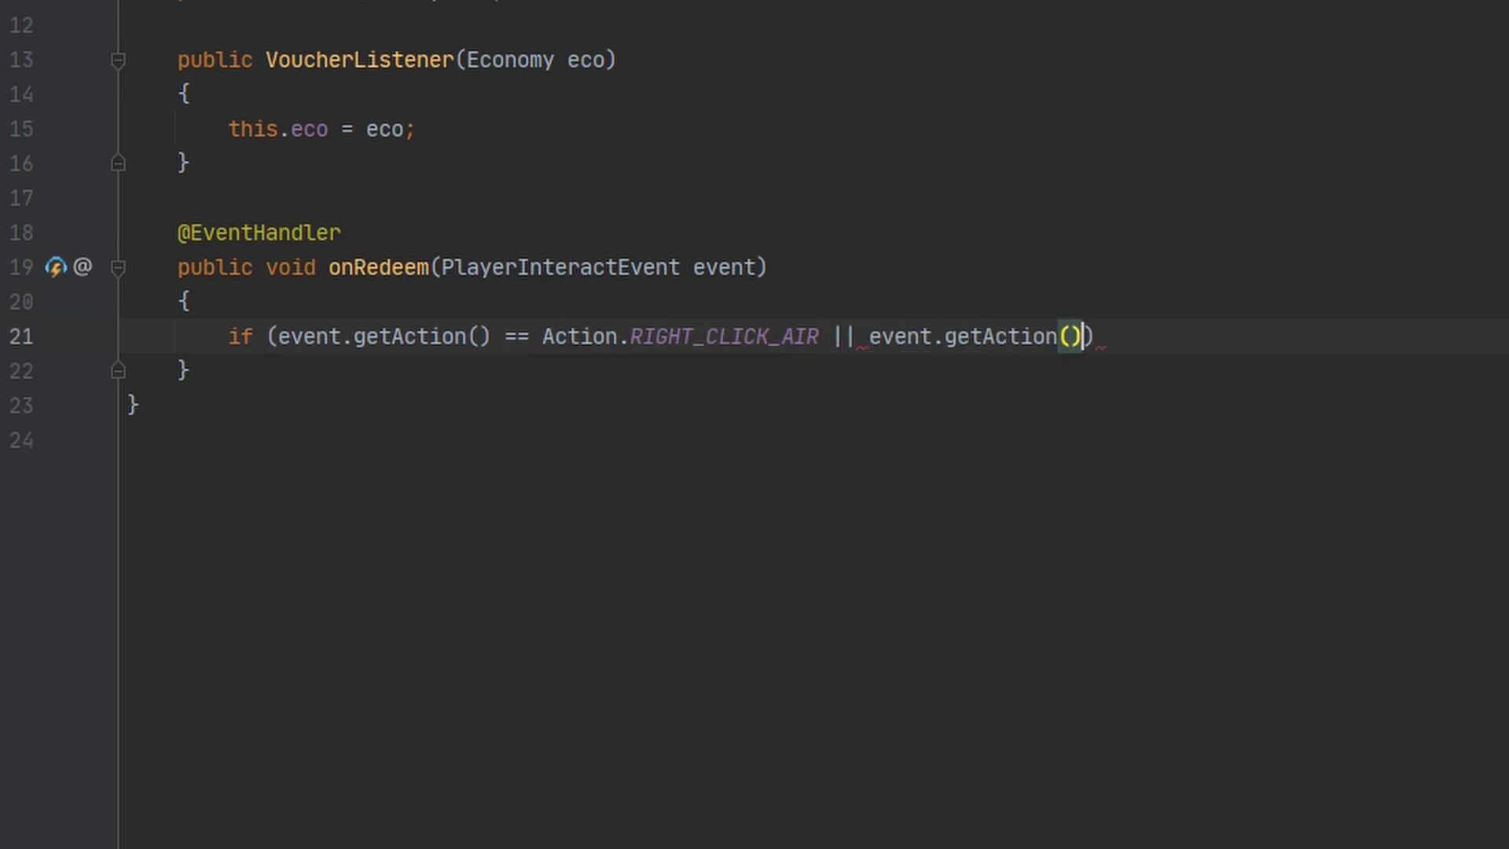
pyautogui.write('== A')
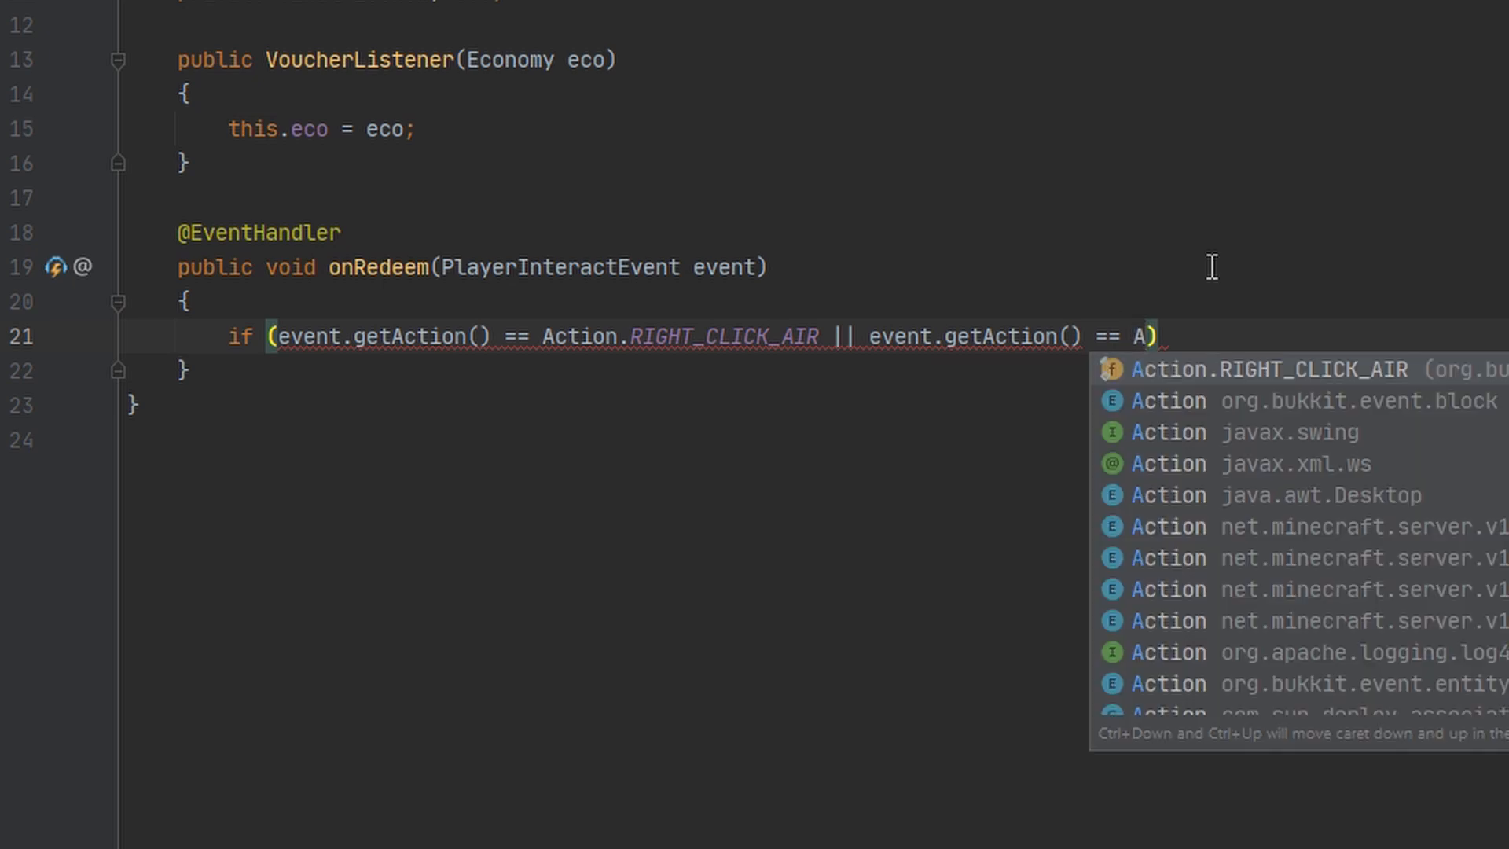
pyautogui.write('Action.RIGHT_CLICK_BLOCK')
pyautogui.write('{')
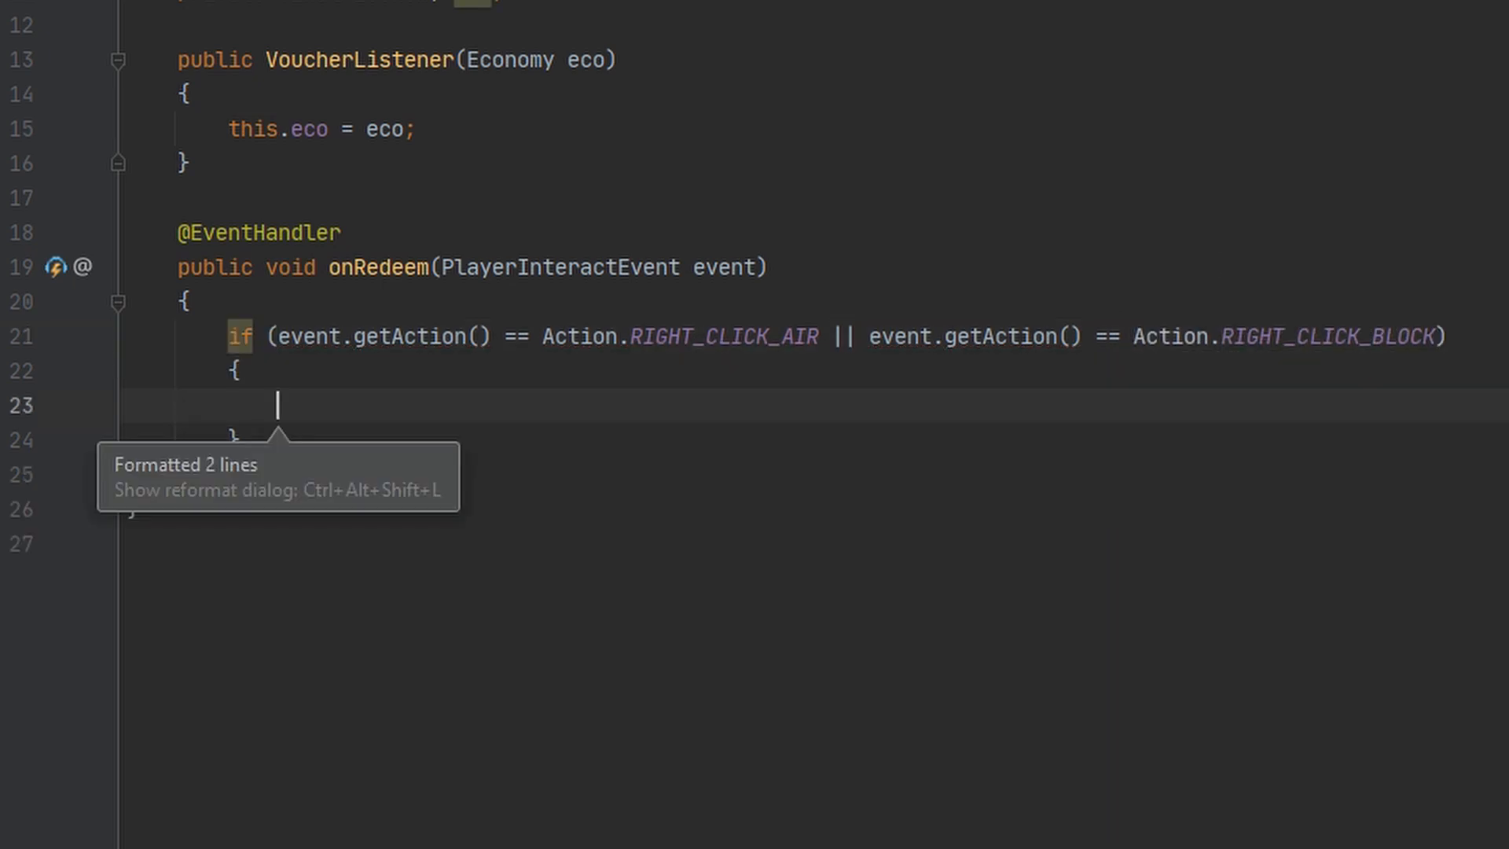
# Get the held ItemStack voucher, check it is PAPER with item meta, and fetch its ItemMeta
pyautogui.write('Item')
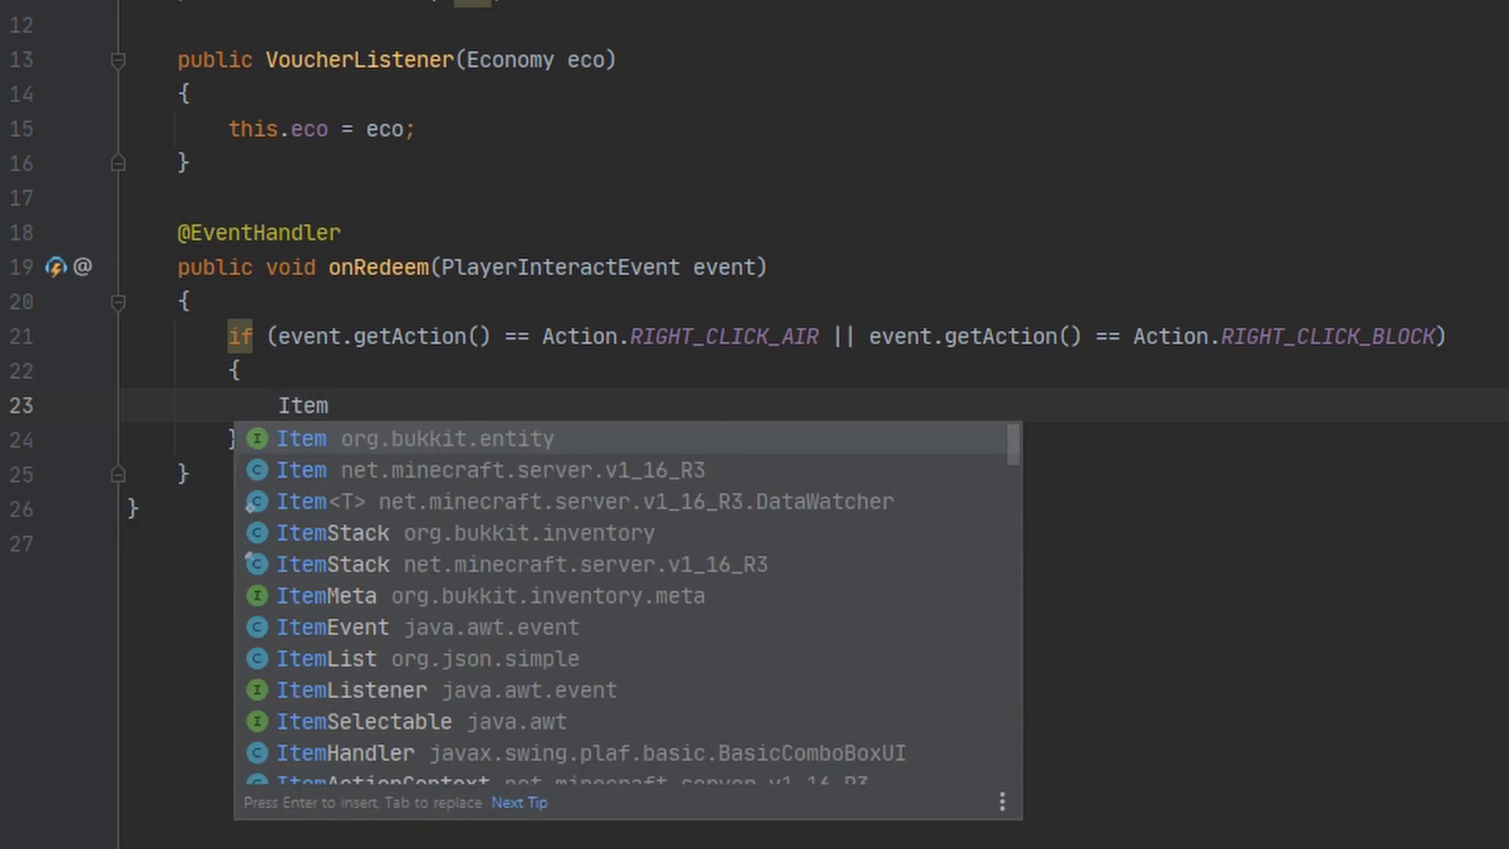
pyautogui.press('Tab')
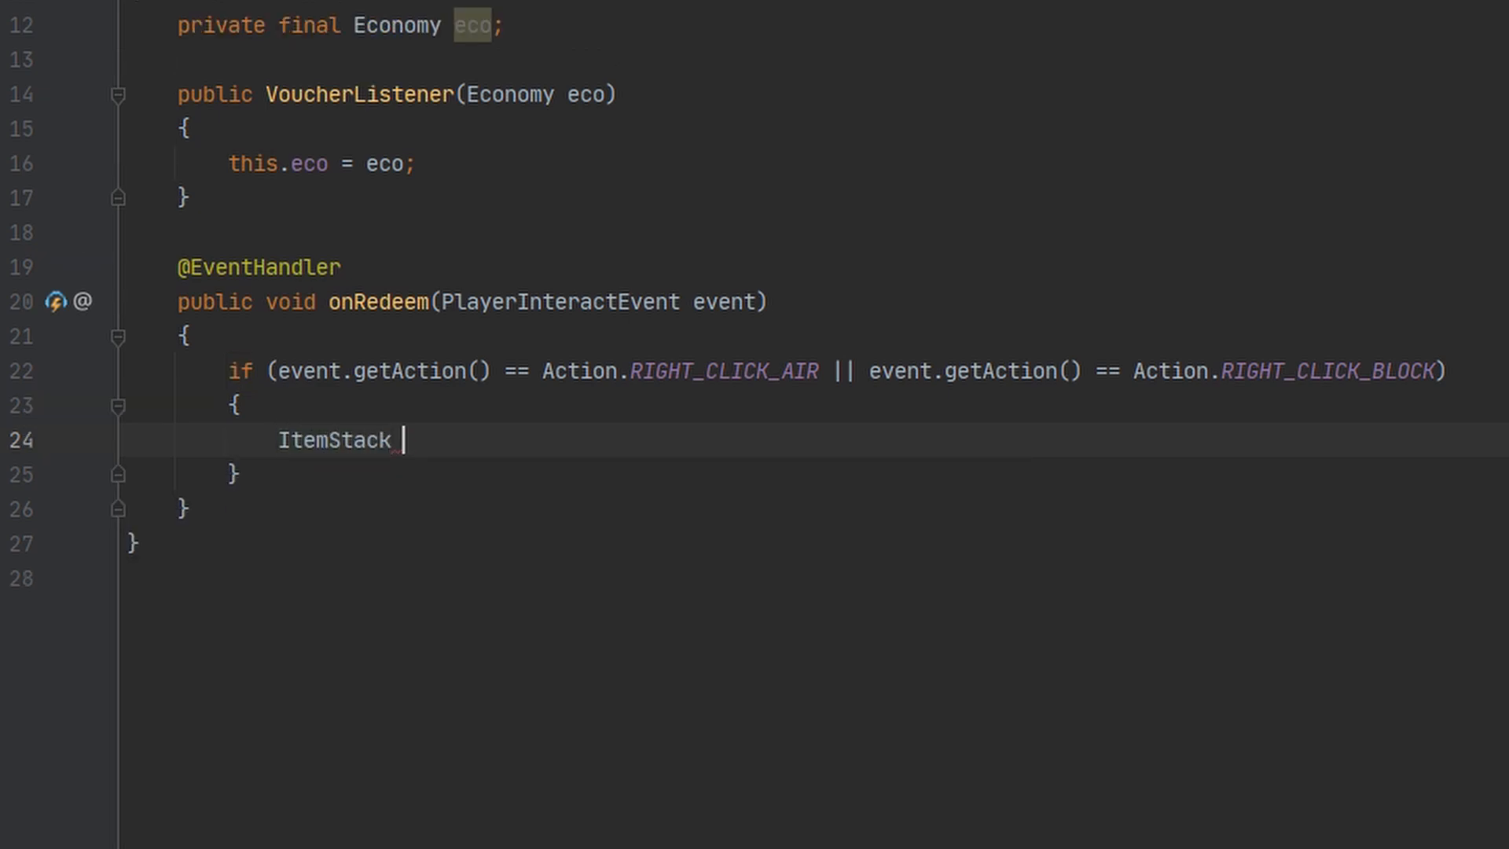
pyautogui.write('voucher = event.getItem();')
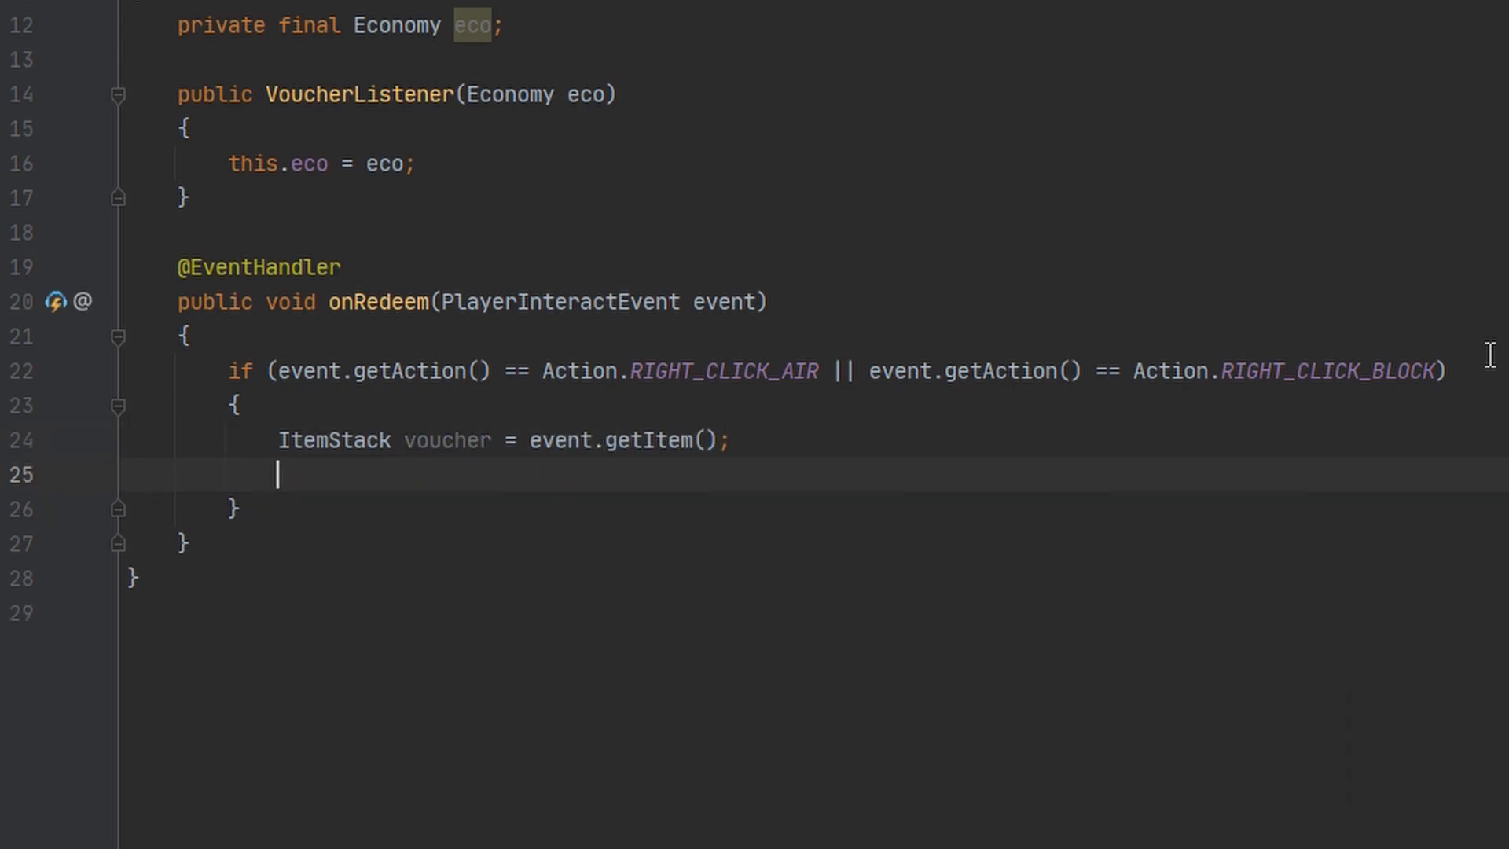
pyautogui.write('if (voucher.getType() == Material.PAPER && voucher.hasItemMeta(')
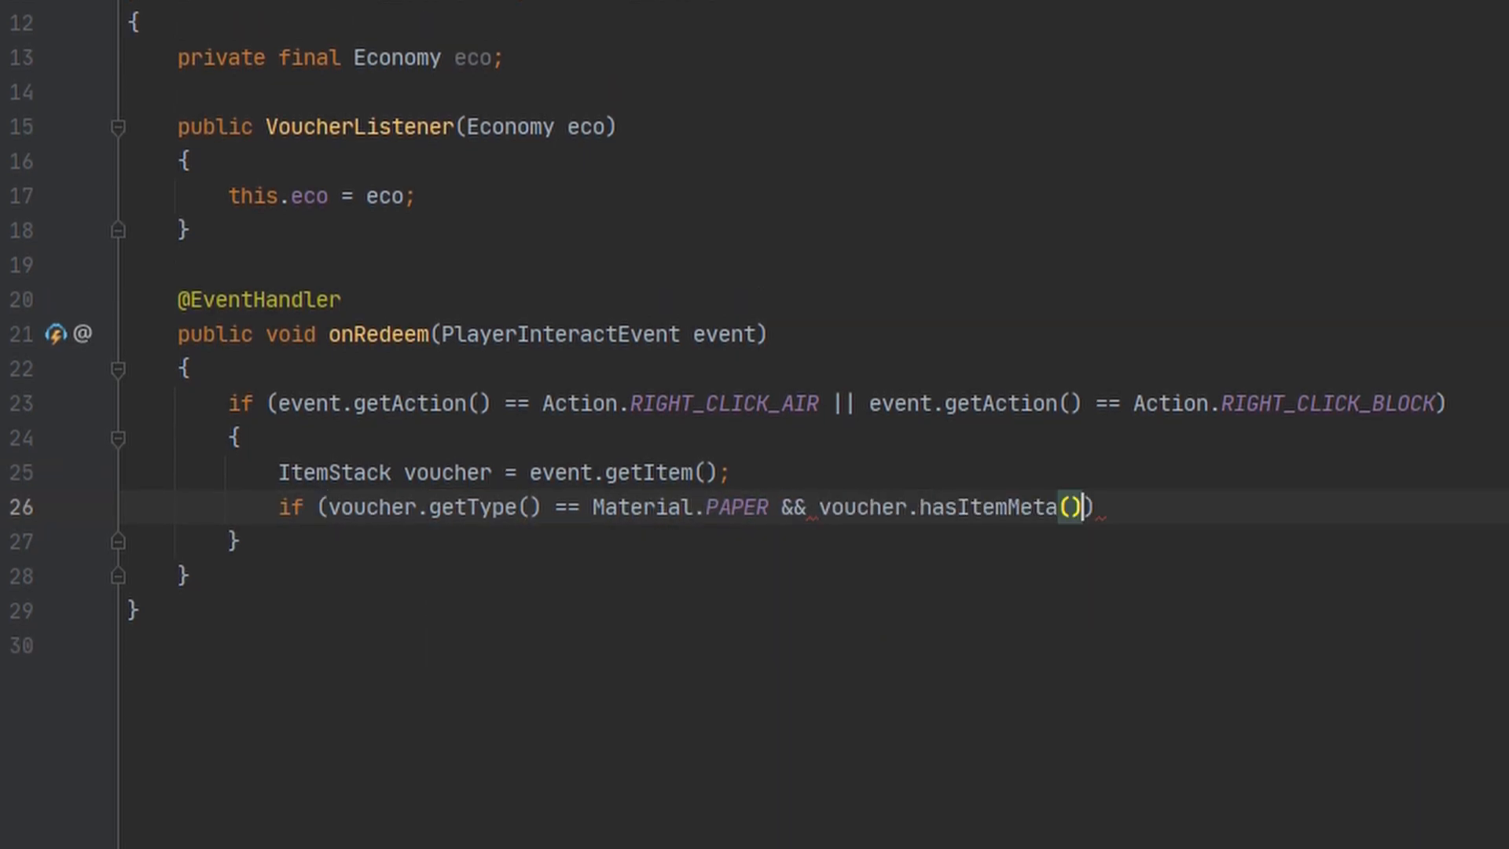
pyautogui.write('Im')
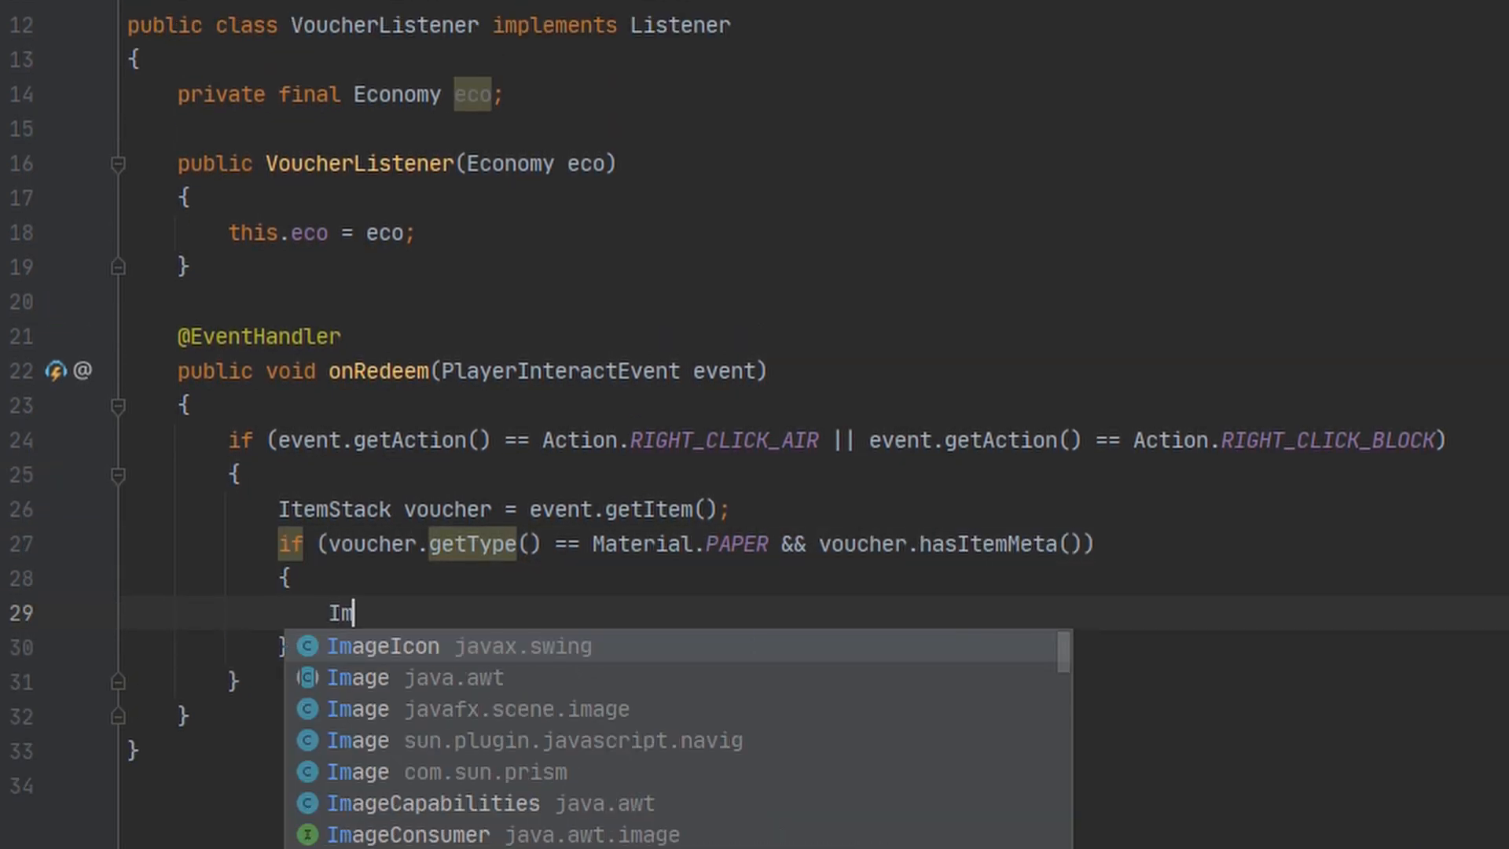
pyautogui.write('temMeta')
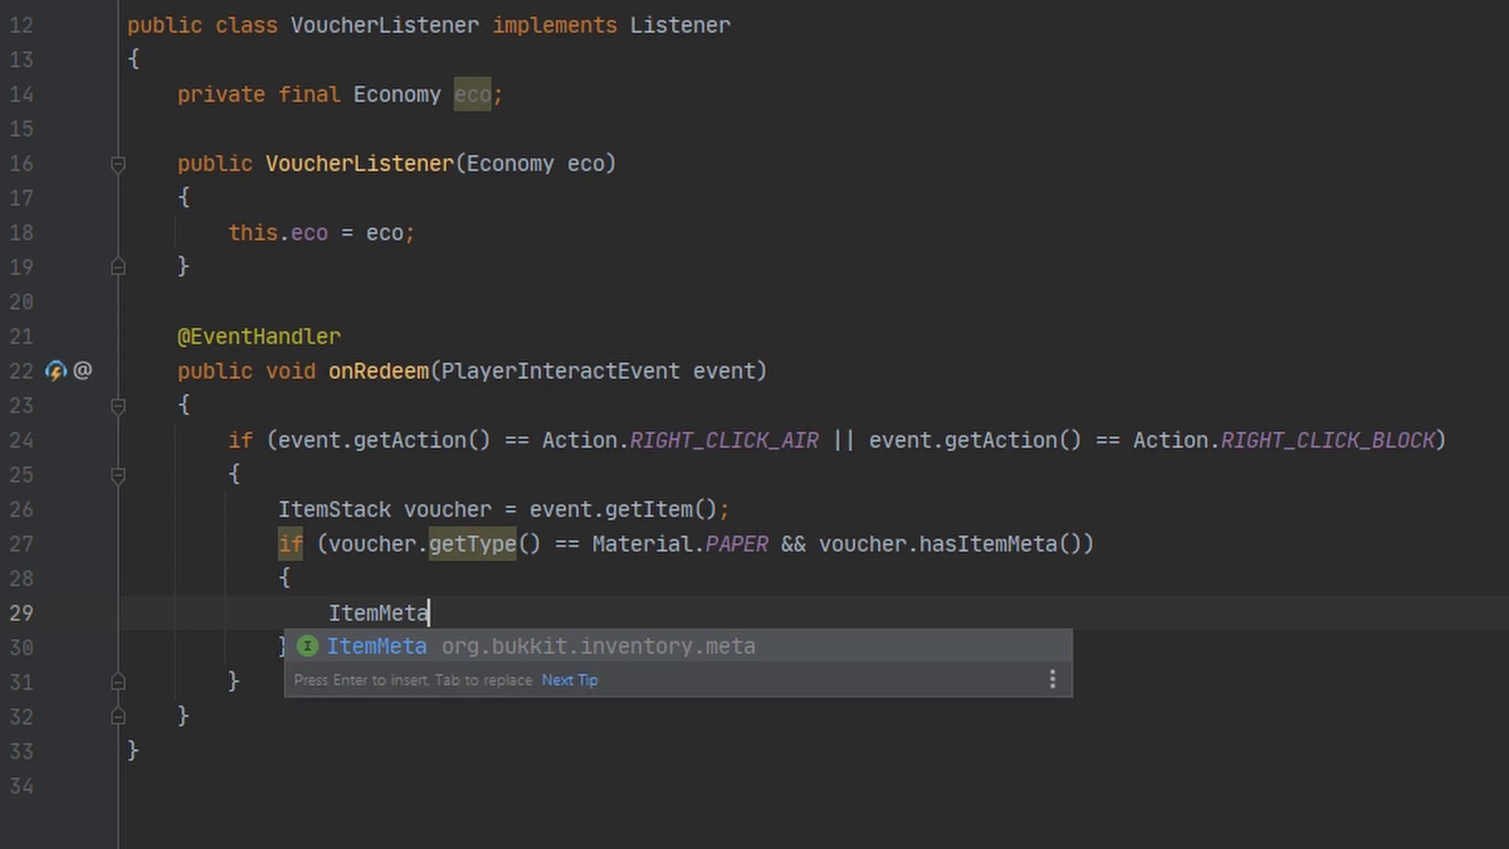
pyautogui.write('meta =')
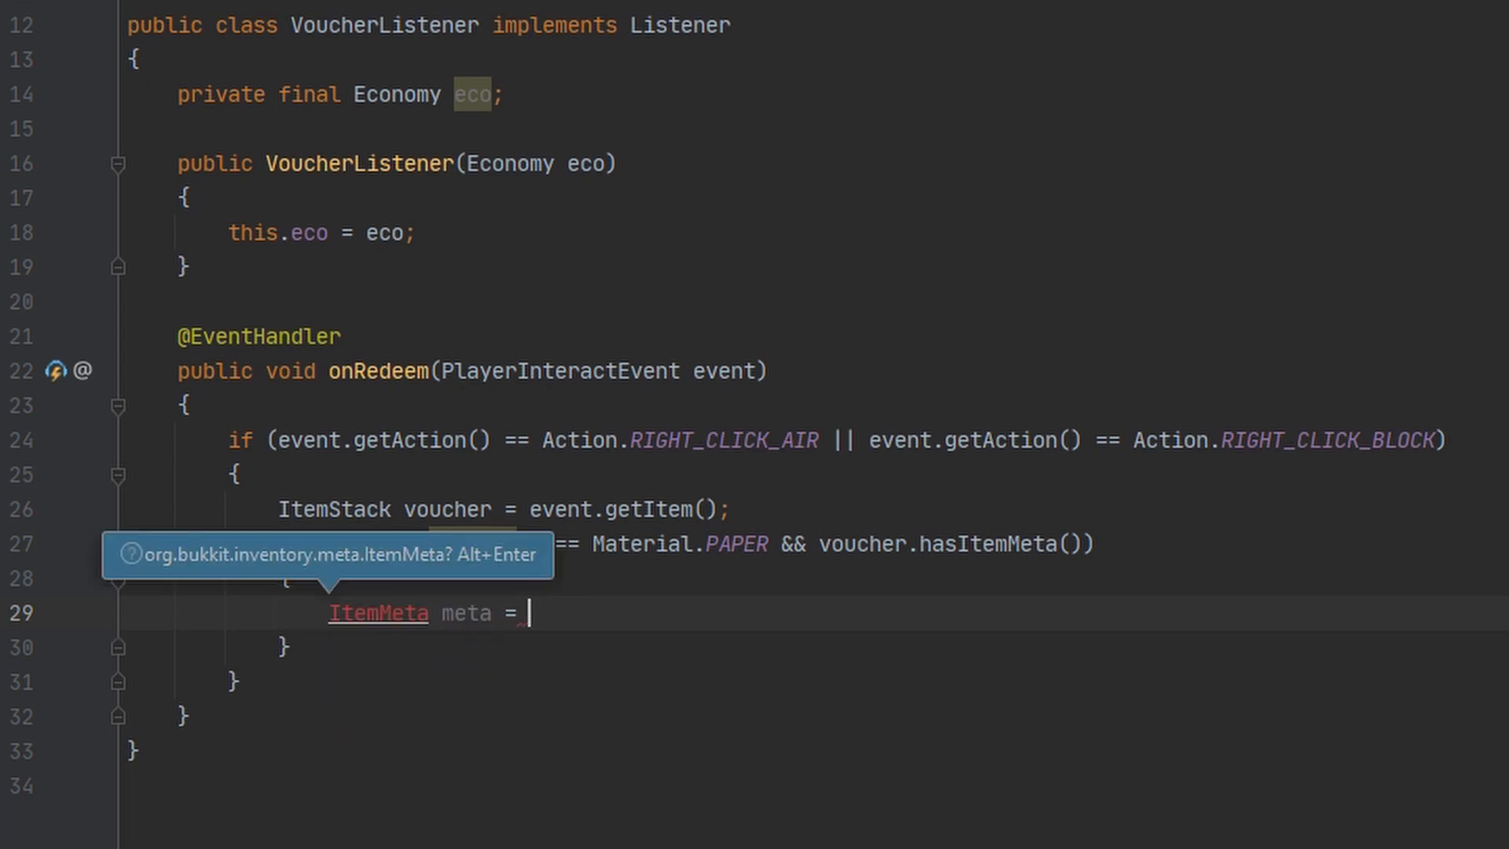
pyautogui.write('voucher.getItemMeta();')
pyautogui.write('if')
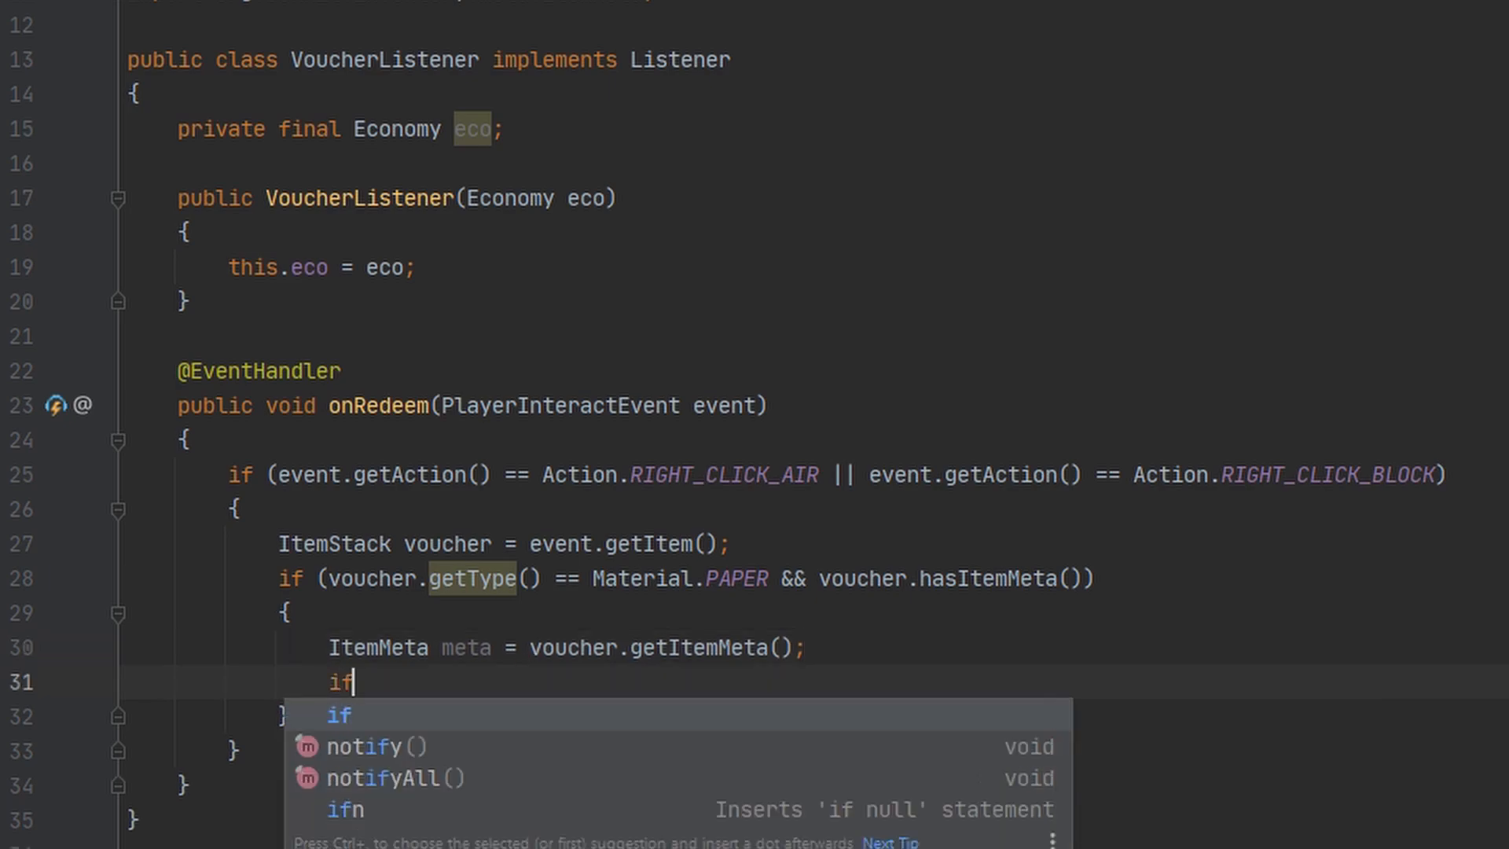
# Add an if requiring meta.hasLore() and a display name, then reformat the code
pyautogui.write('(meta)')
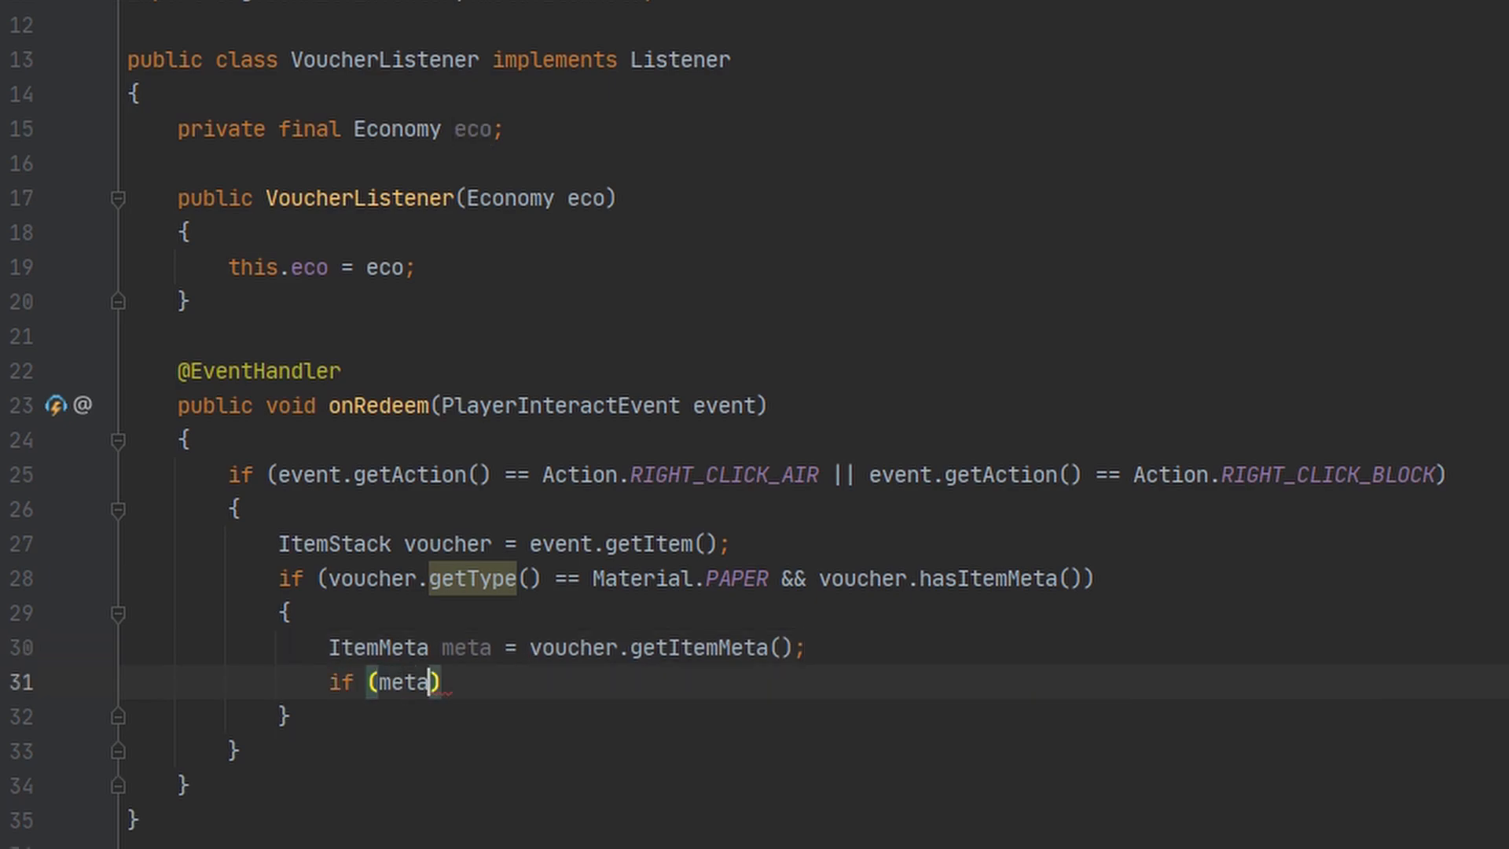
pyautogui.write('.hasLore() &&')
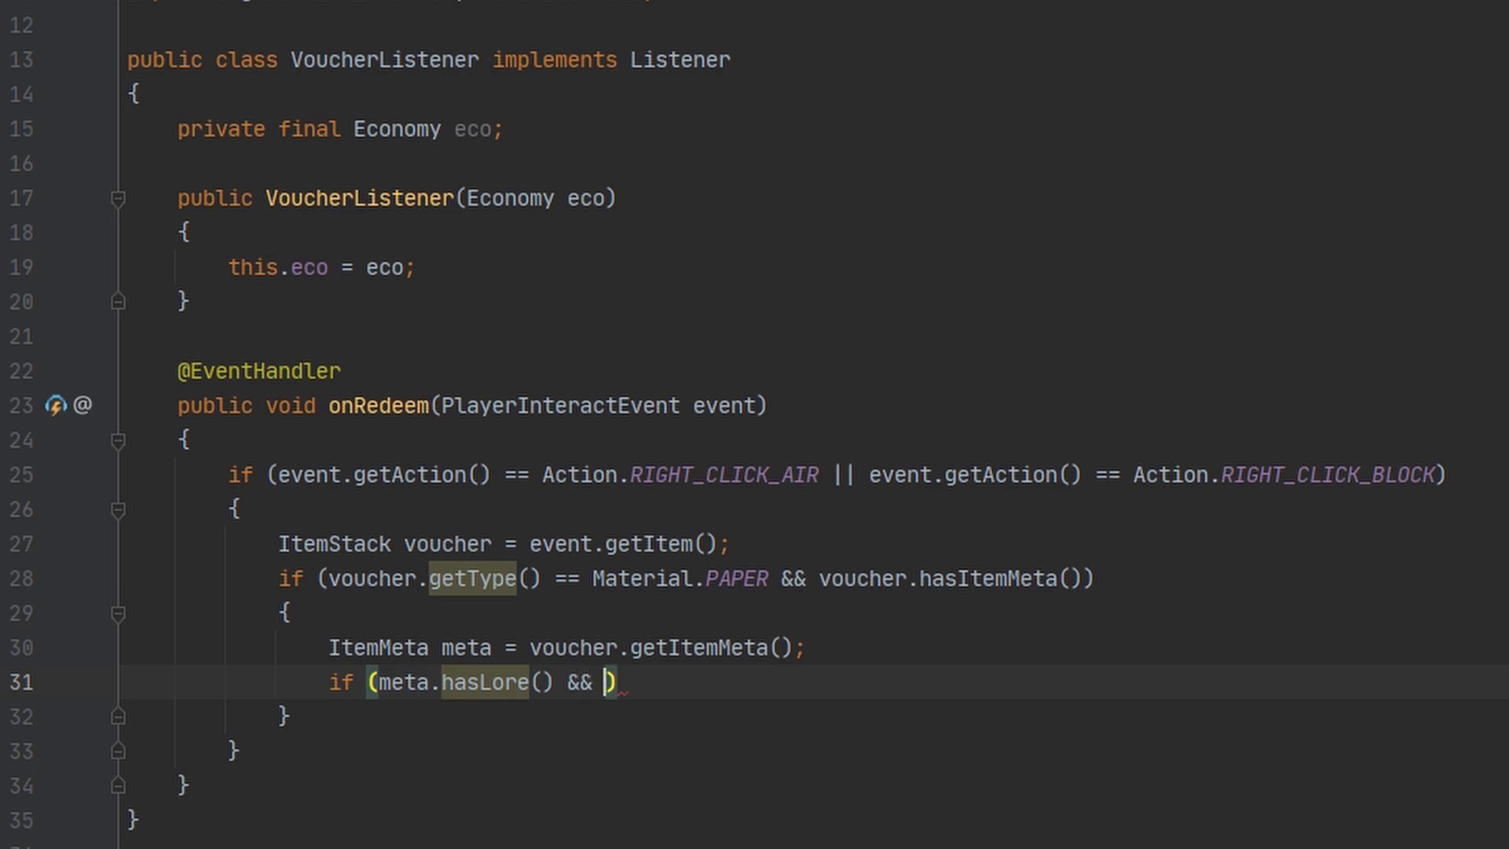
pyautogui.write('meta')
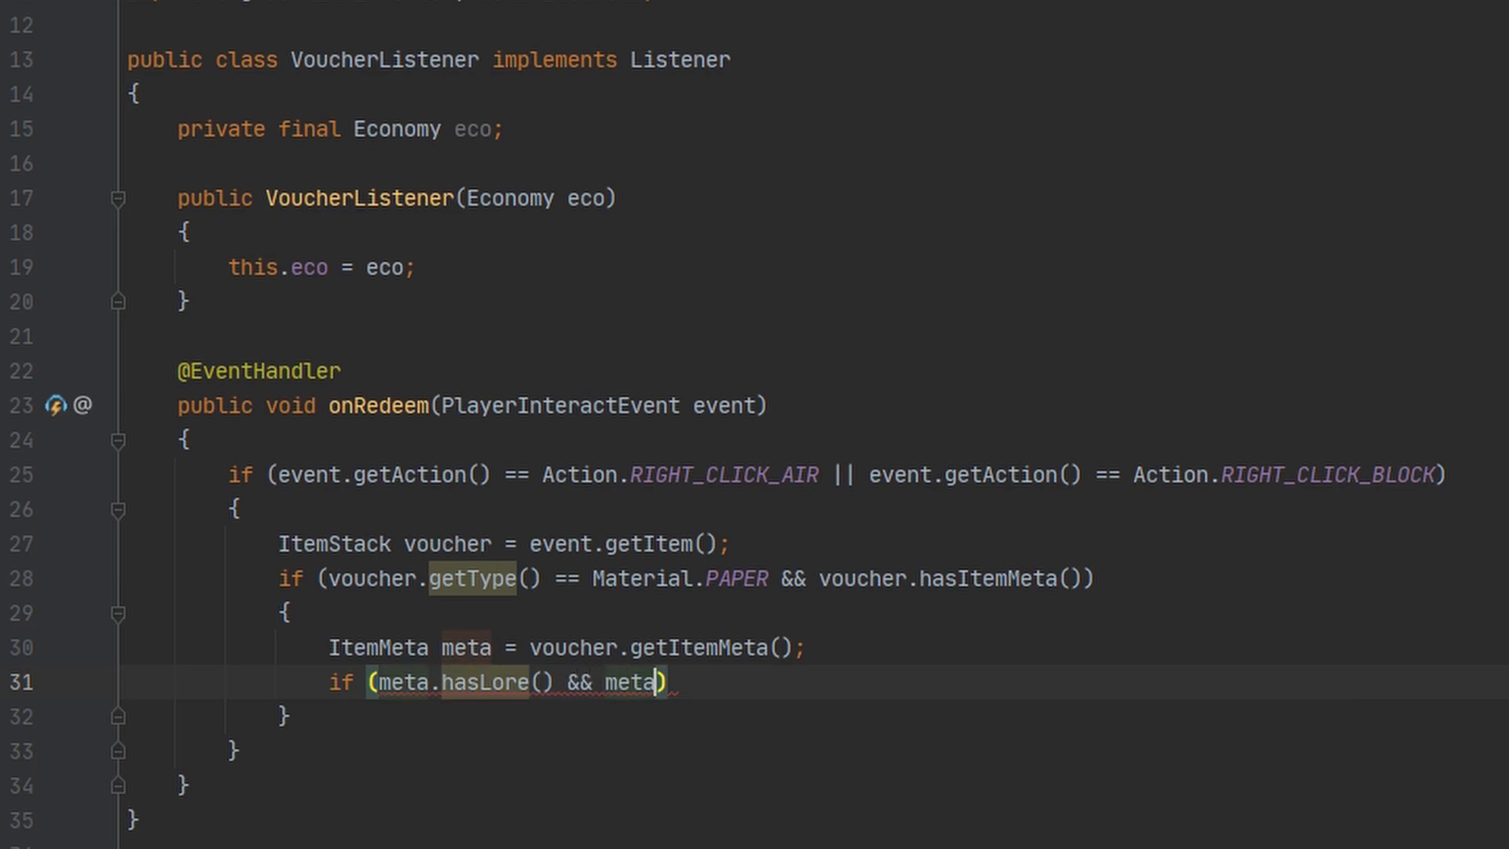
pyautogui.write('.setDisplayName()')
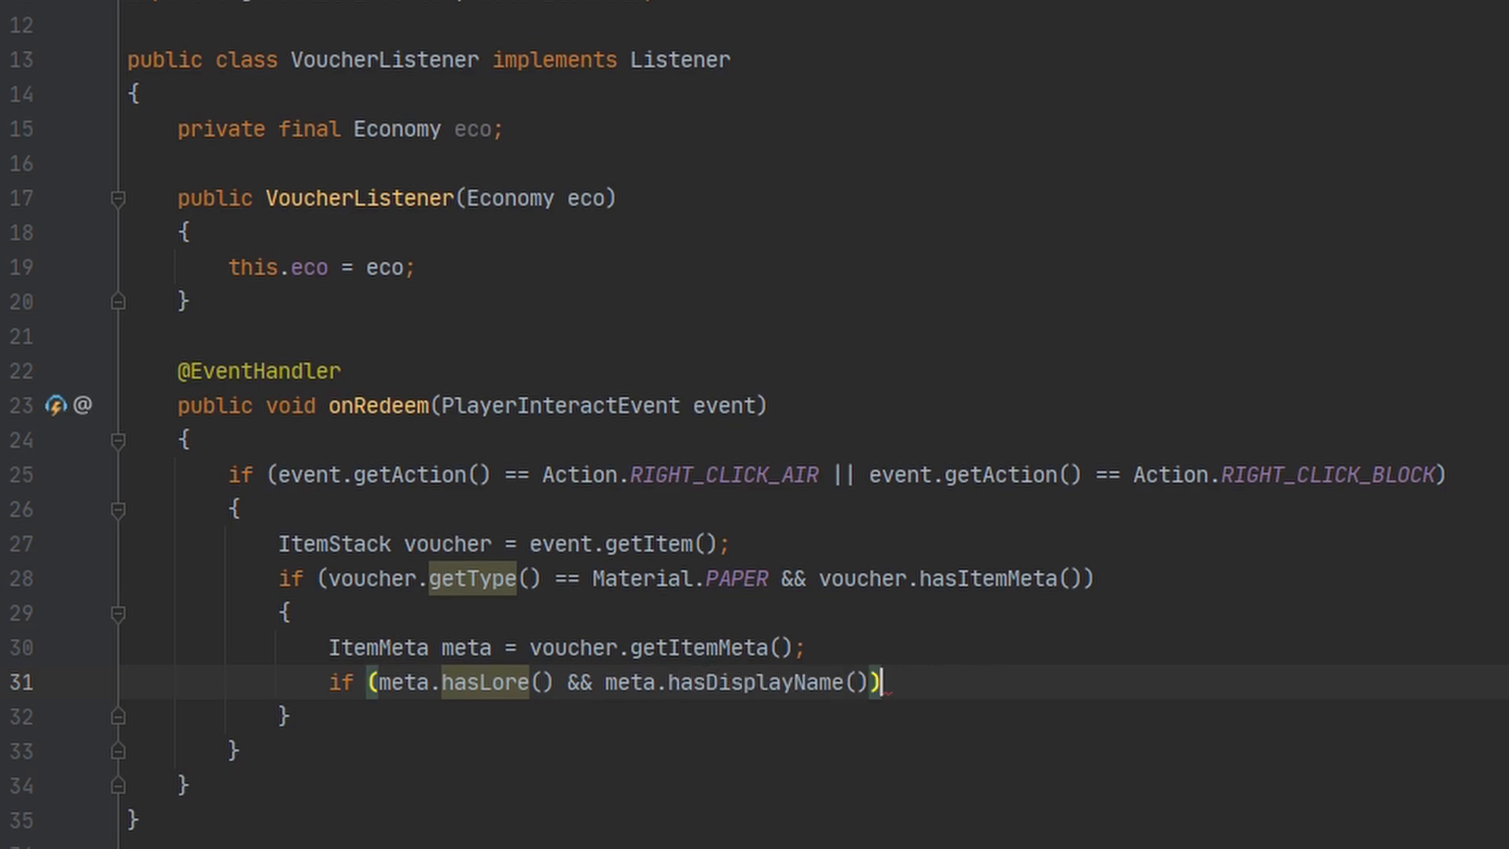
pyautogui.press('ctrl+alt+l')
pyautogui.write('{')
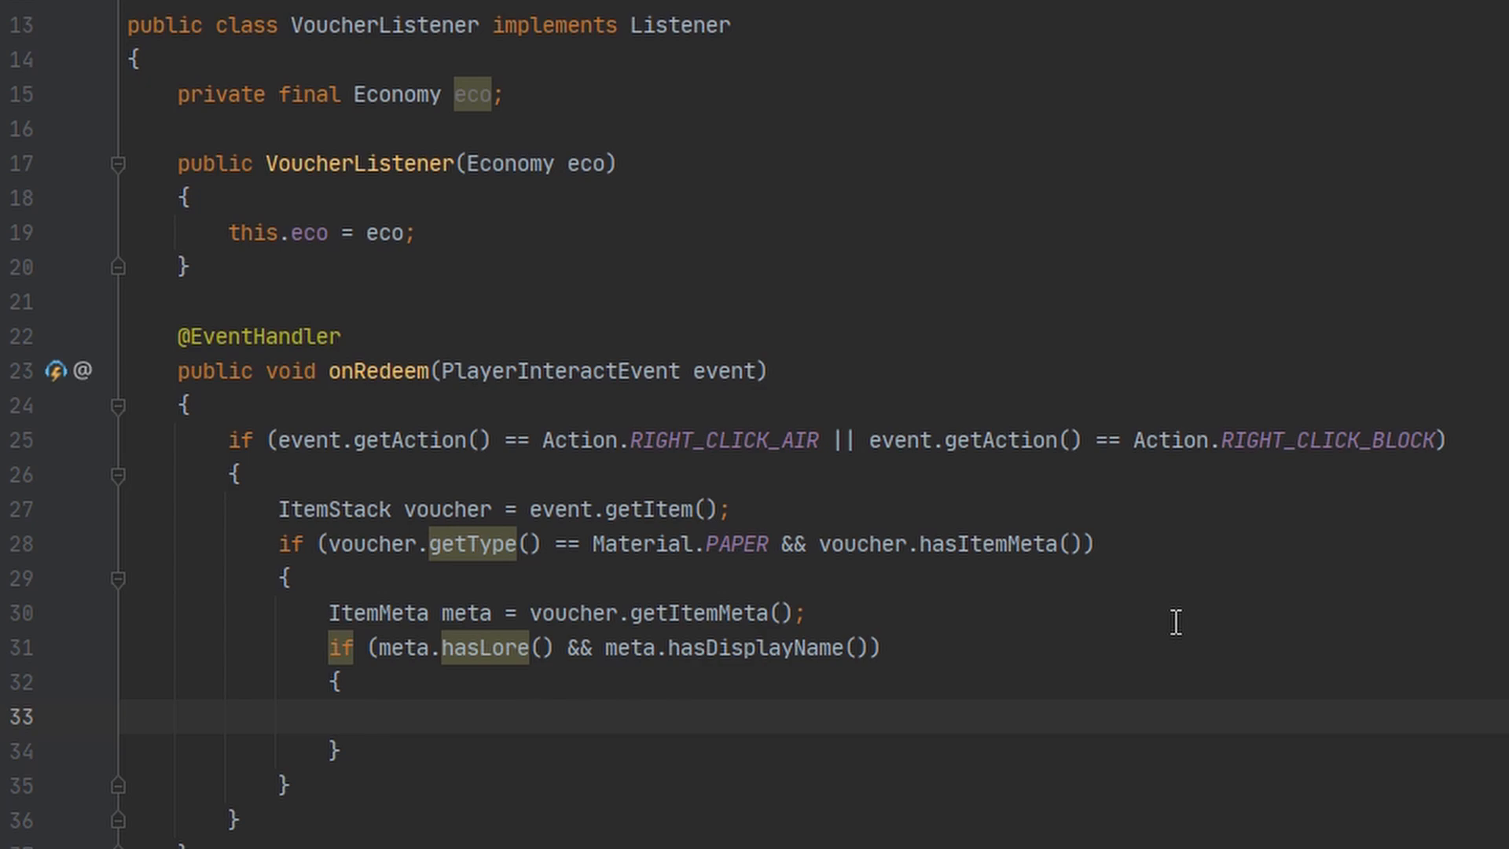
# Strip colour from the display name and check it equals "Bank Voucher"
pyautogui.write('String')
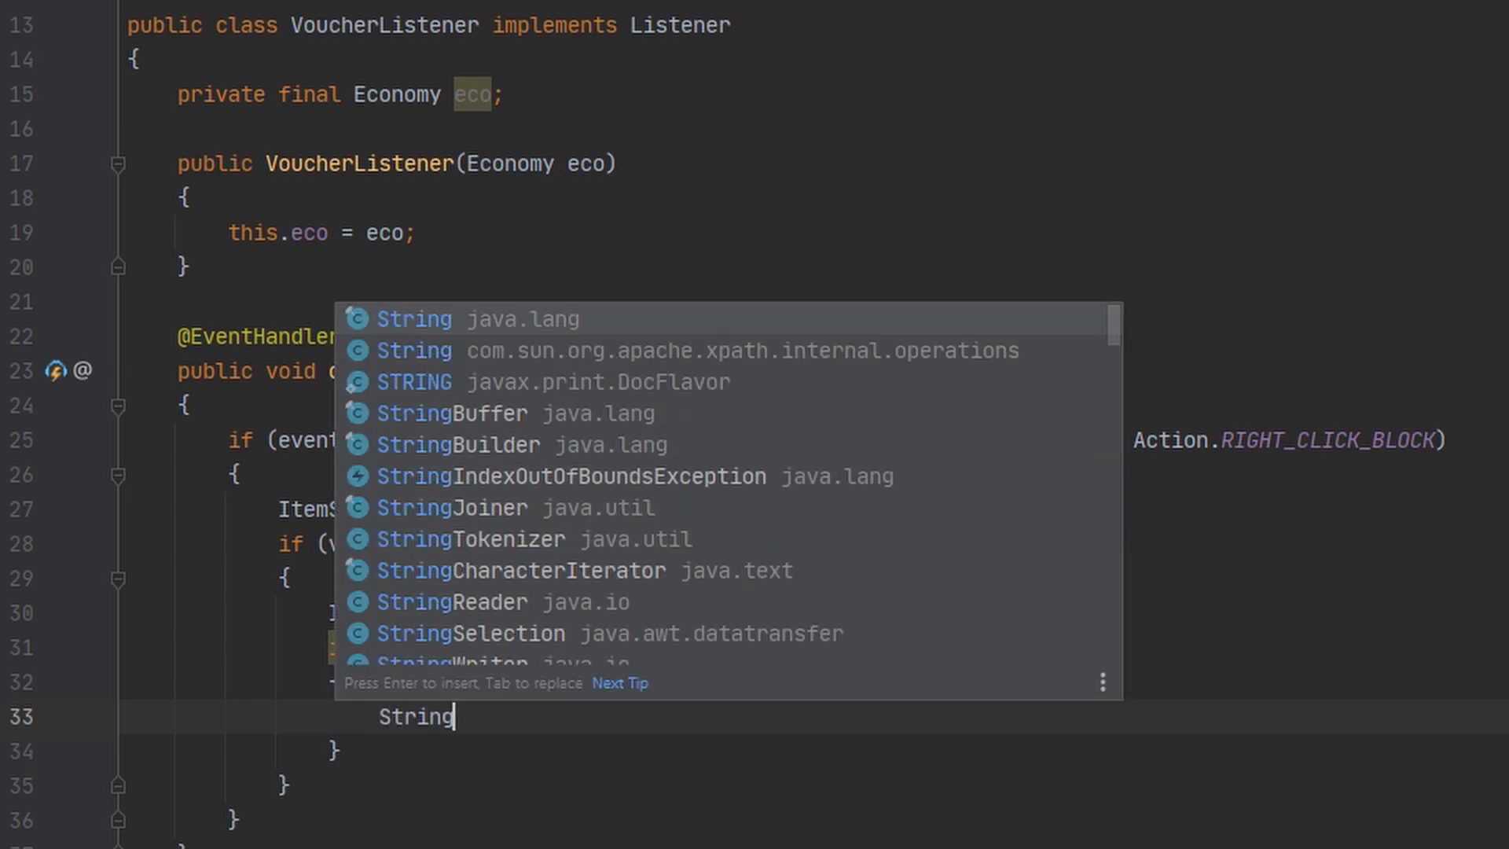
pyautogui.write('name = ChatColor.stripColor(')
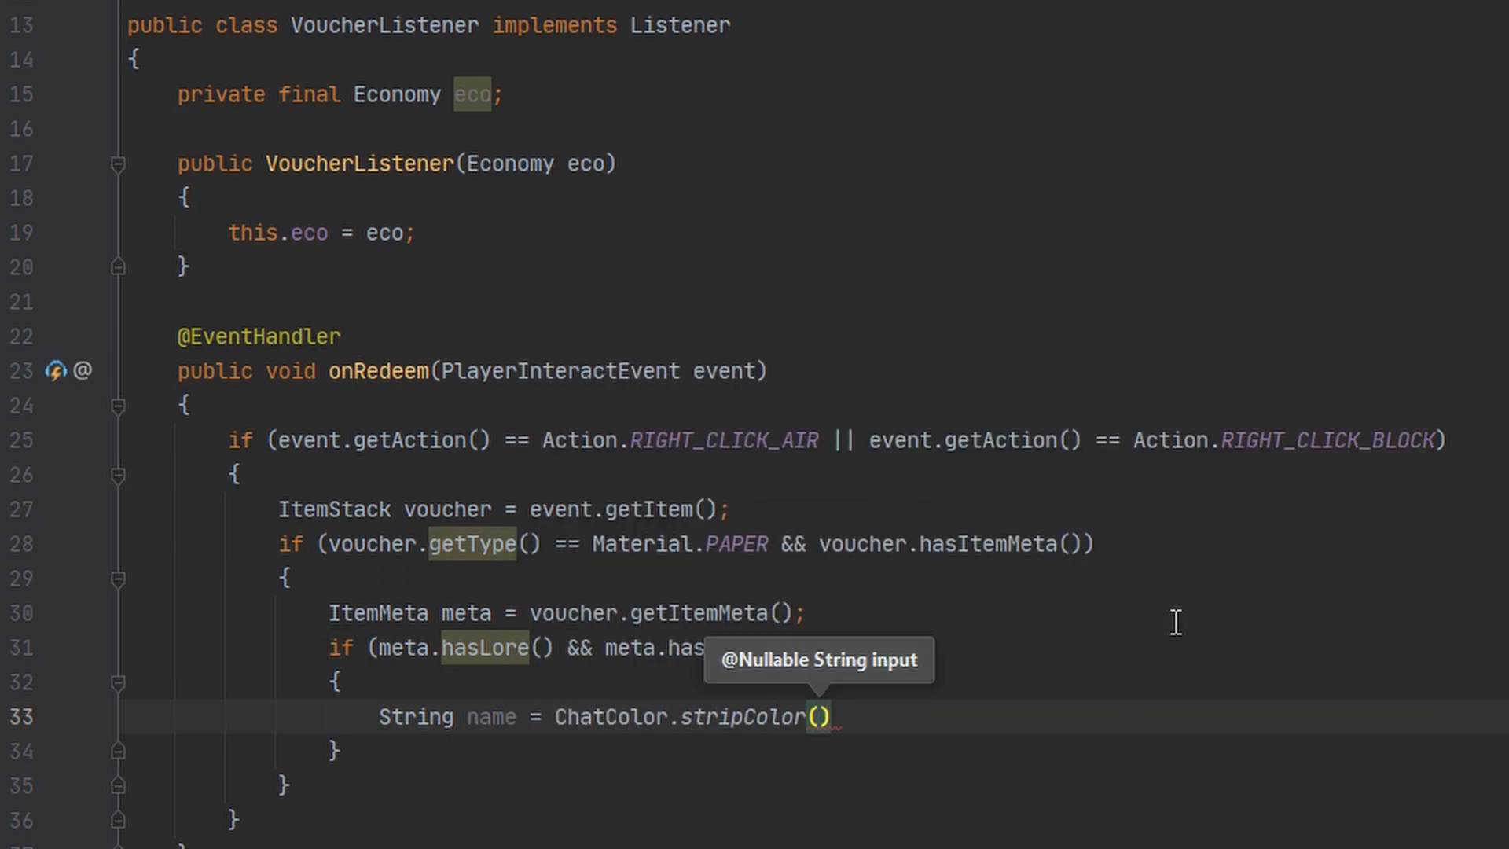
pyautogui.write('meta.getDisplayName(')
pyautogui.write('if (')
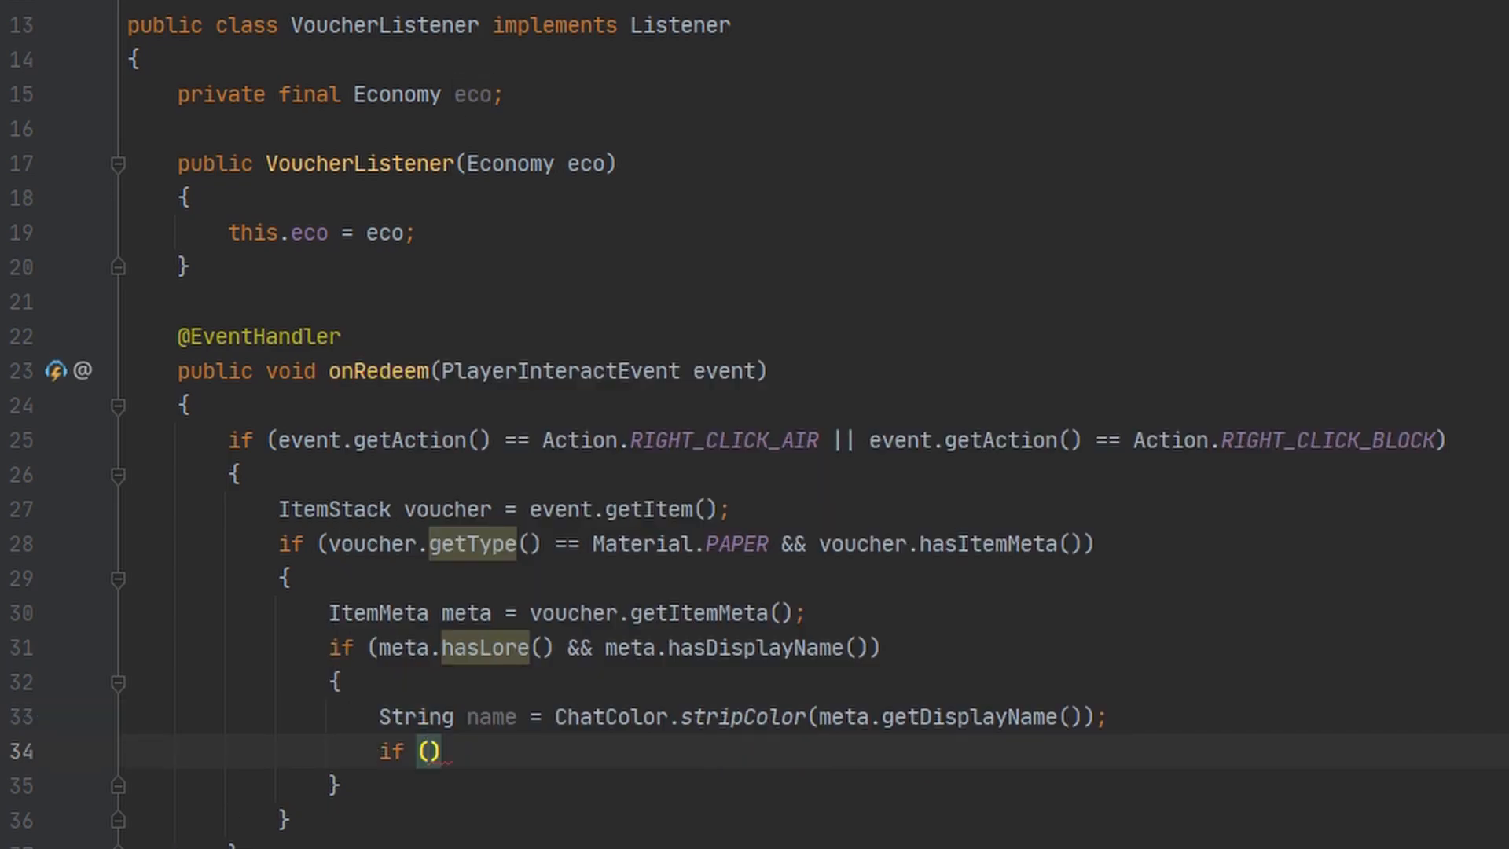
pyautogui.write('name.equals(')
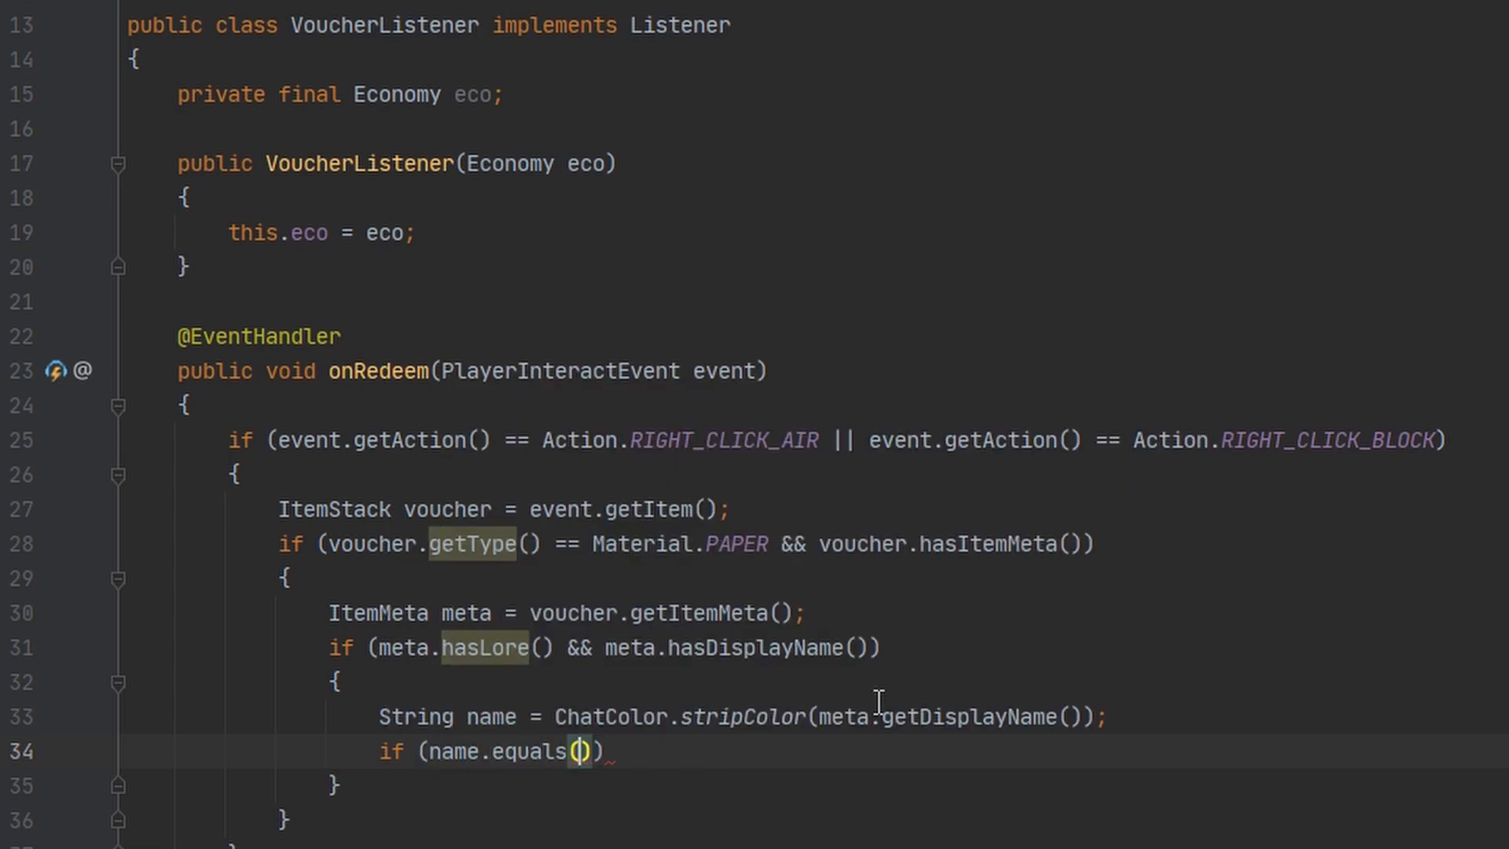
pyautogui.write('"B"')
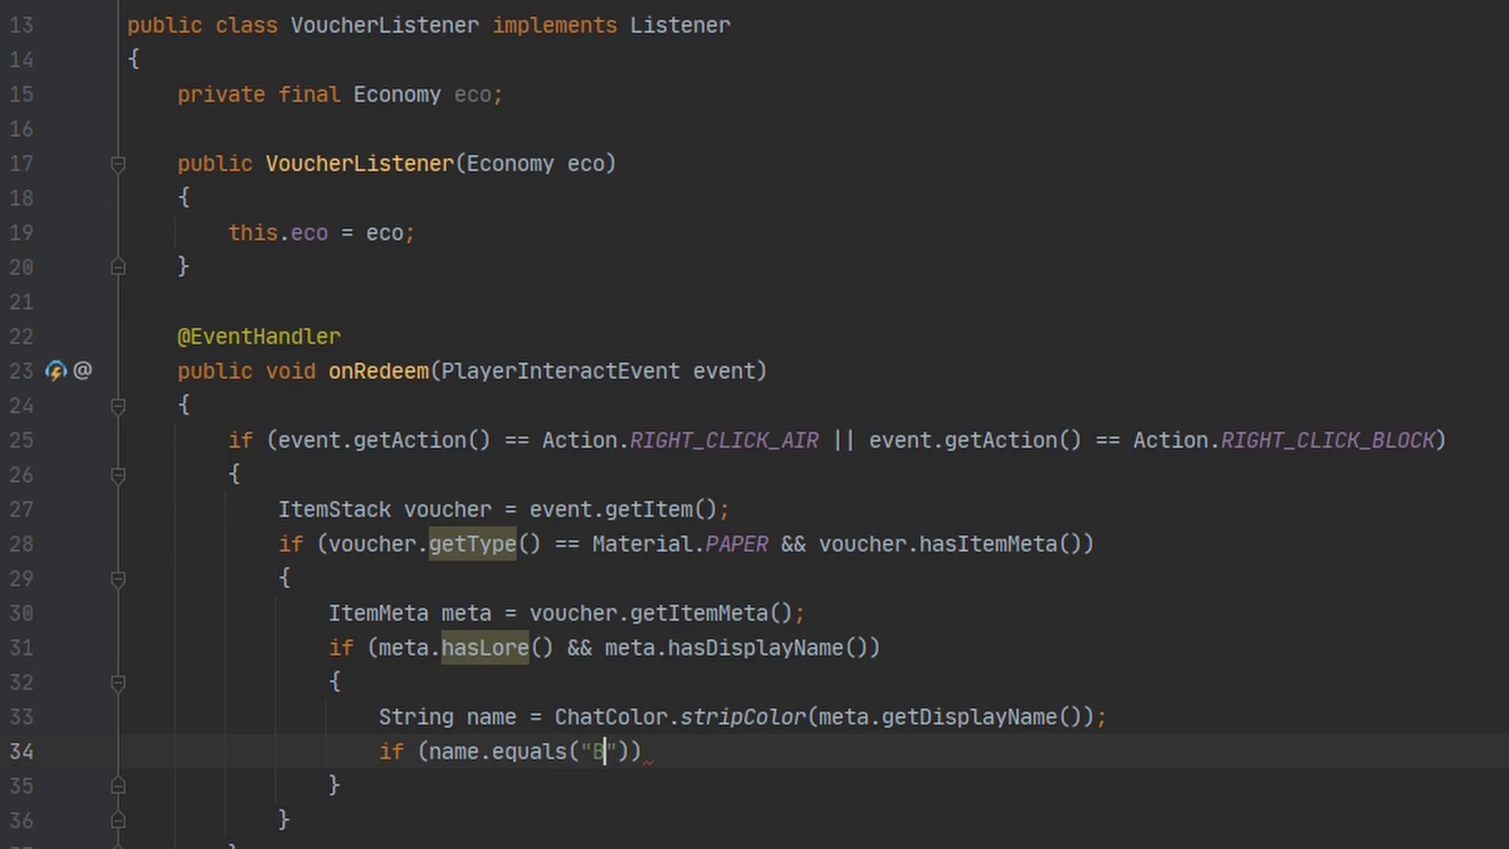
pyautogui.write('ankVoucher')
pyautogui.write('{')
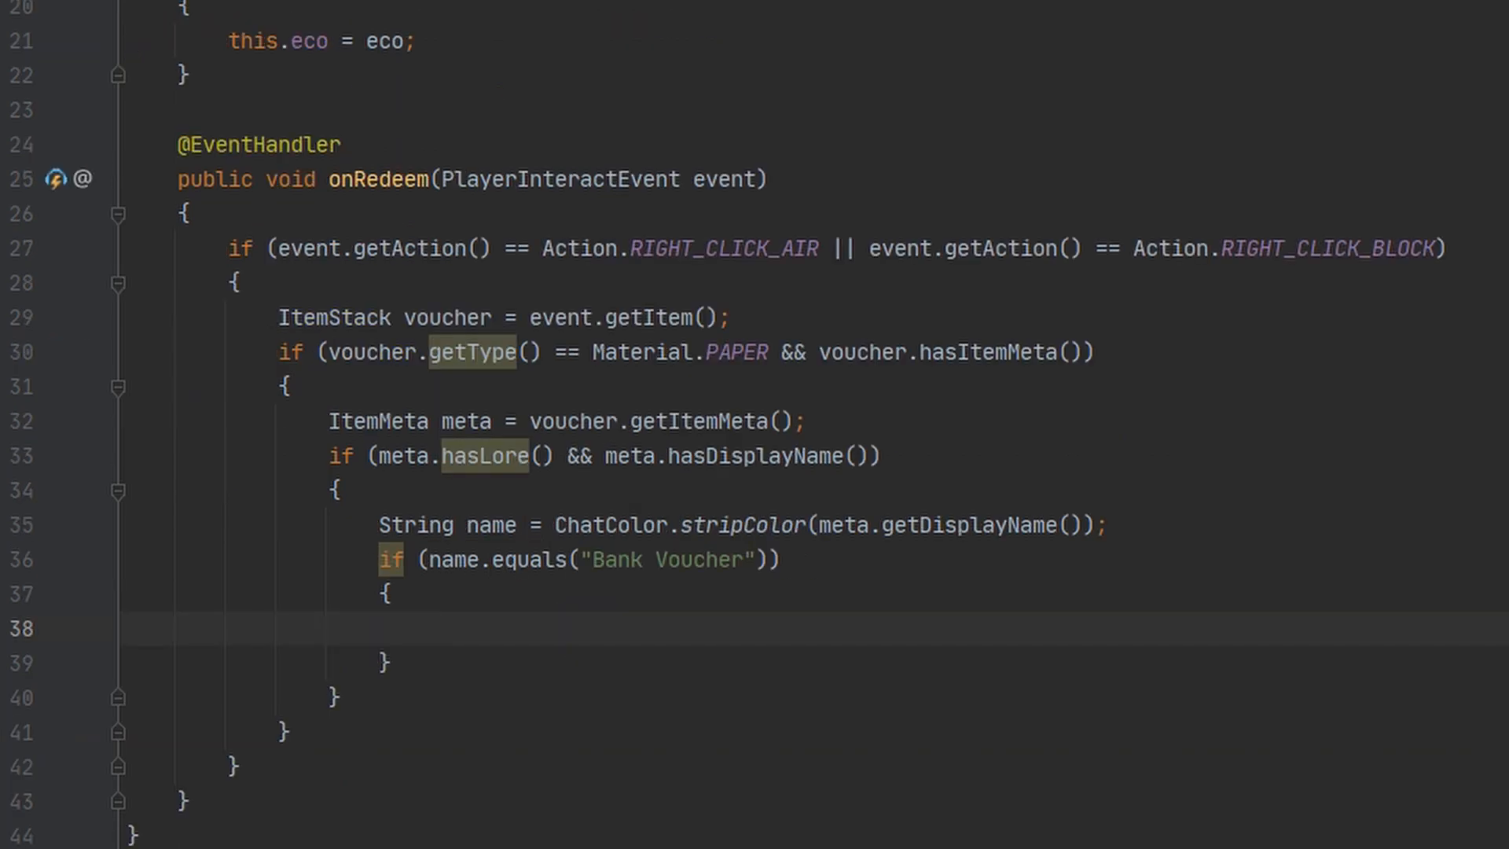
# Read the first lore line into String lore, stripping its colour
pyautogui.write('String lore = CjhatColor.stripColor(')
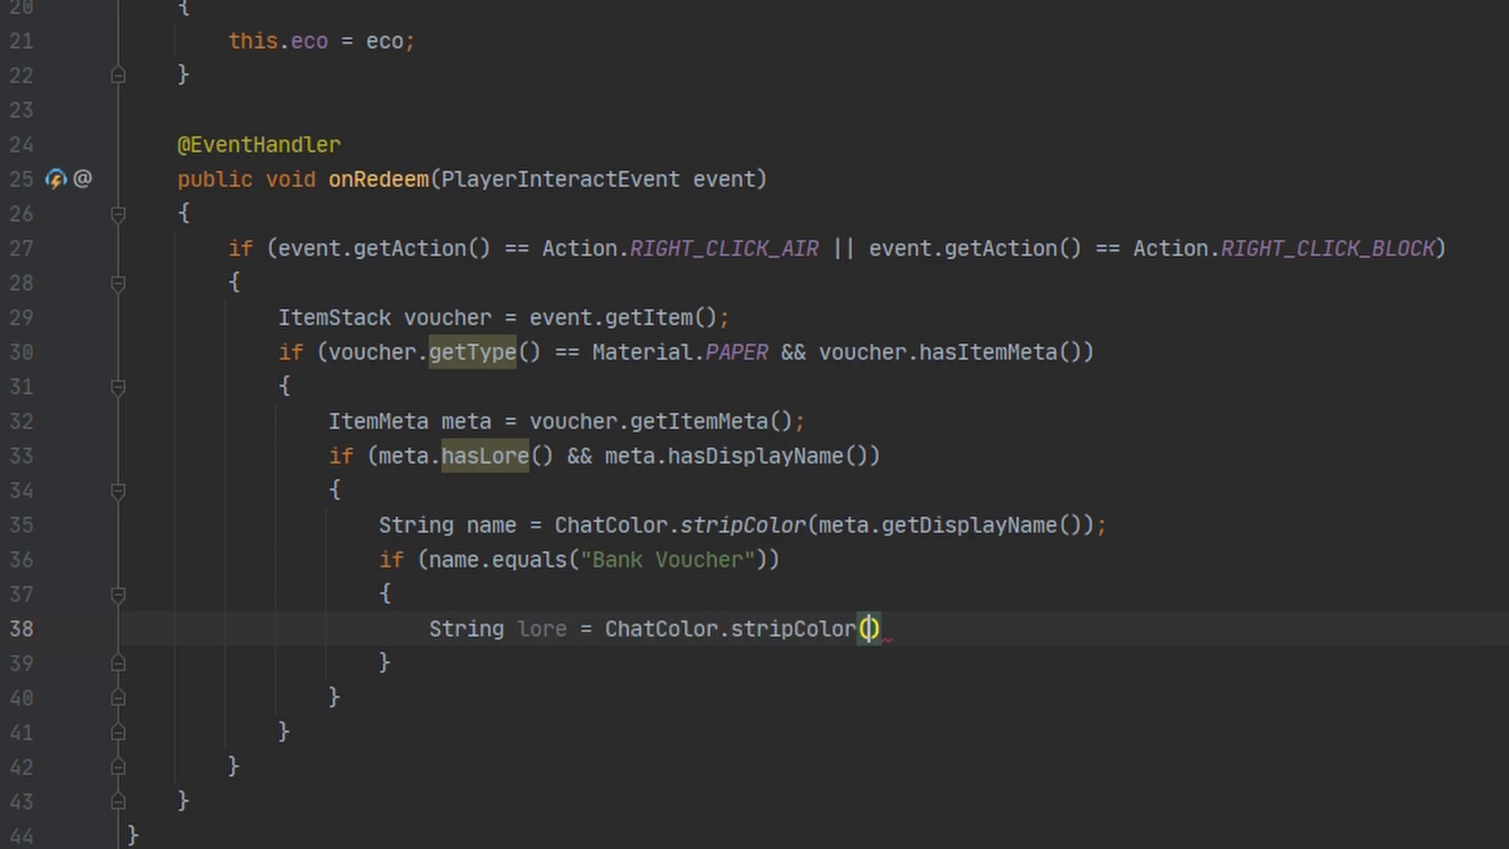
pyautogui.write('meta.getLore().get)')
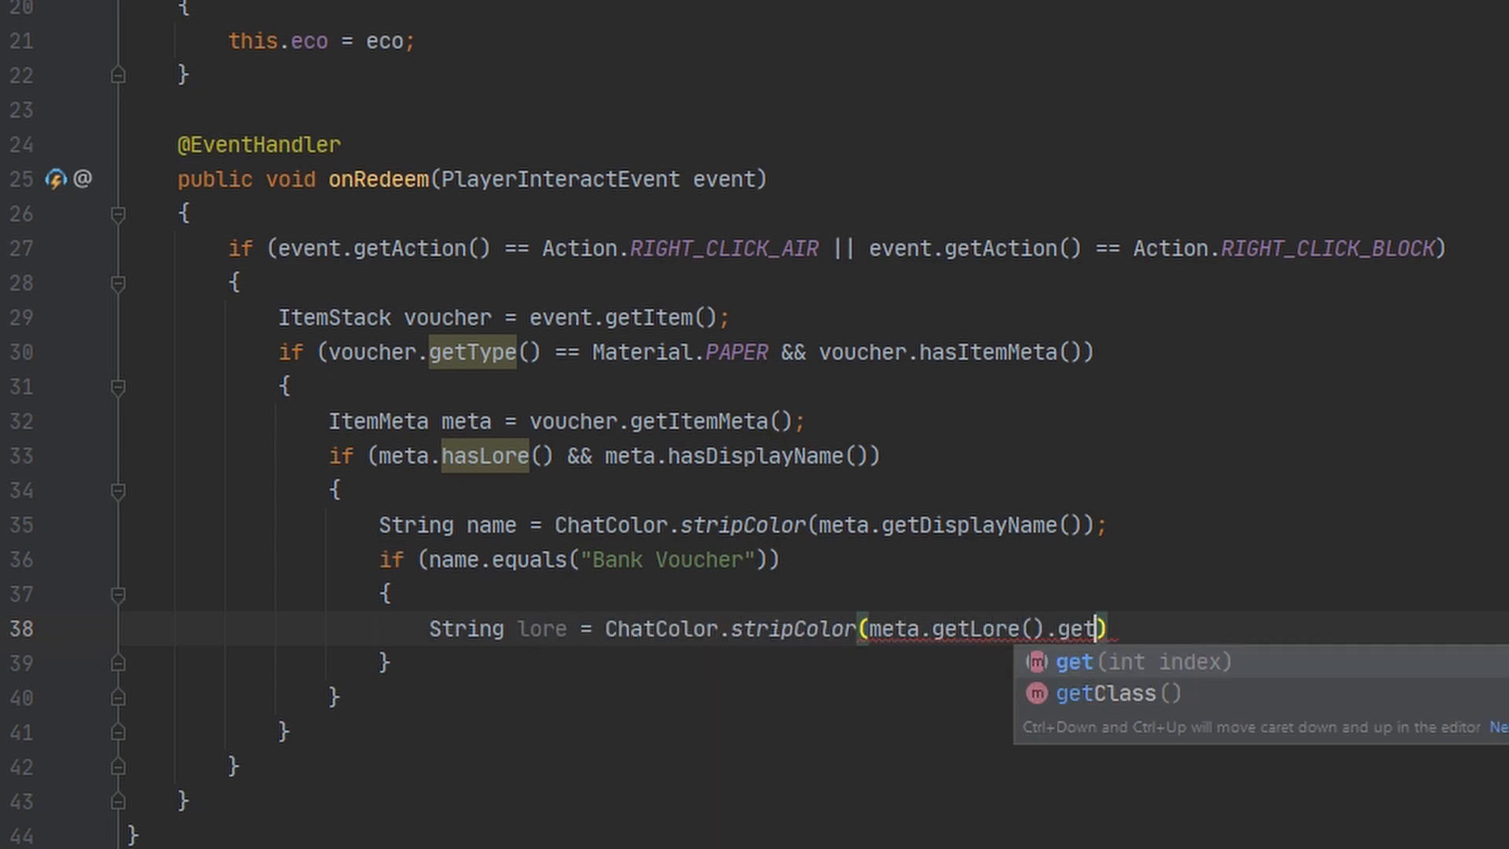
pyautogui.write('(0')
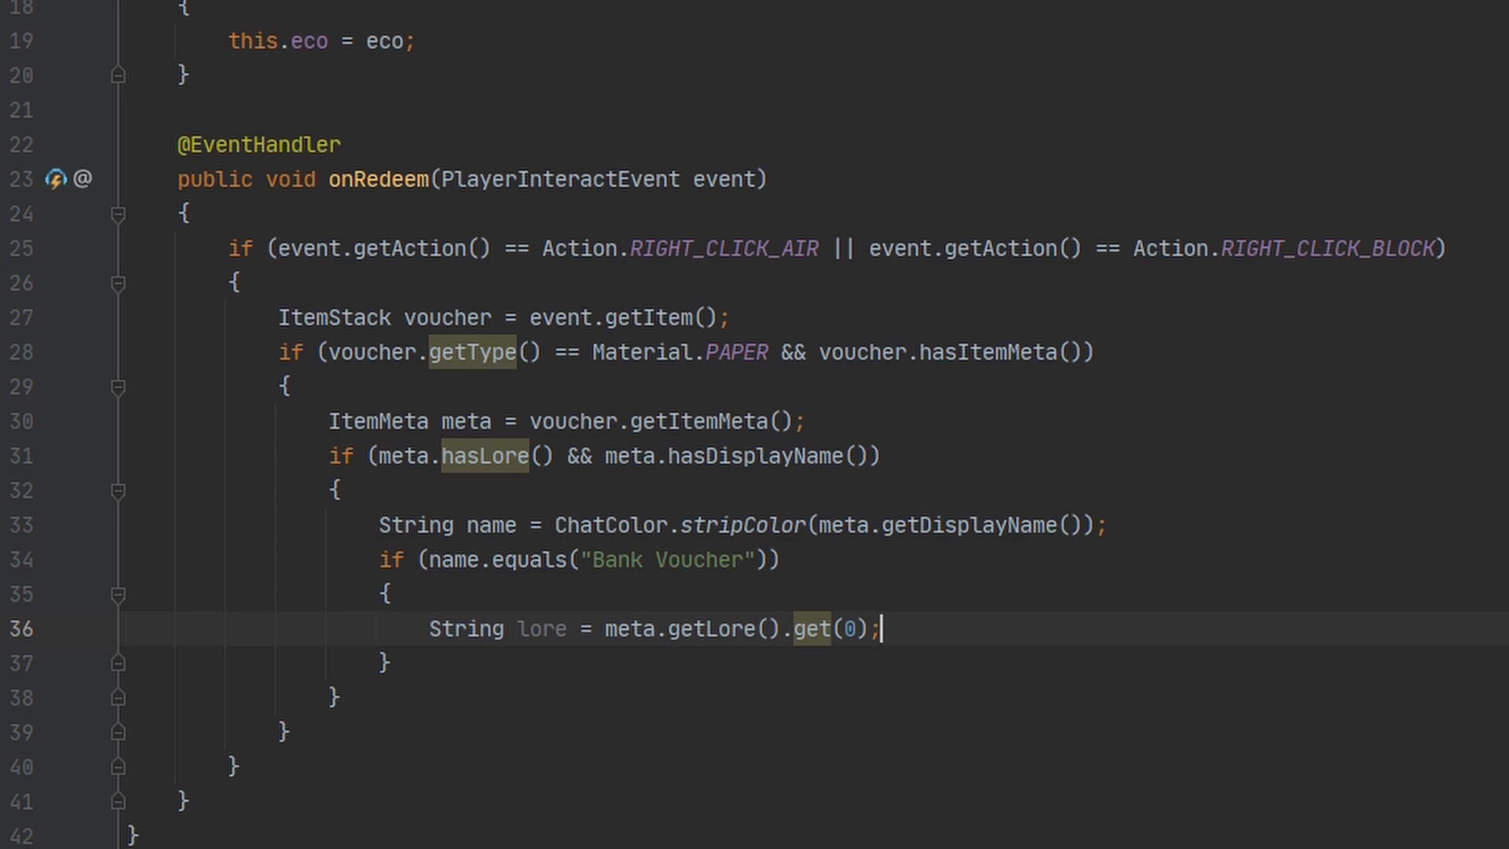
pyautogui.press('enter')
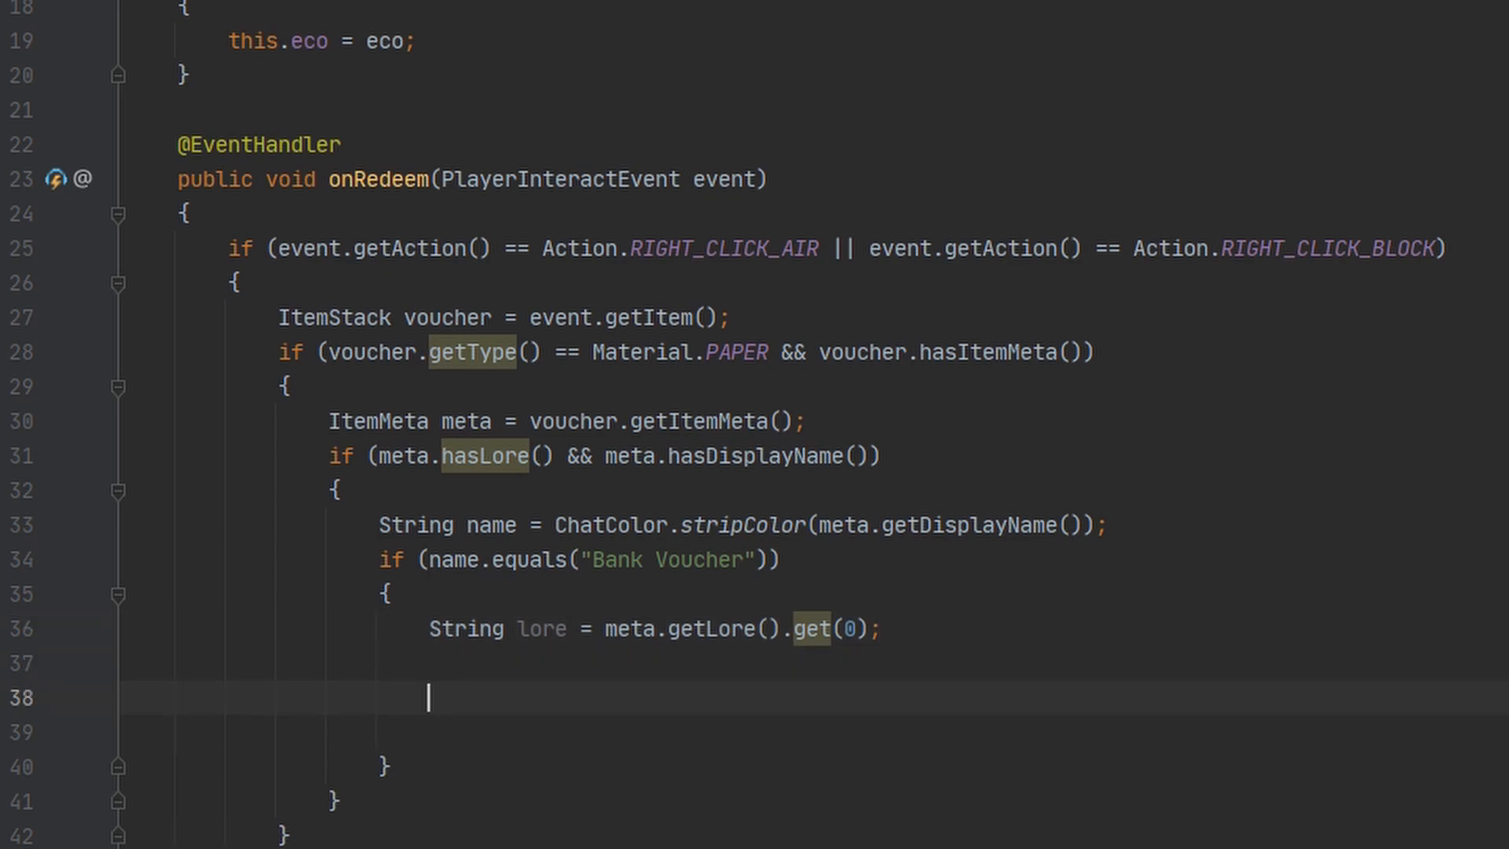
# Parse double amount from lore.substring(9) with Double.parseDouble
pyautogui.write('double')
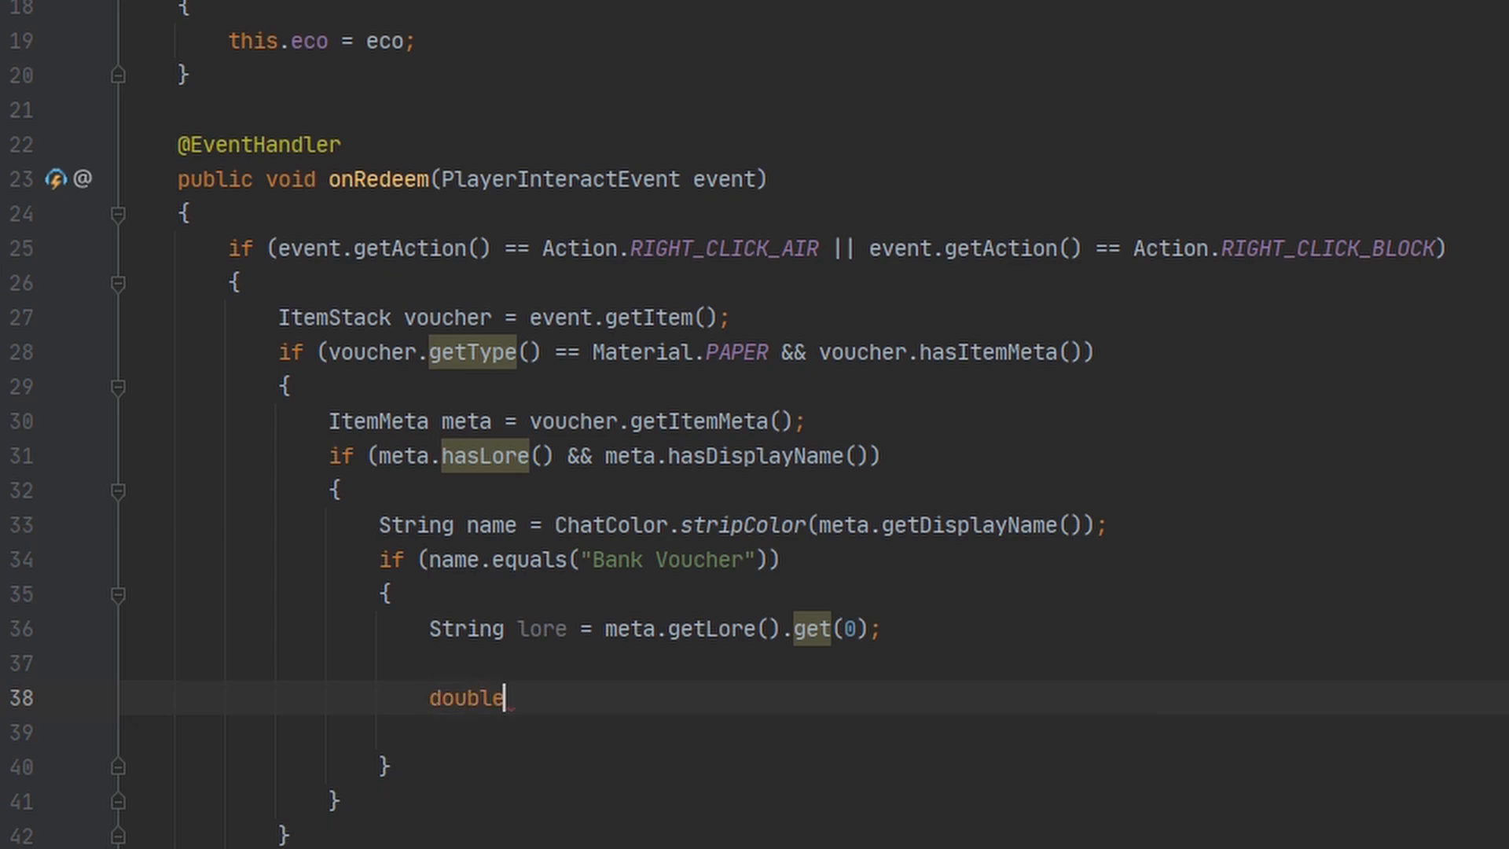
pyautogui.write('amou')
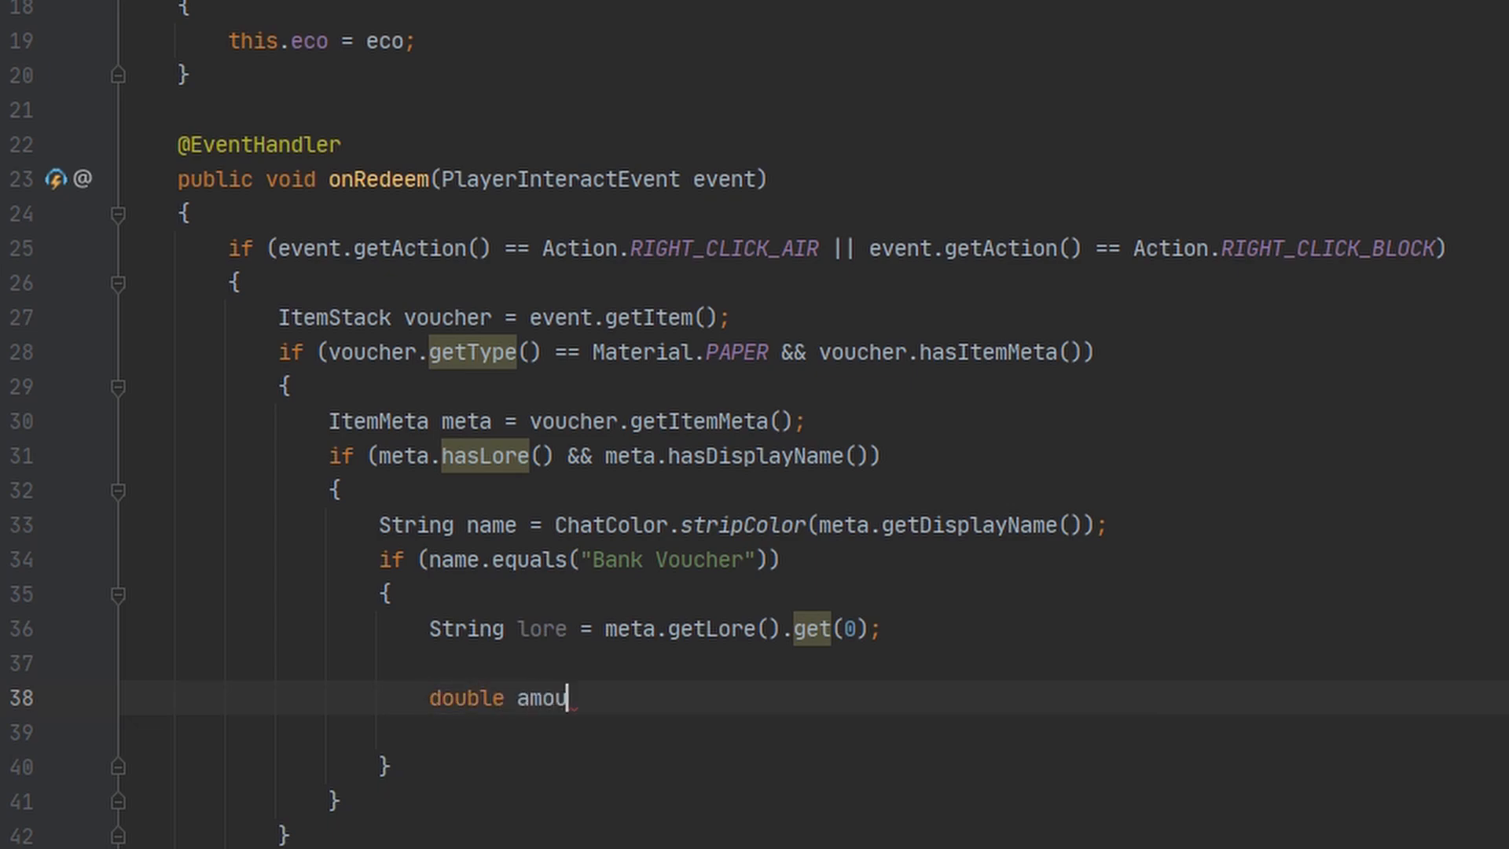
pyautogui.write('nt = Double.parseDouble(')
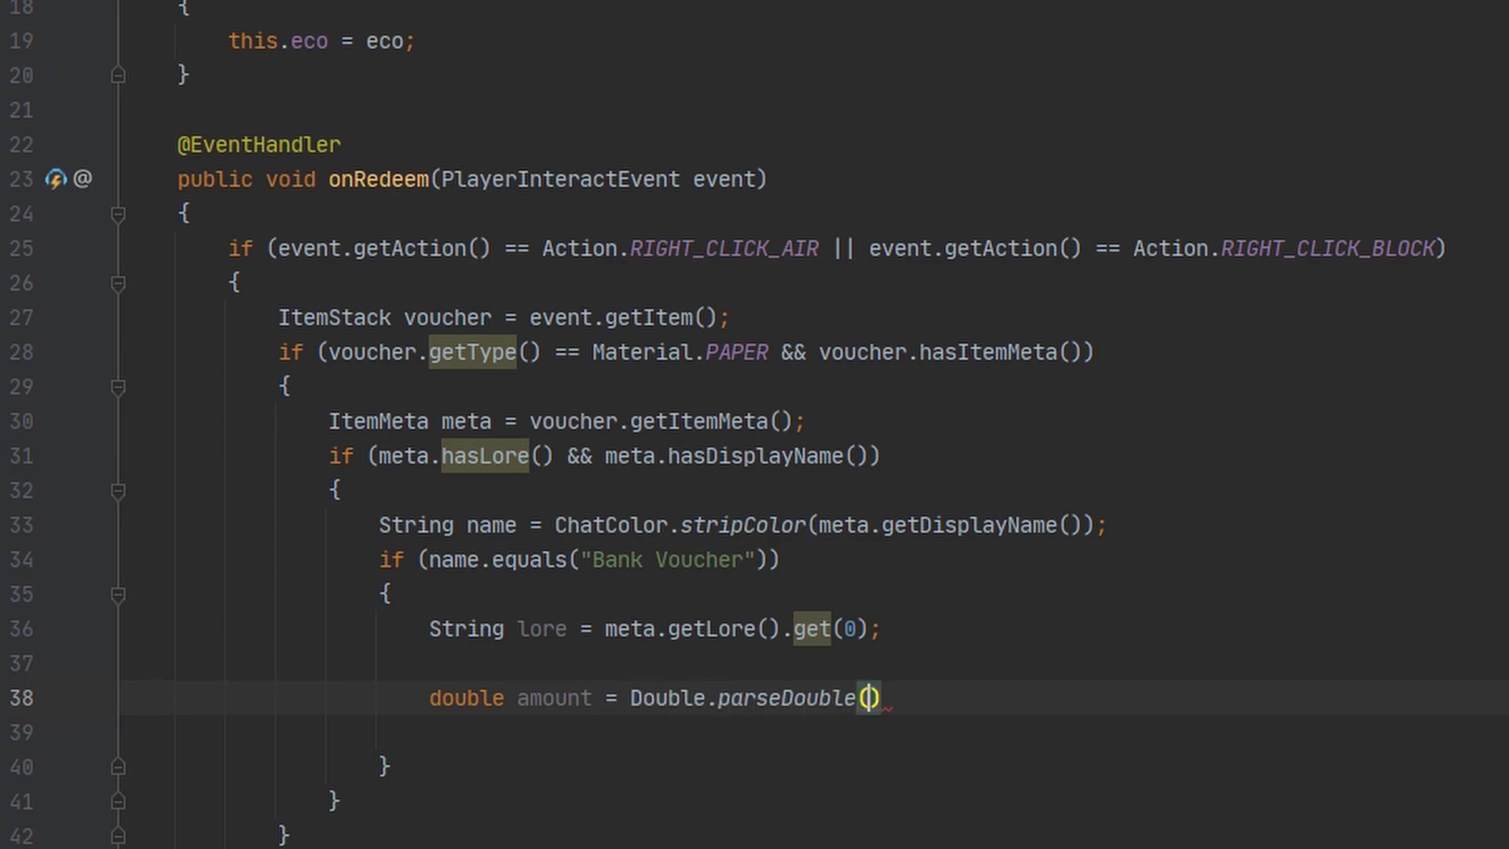
pyautogui.write(';')
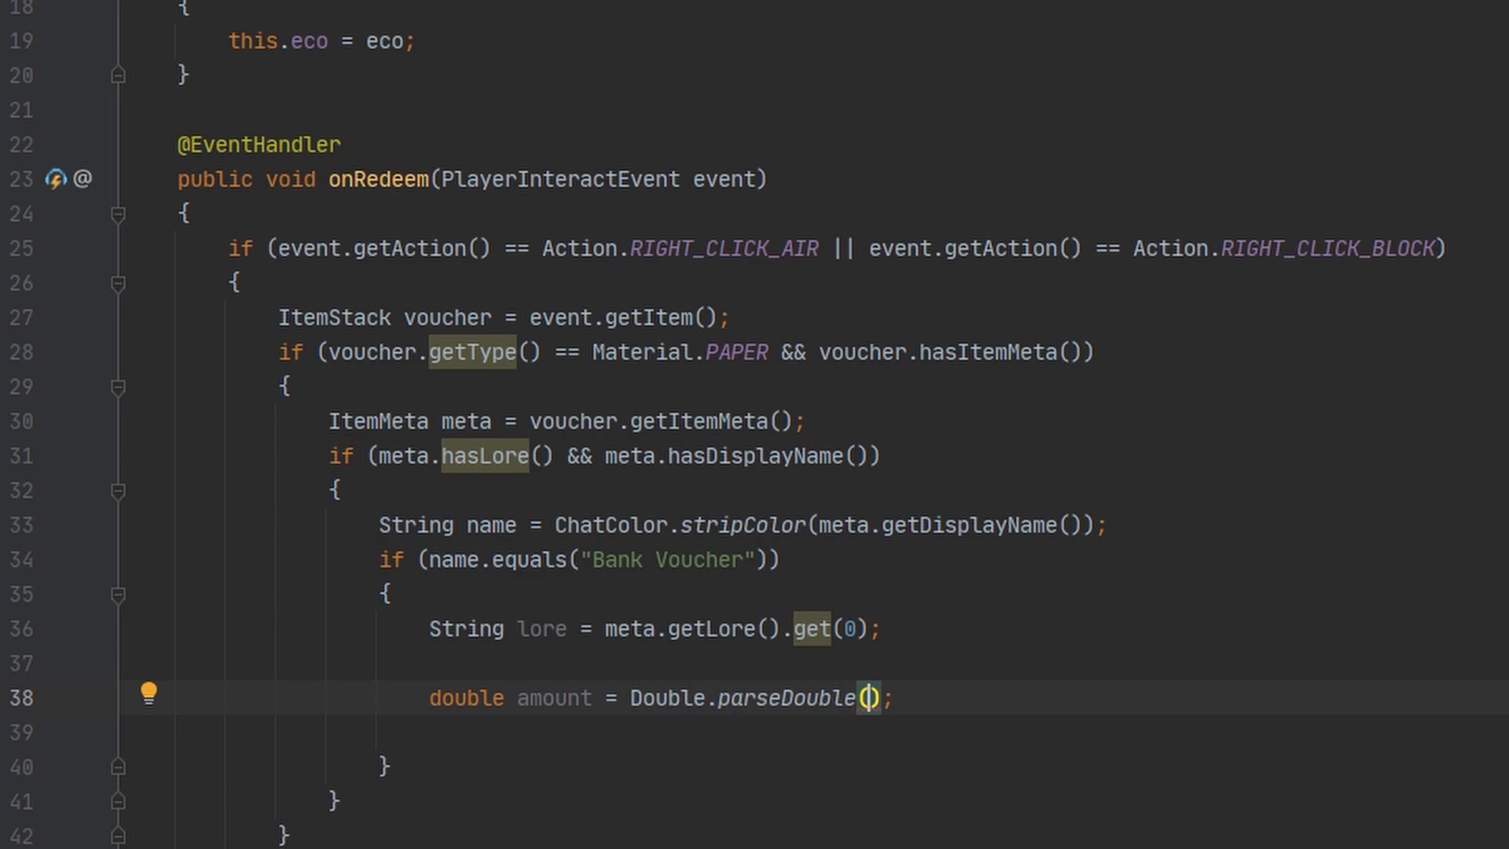
pyautogui.write('lore.')
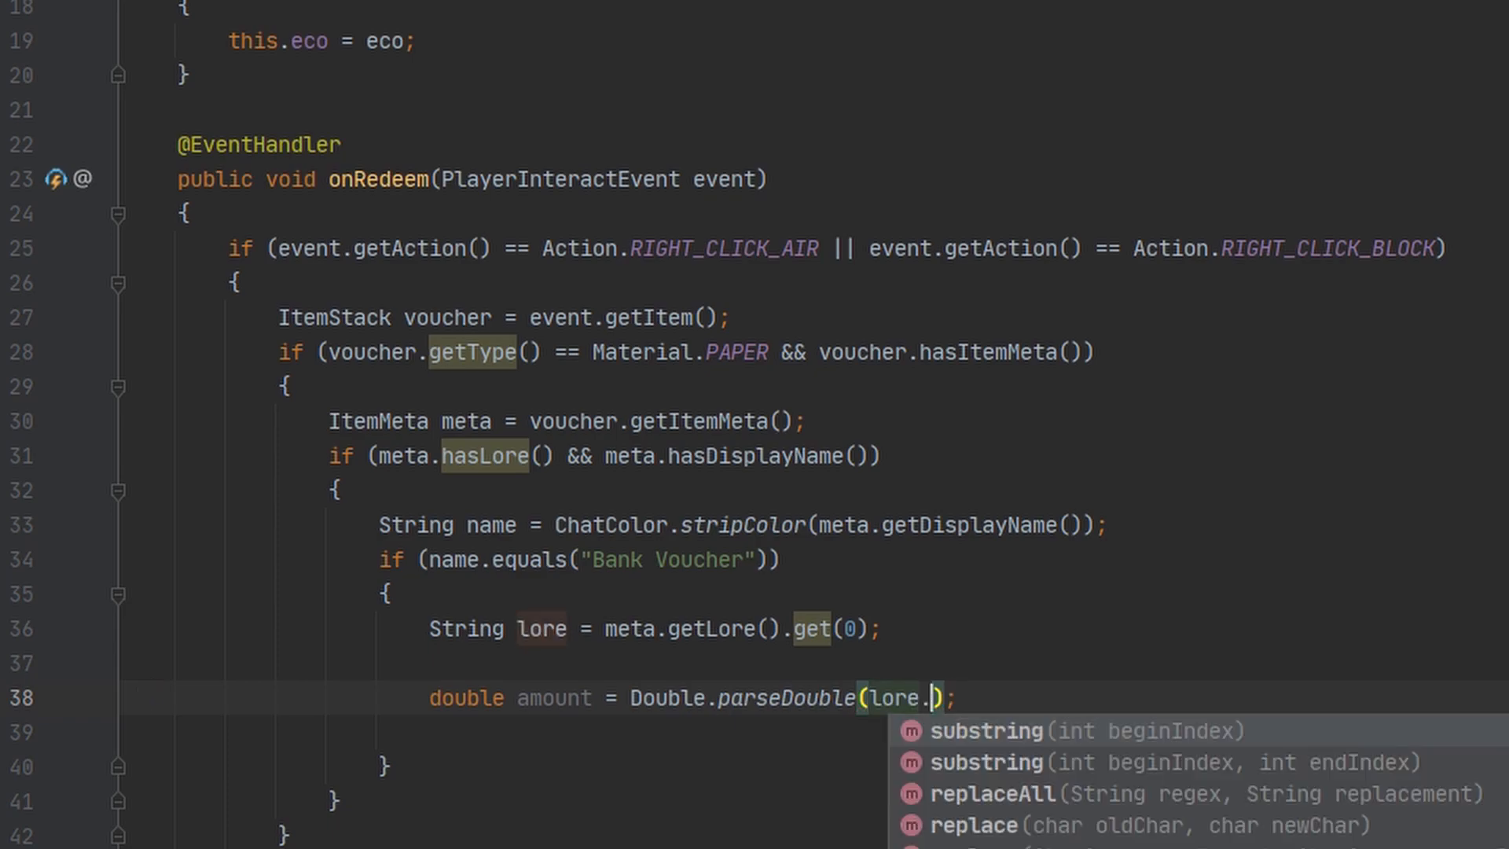
pyautogui.write('substring(9')
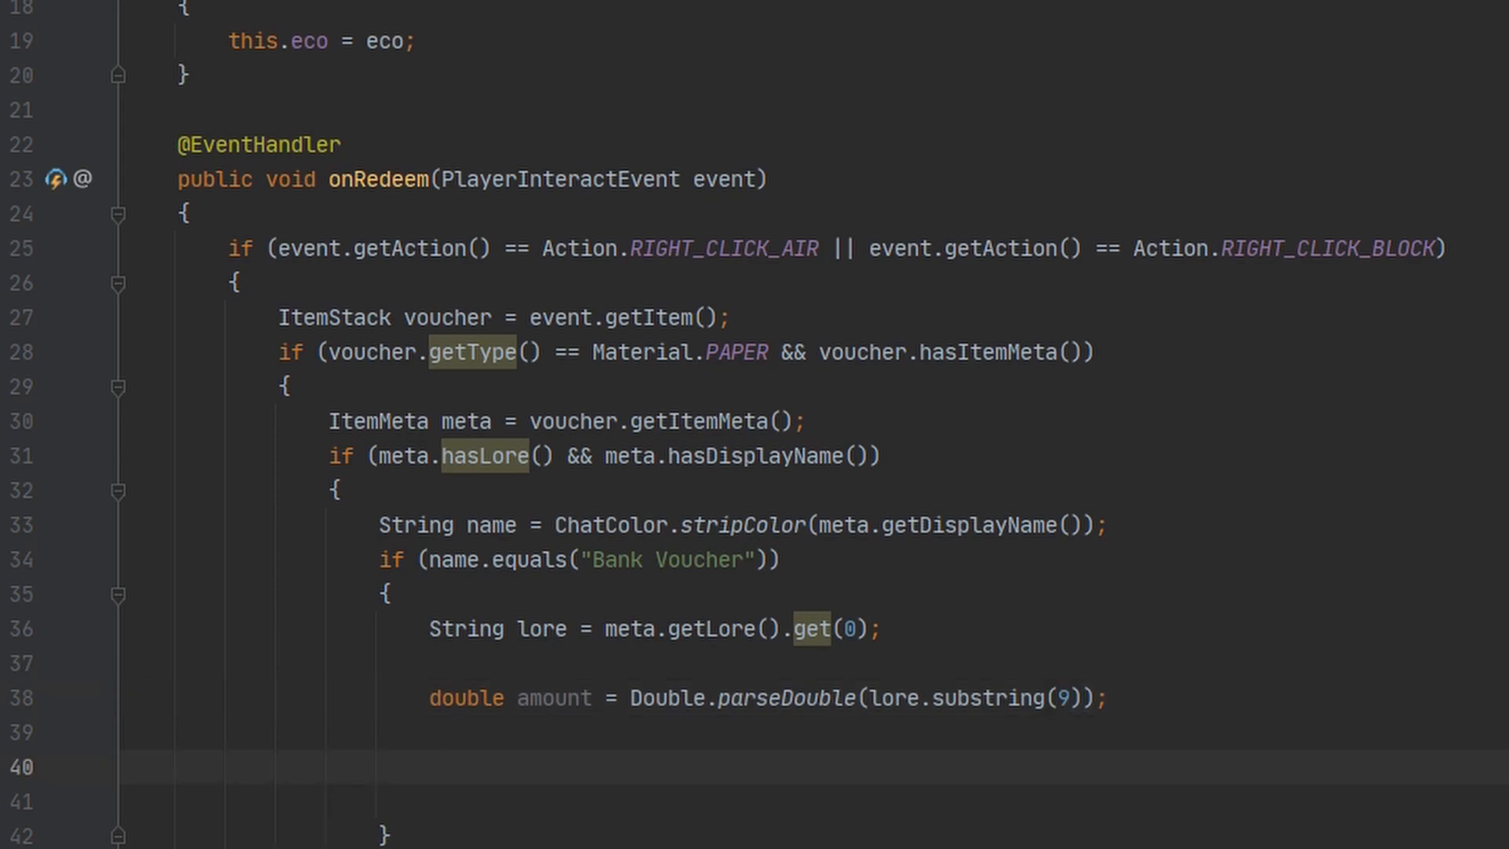
# Get the player from the event and remove the voucher from their inventory
pyautogui.write('Player player = event.getPlayer();')
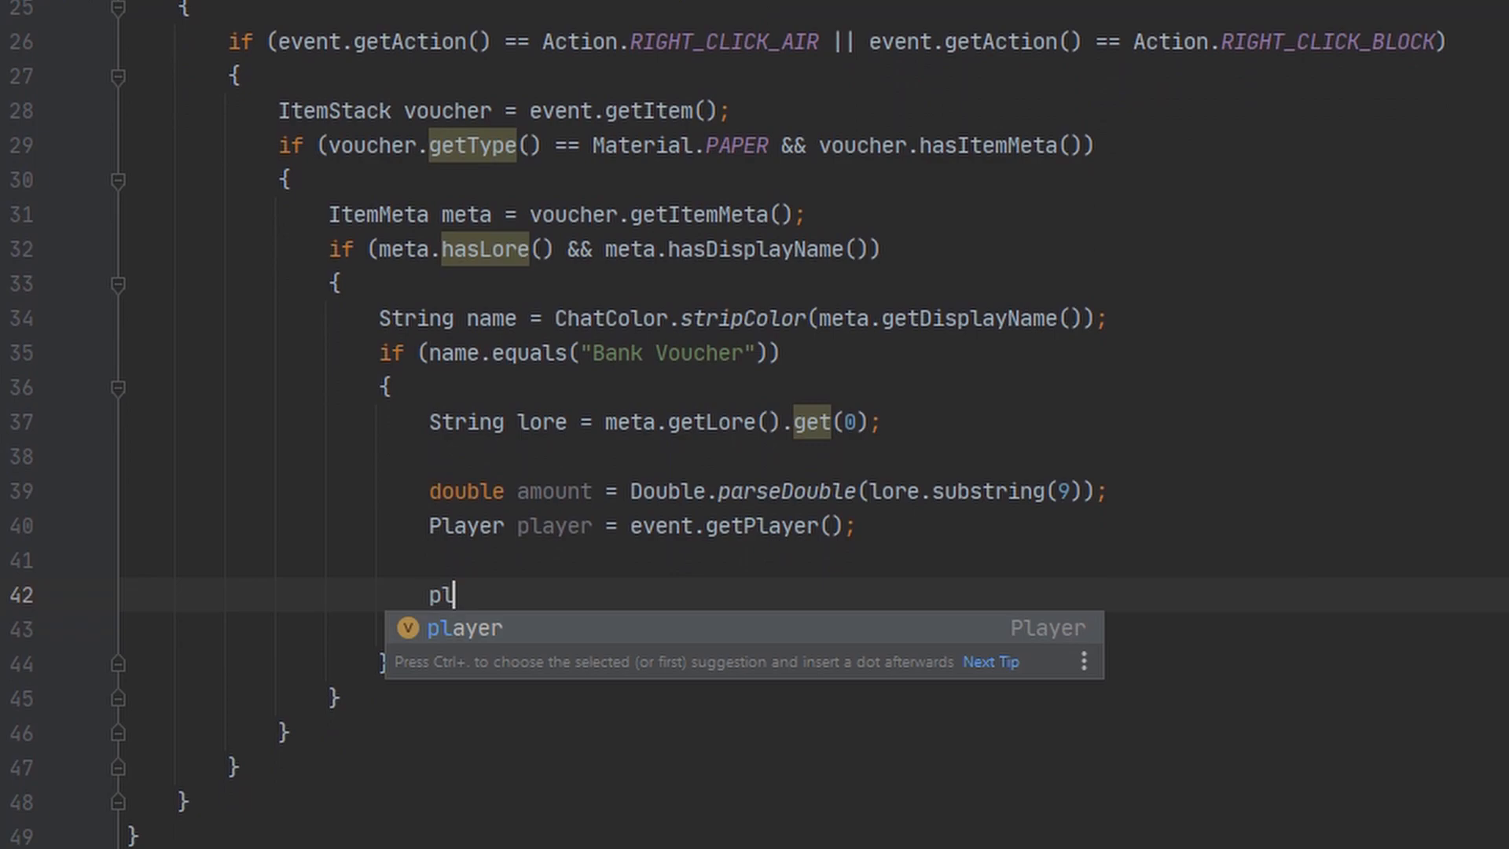
pyautogui.write('layer.getInventory().remove();')
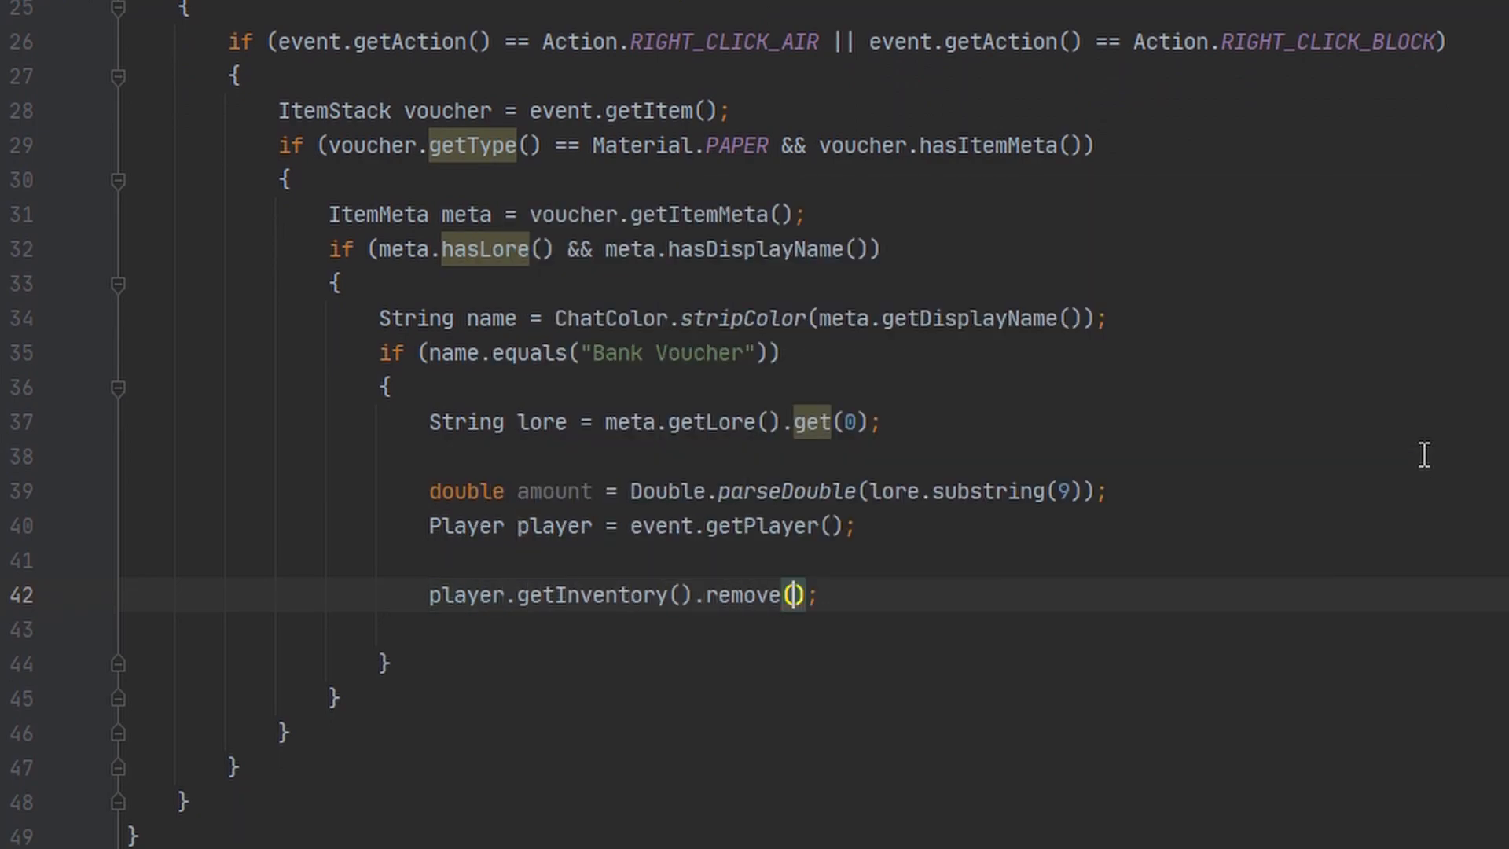
pyautogui.write('voucher')
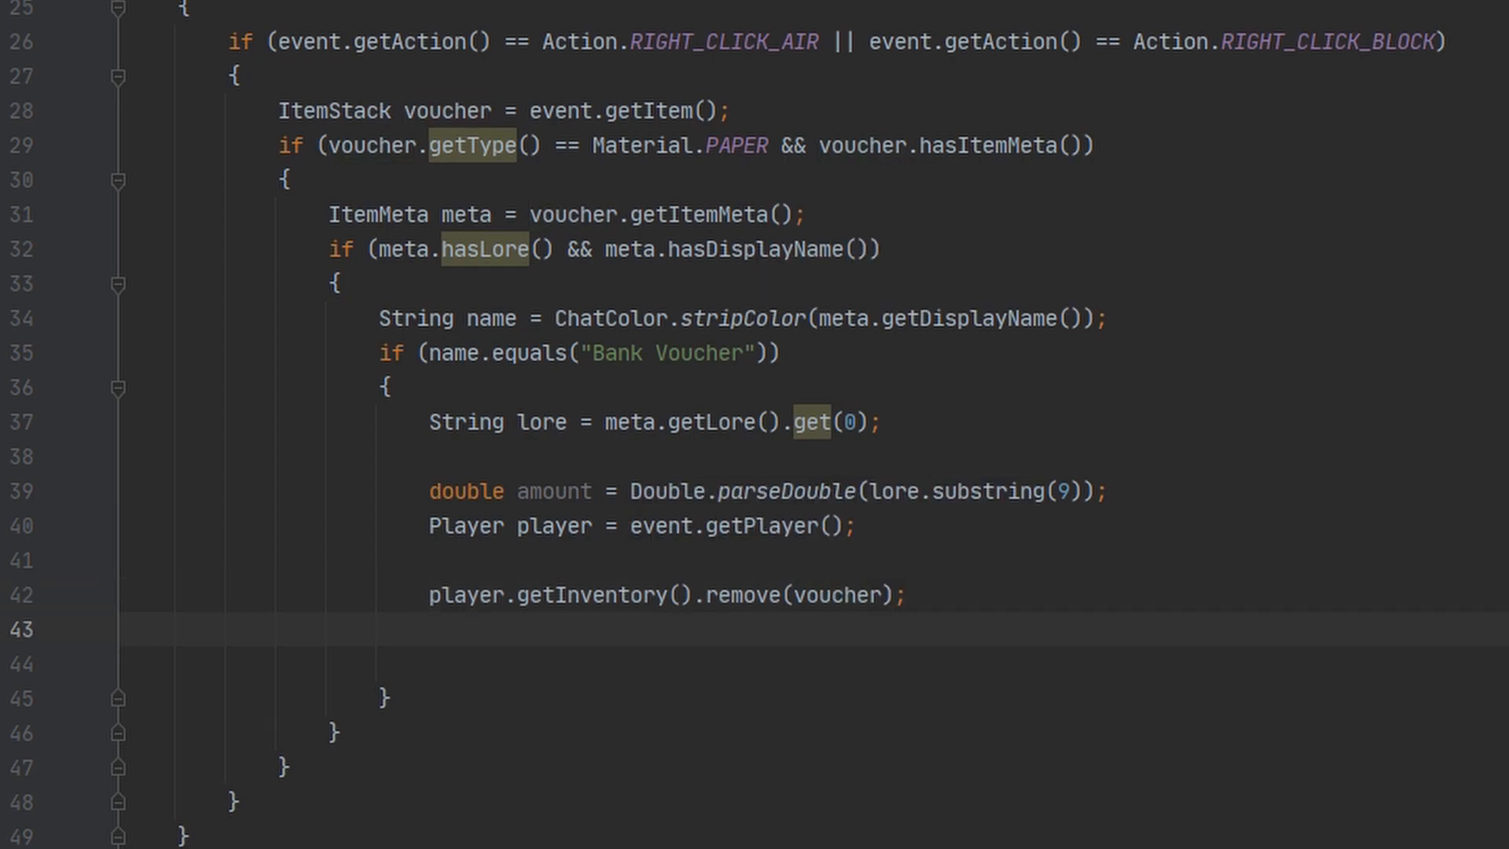
# Deposit the amount to the player and send a green "+$" + amount message
pyautogui.write('eco.depositPlayer((O')
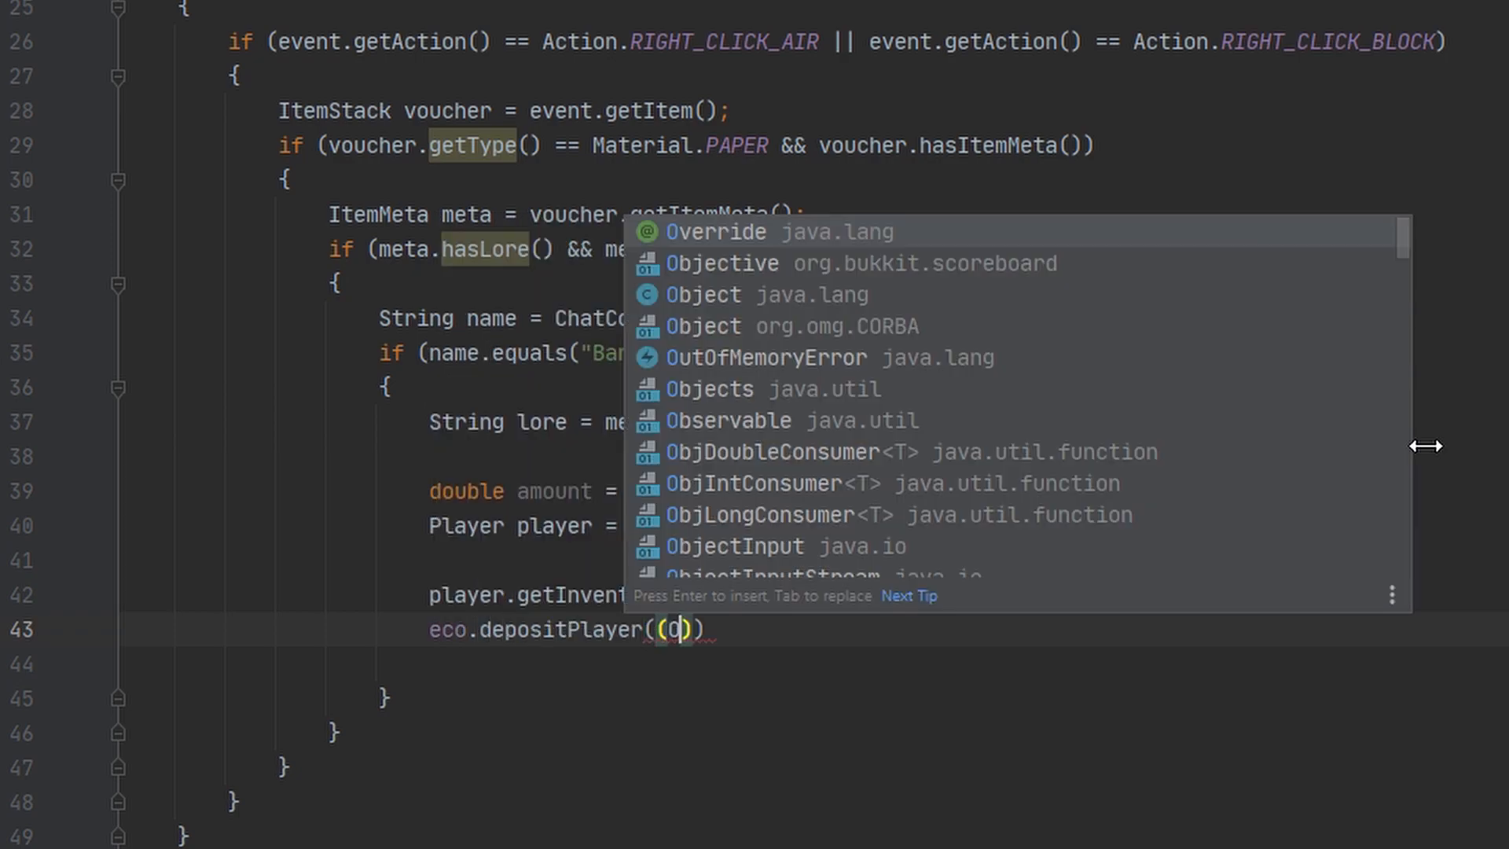
pyautogui.write('(OfflinePlayer) player, amount')
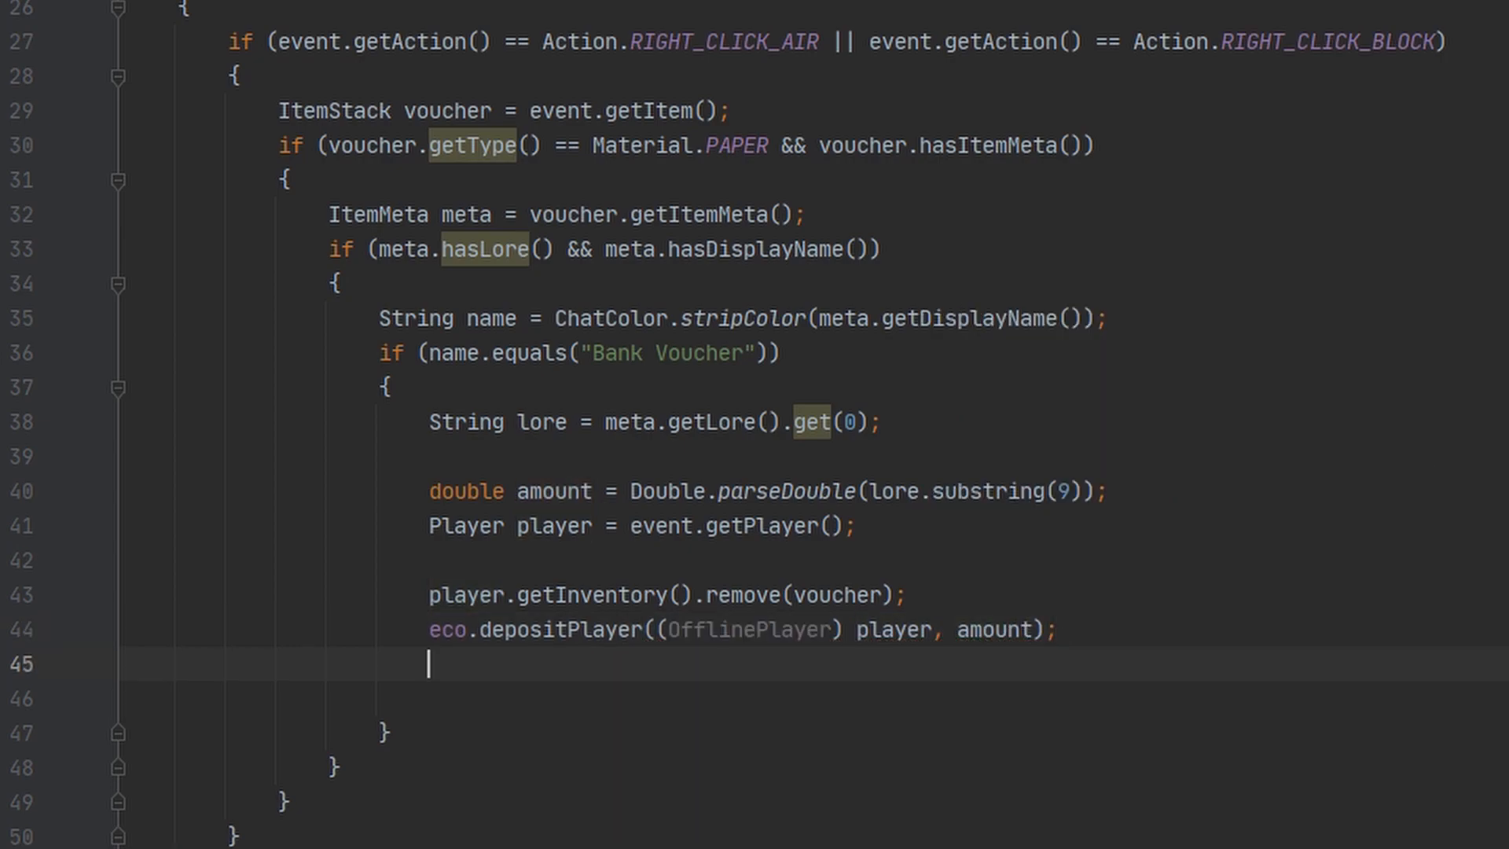
pyautogui.write('player.sendMessage();')
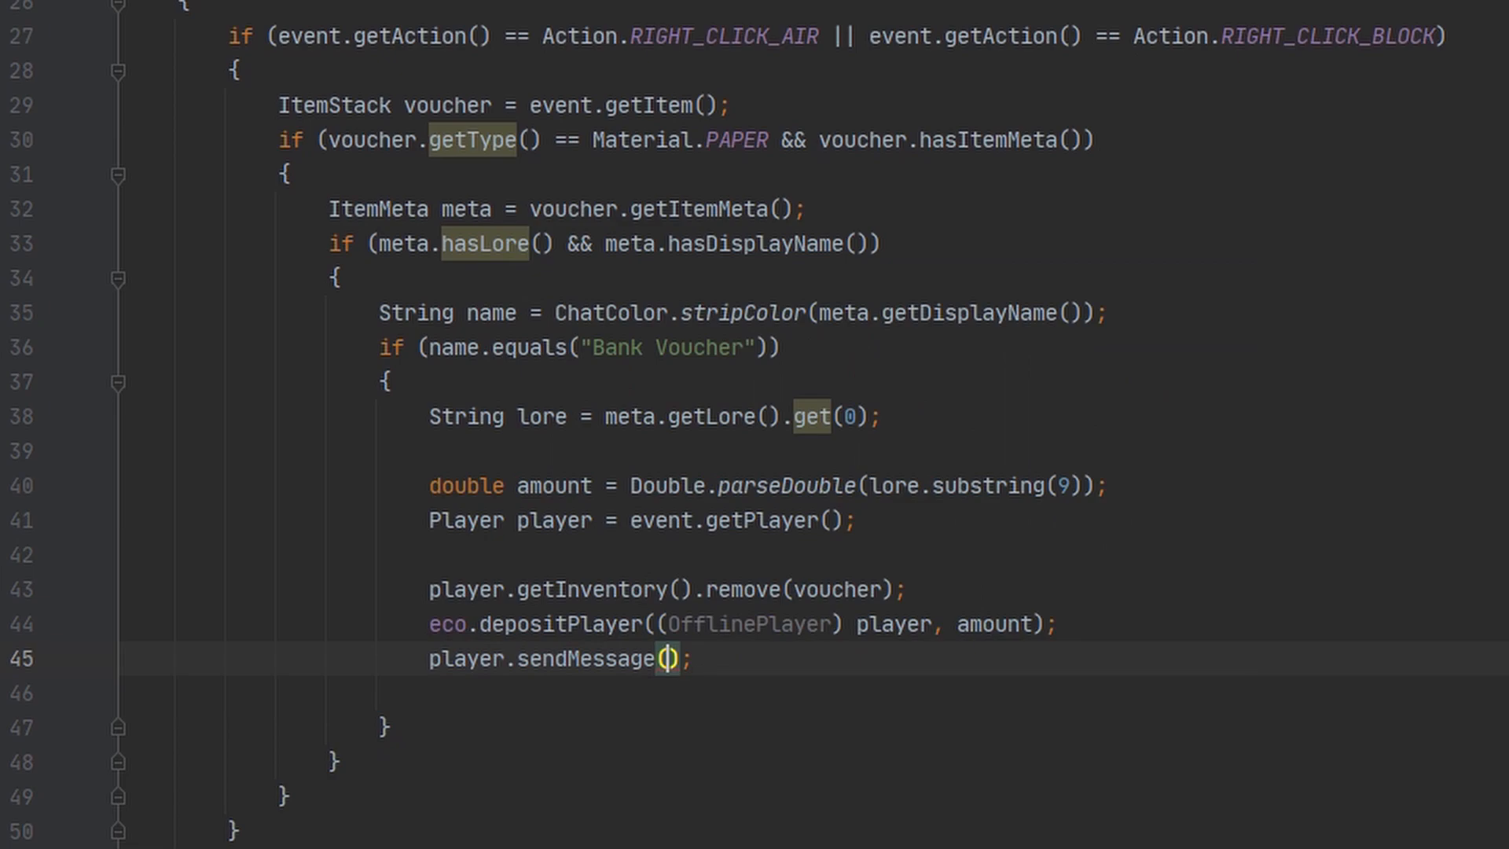
pyautogui.write('ChatColor.GREEN +')
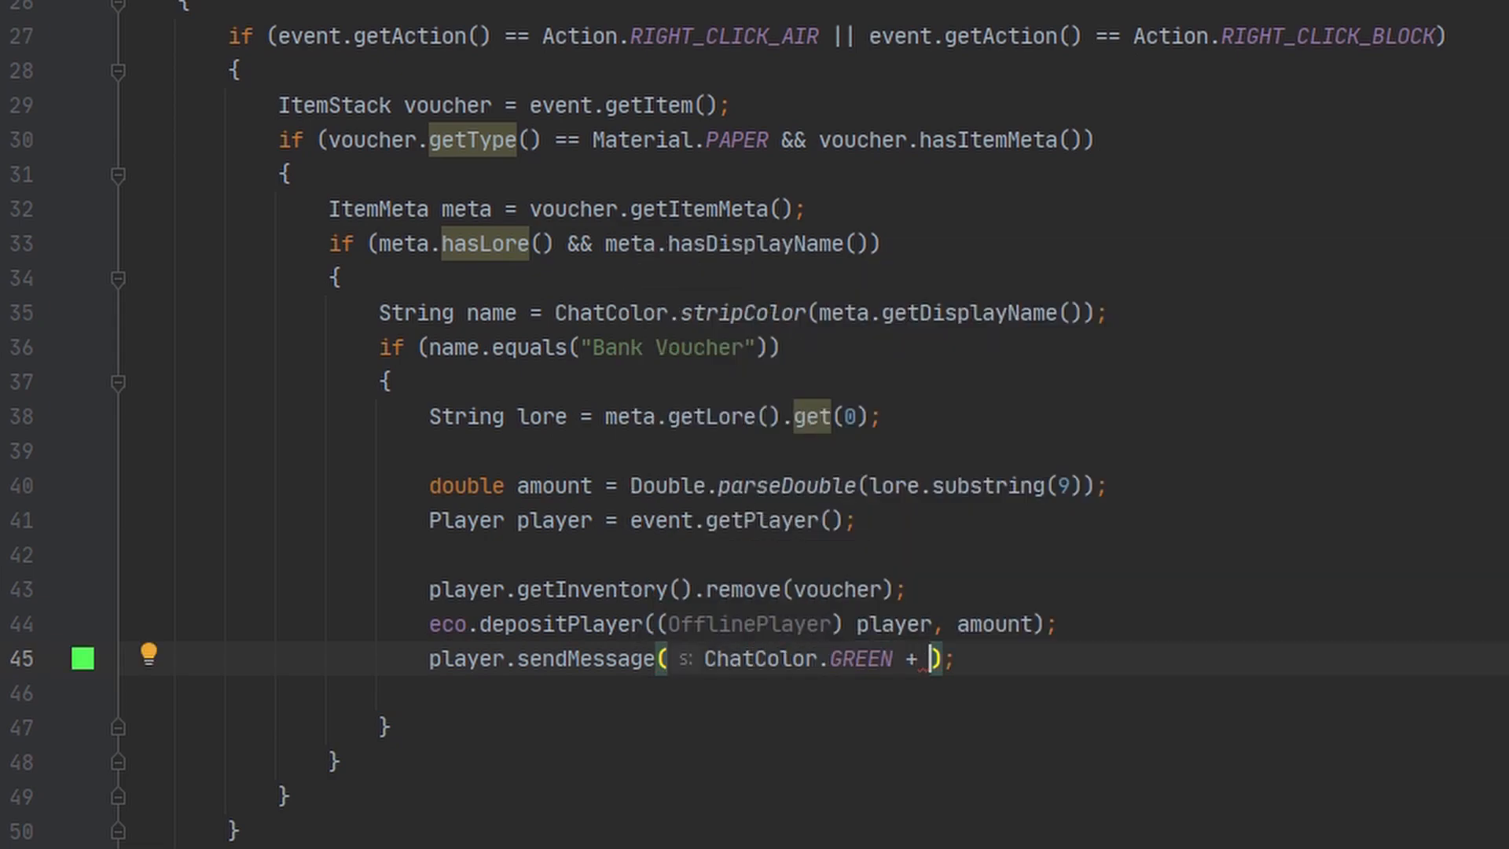
pyautogui.write('"+$" + amount')
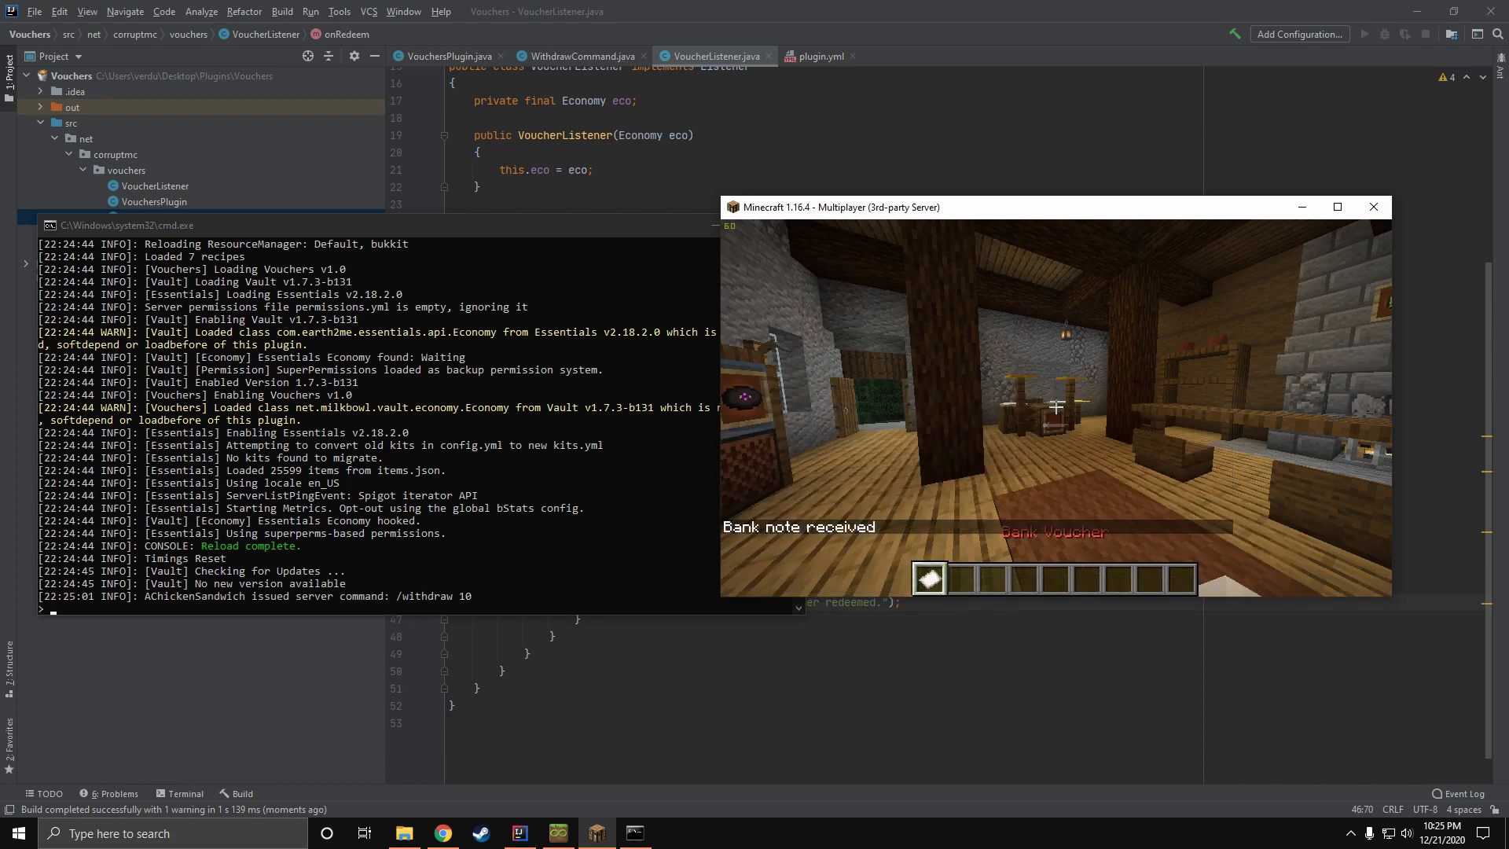
# Open the Minecraft inventory and hover the Bank Voucher showing $10.0
pyautogui.press('e')
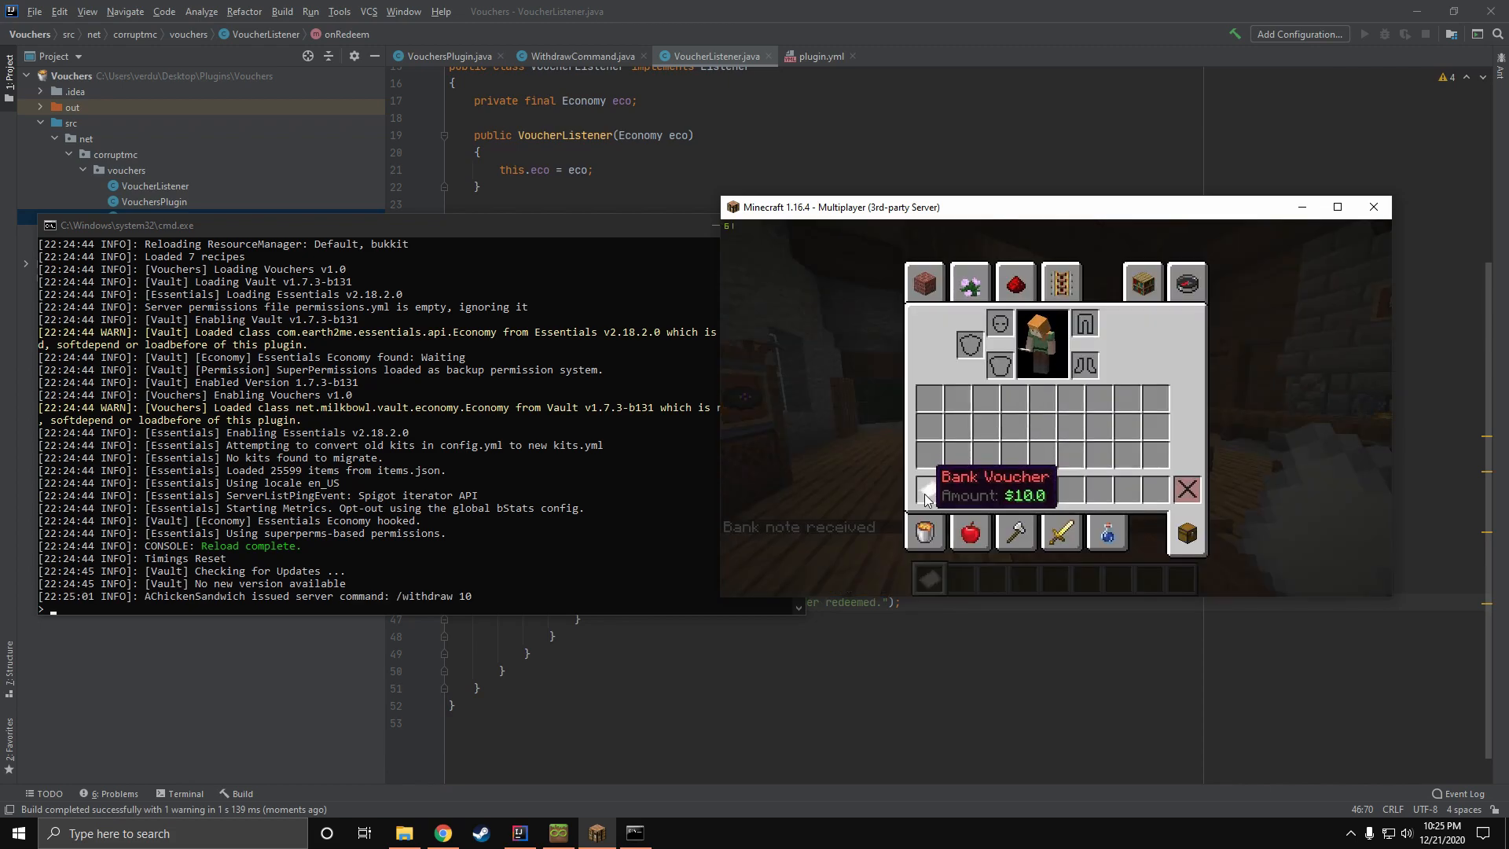